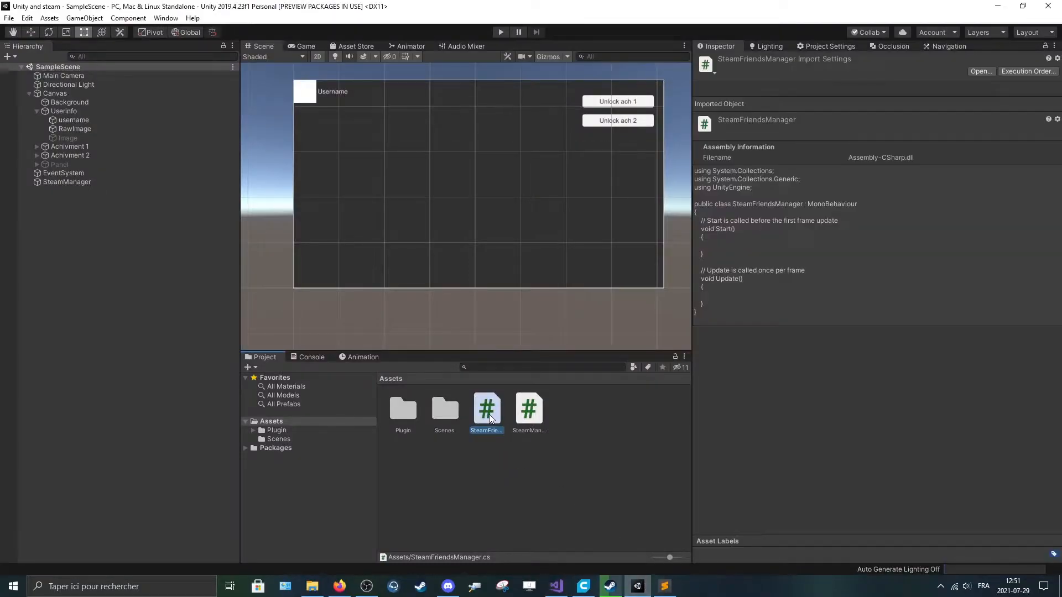
- Open the SteamFriendsManager script from the Assets folder in Visual Studio
double_click(486, 409)
text(using)
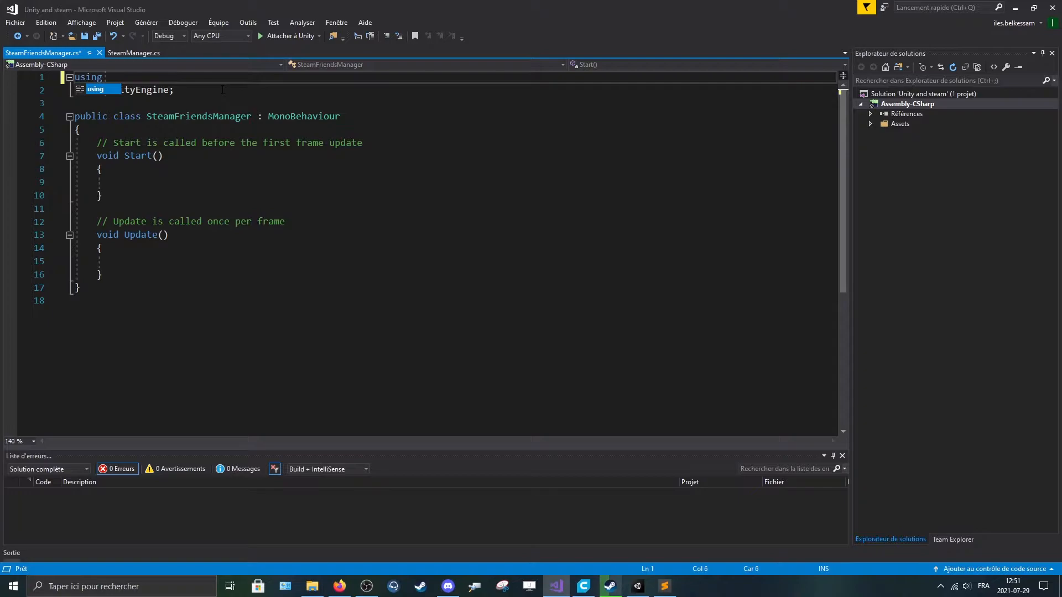
- Add 'using Steamworks;' and 'using UnityEngine.UI;' to the script
text(Steamworks;)
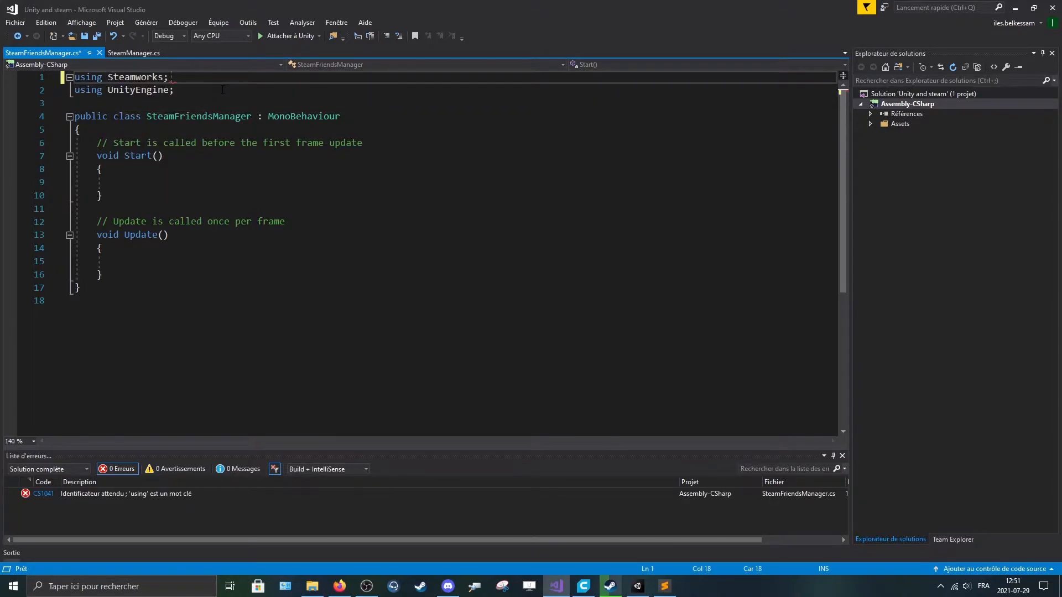
text(using UnityEngine;)
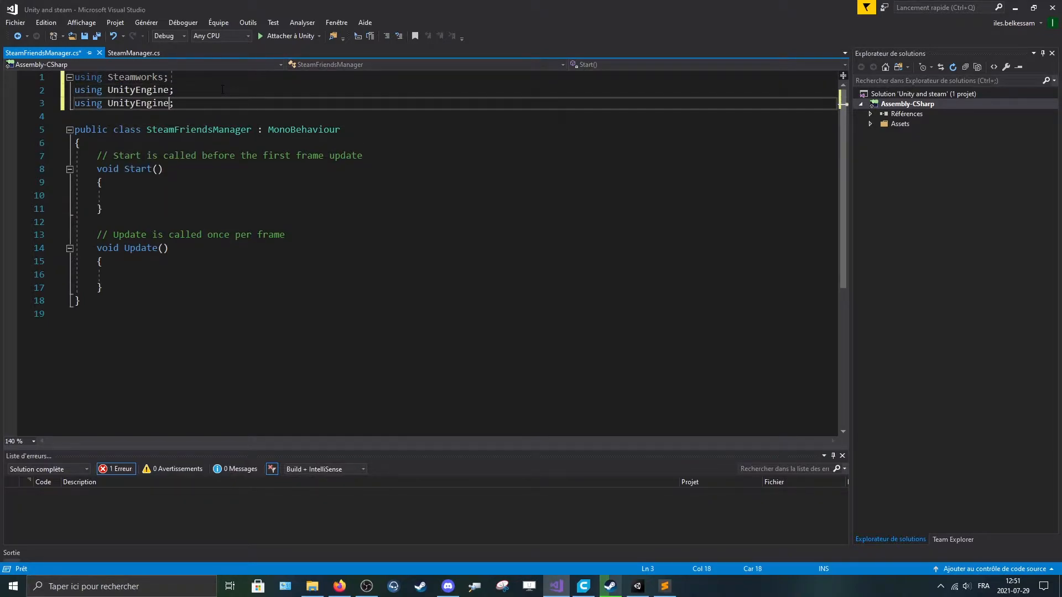
text(.ui)
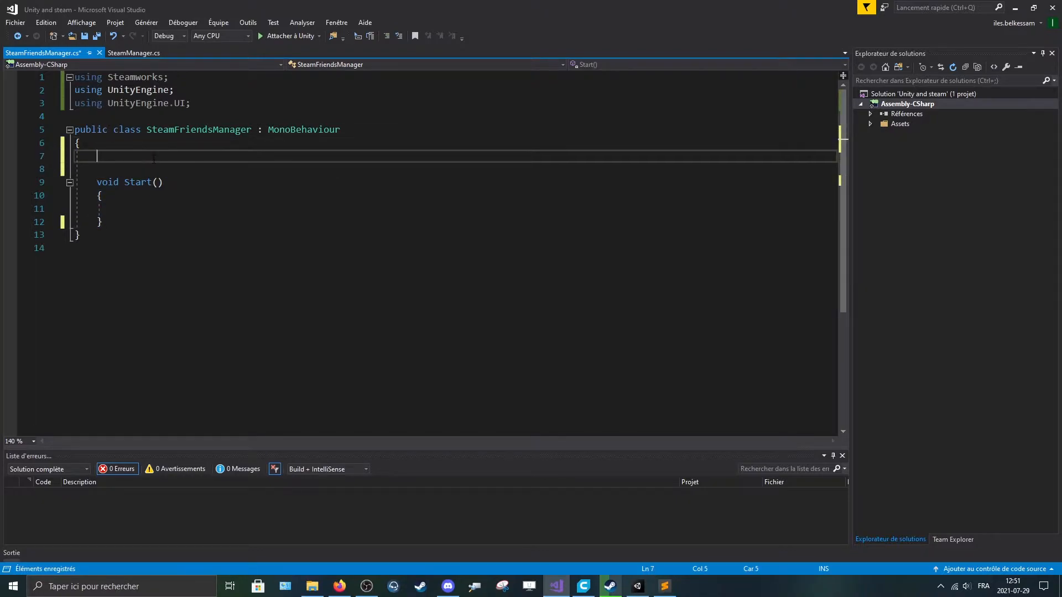
- Declare 'public RawImage pp;' and 'public Text playername;' fields
text(public r)
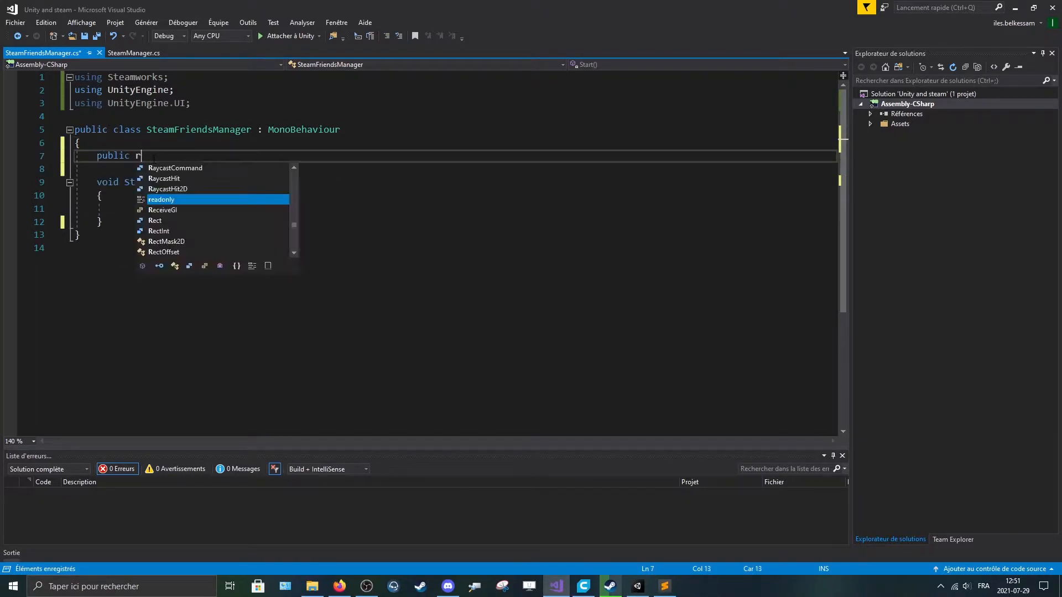
text(awImage)
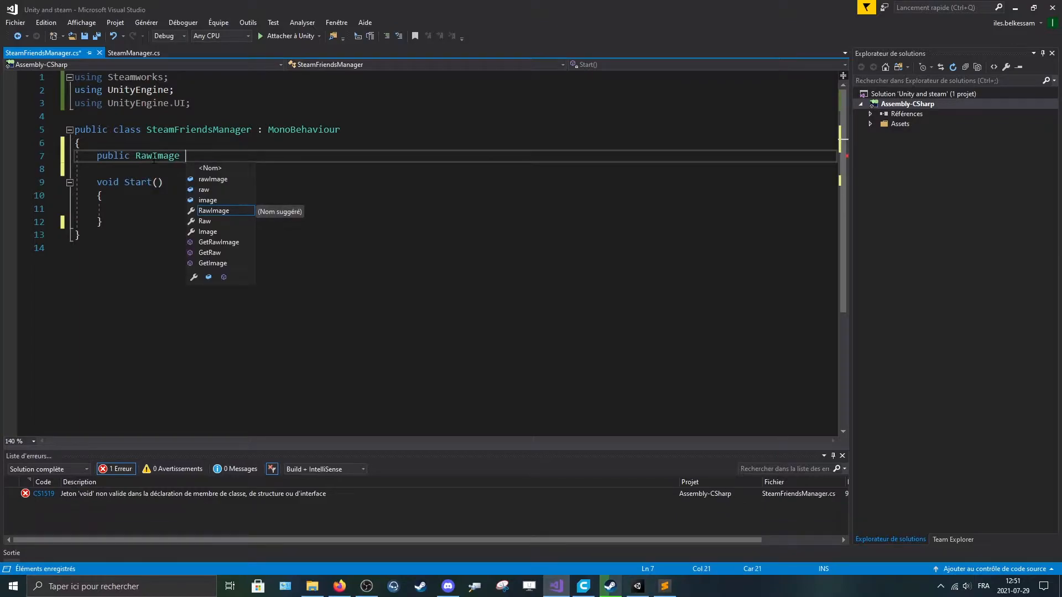
text(pp;)
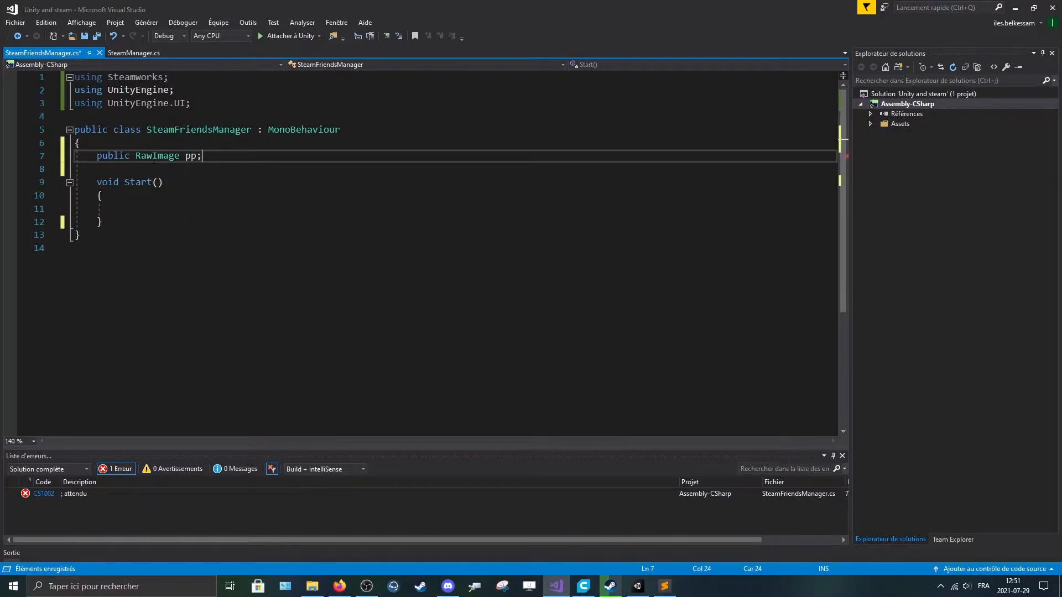
key(enter)
text(public Text)
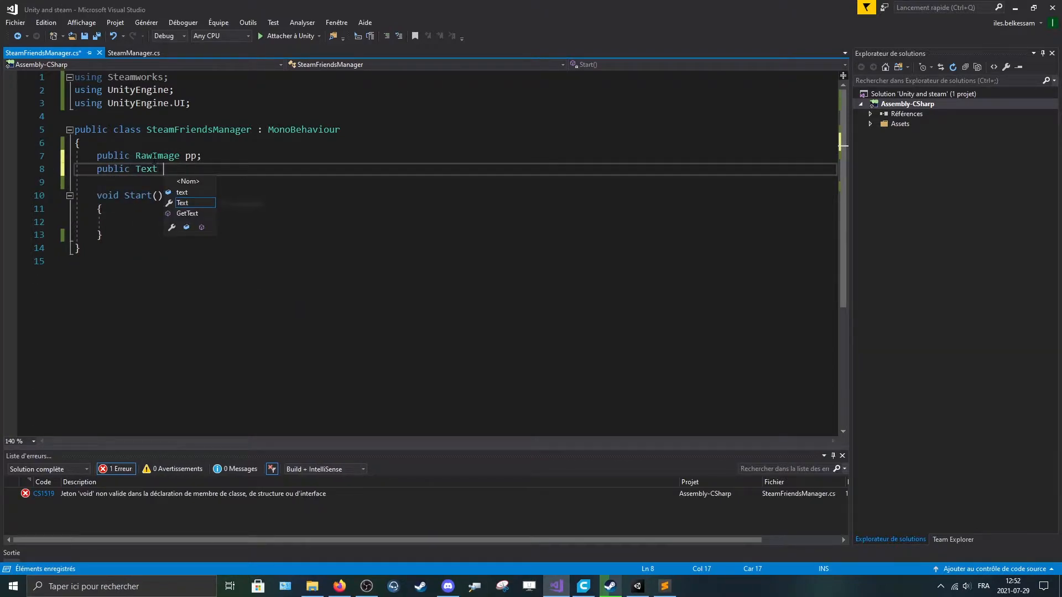
text(playername;)
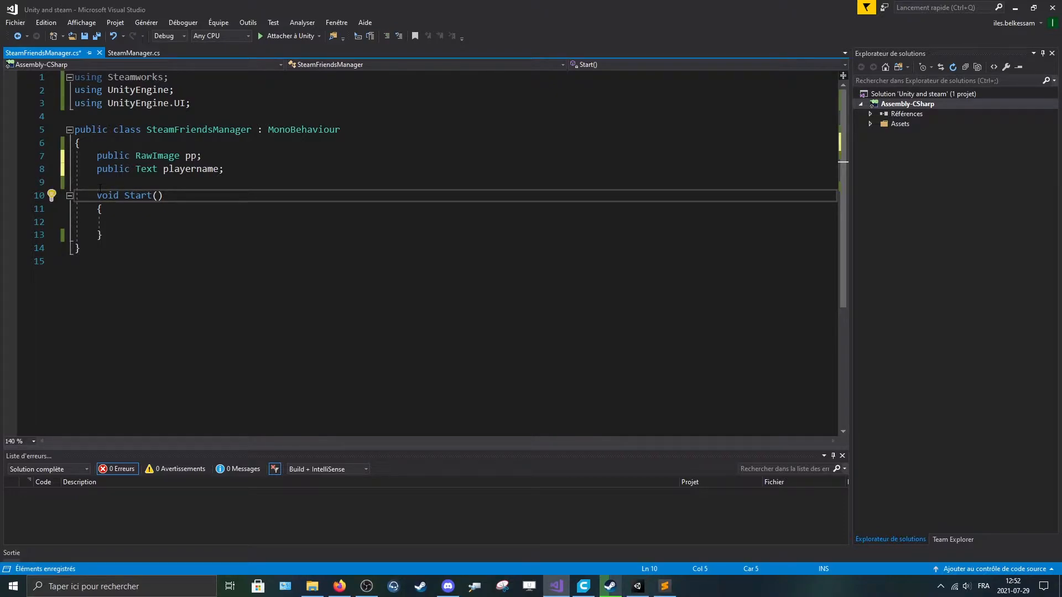
- Make Start async with 'if (!SteamClient.IsValid) return;', briefly checking SteamManager.cs
text(async)
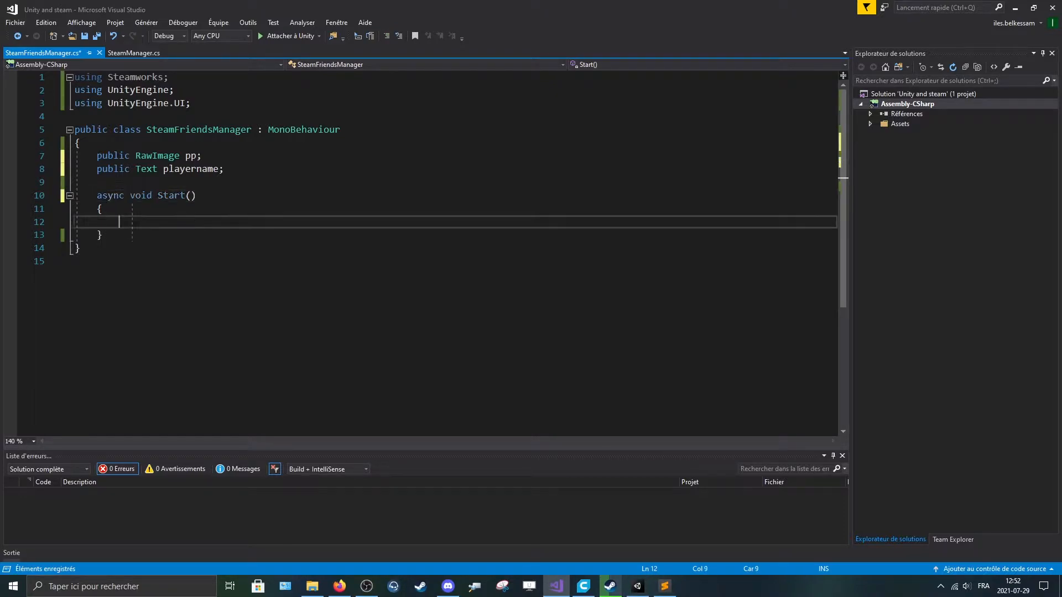
text(if()
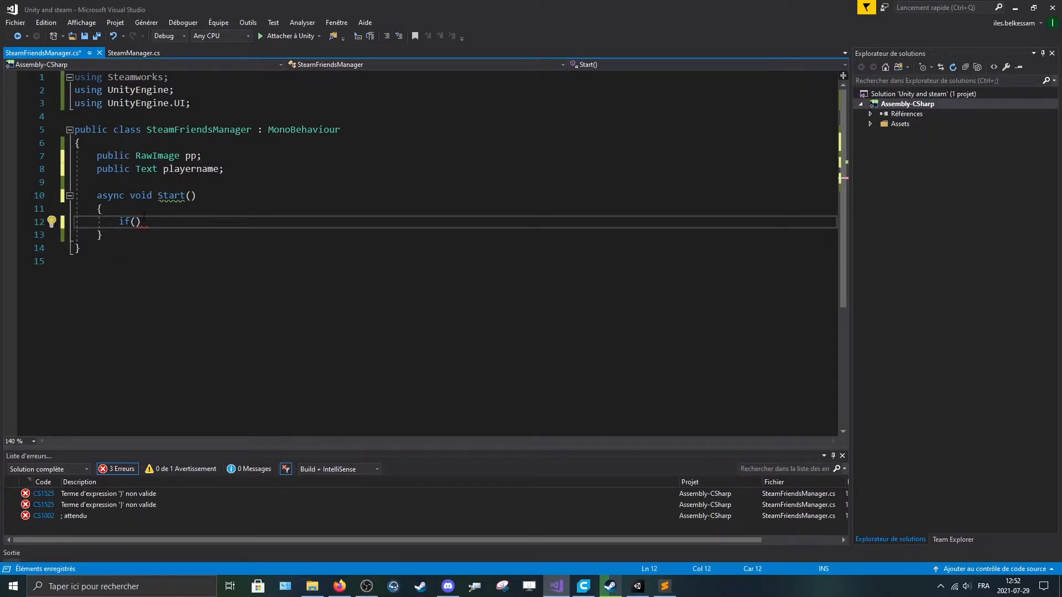
text(!steam)
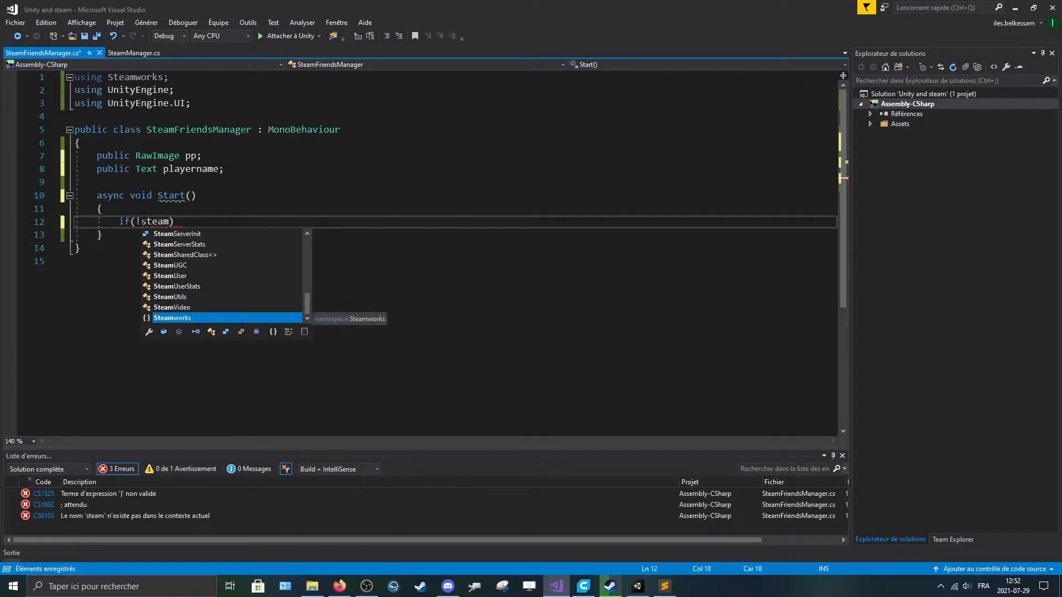
text(cl)
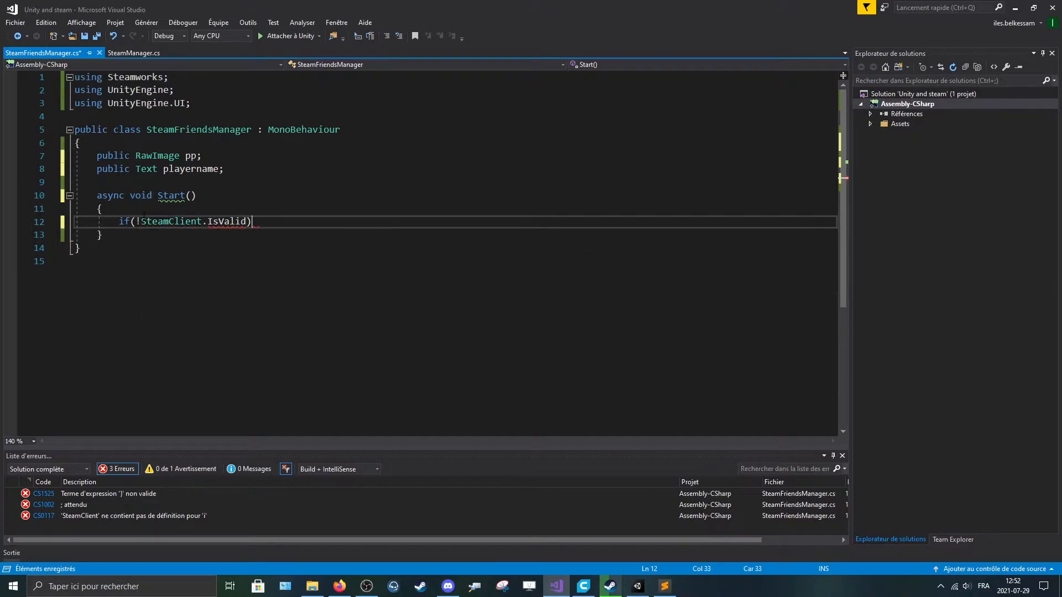
text(ret)
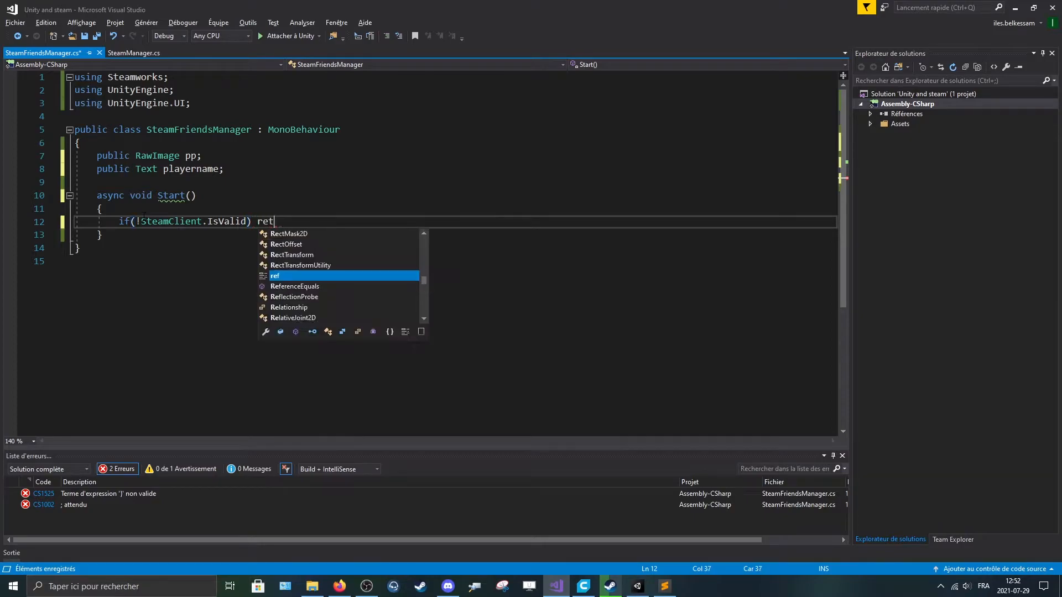
text(urn;)
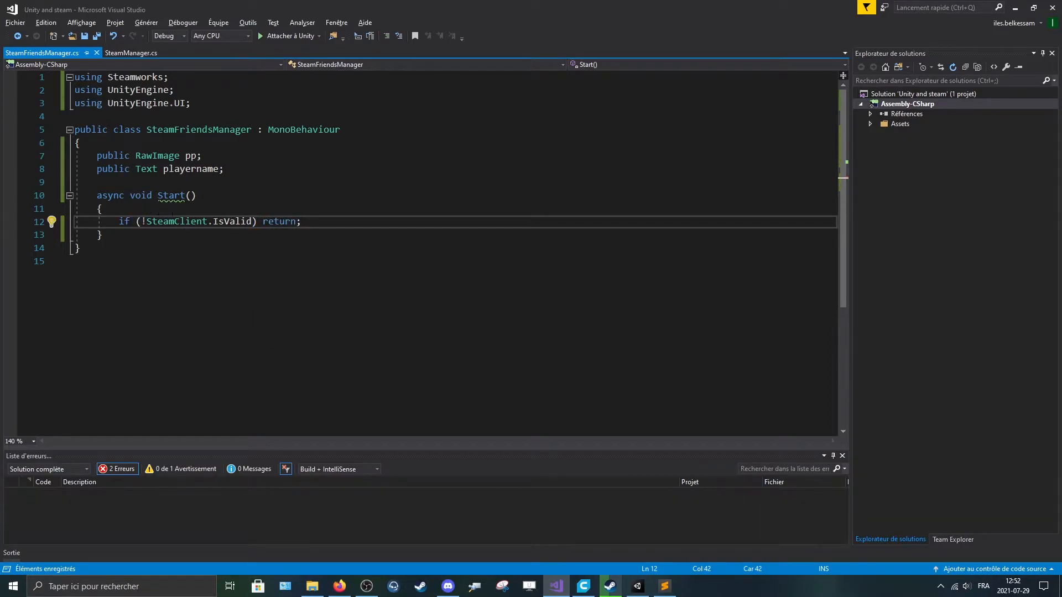
text(//)
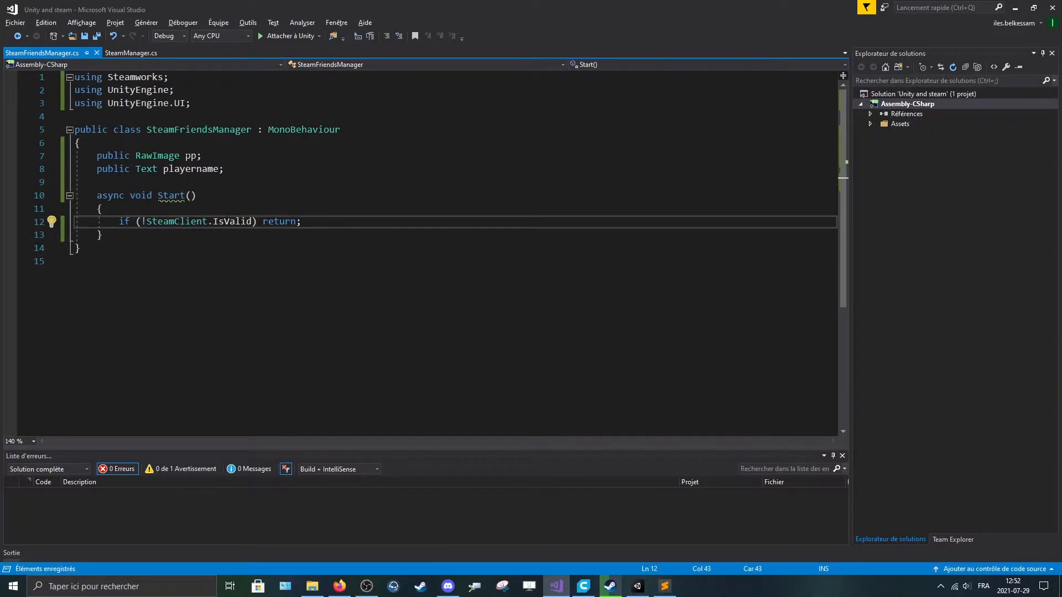
click(130, 53)
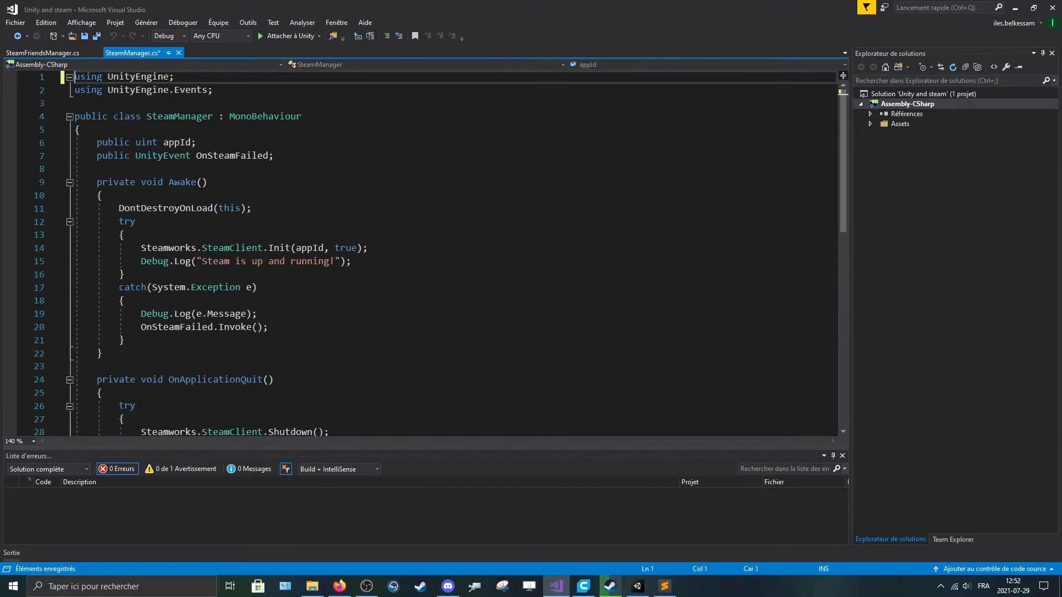
click(43, 53)
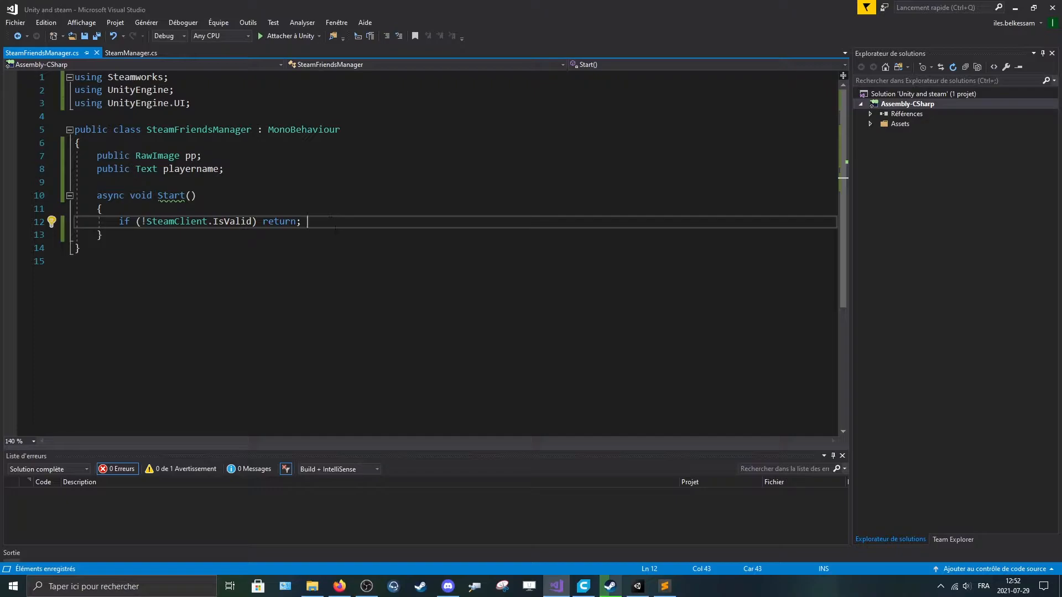
- Add 'playername.text = SteamClient.Name;' below the validity check
key(Enter)
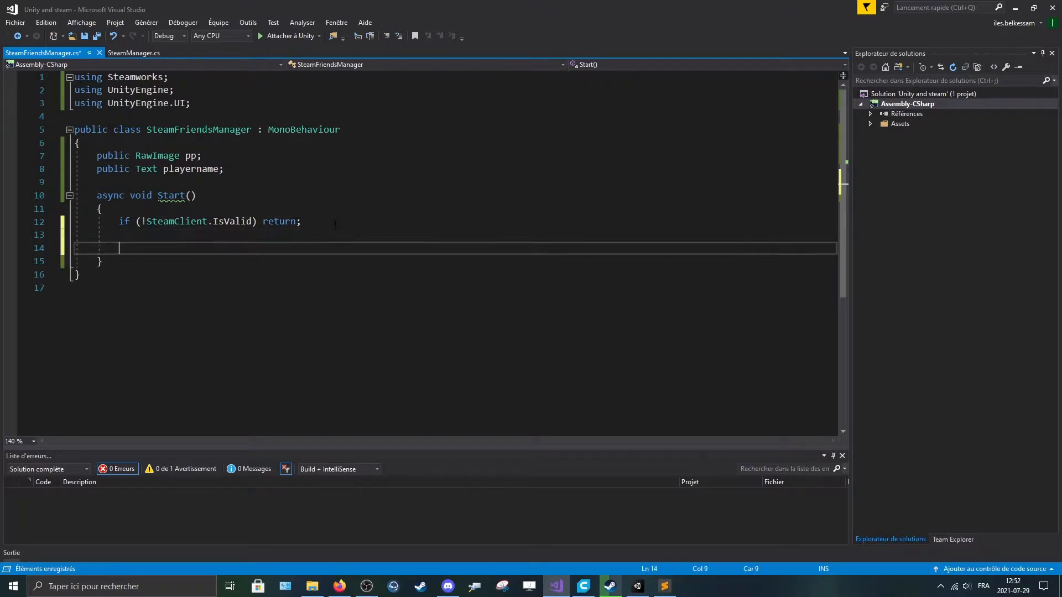
text(p)
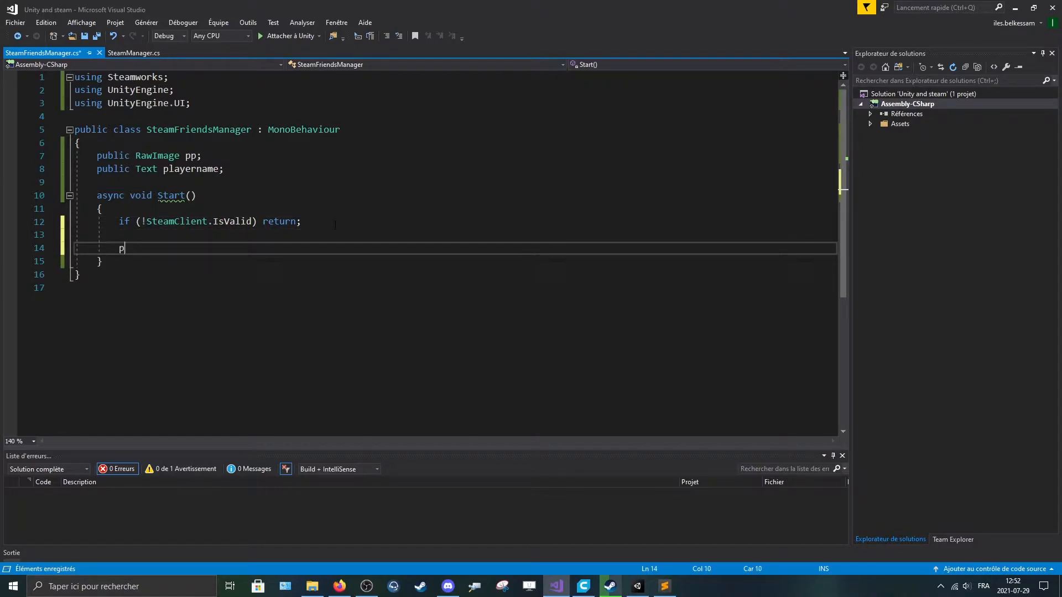
text(layername.tye)
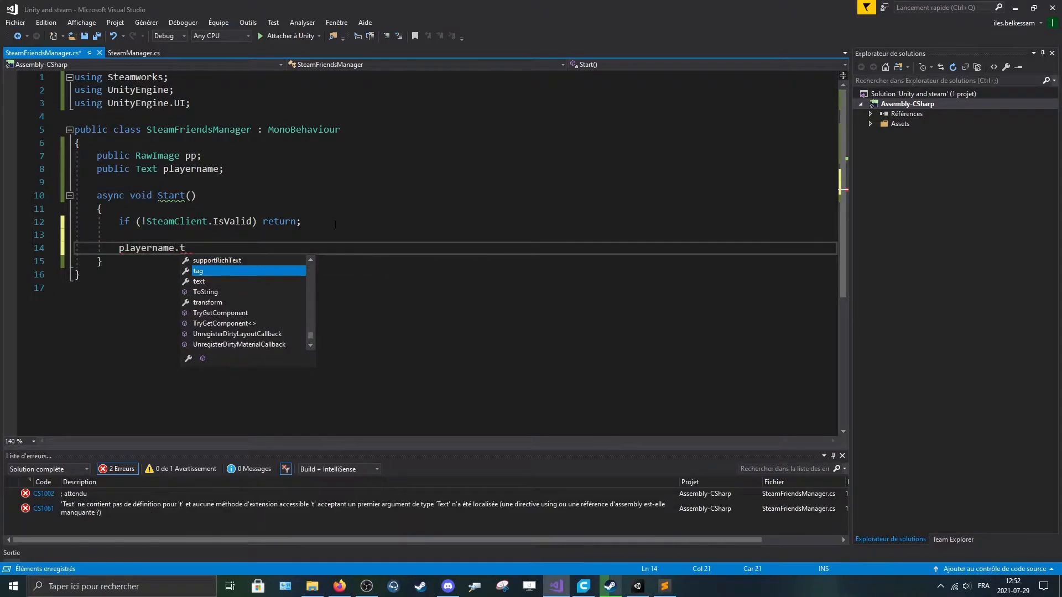
text(ext =)
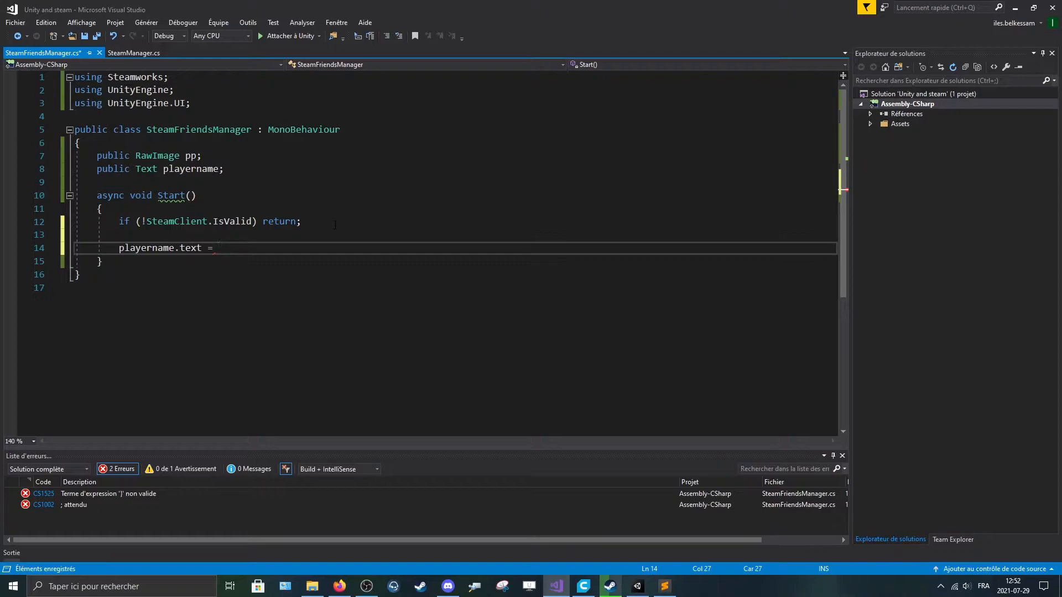
text(SteamClient.)
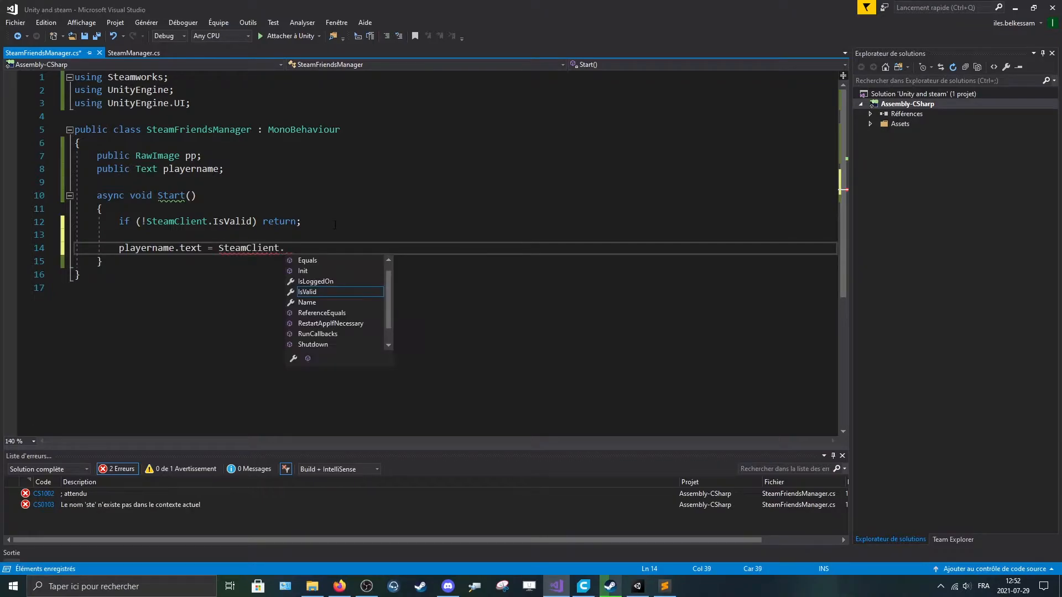
text(Name;)
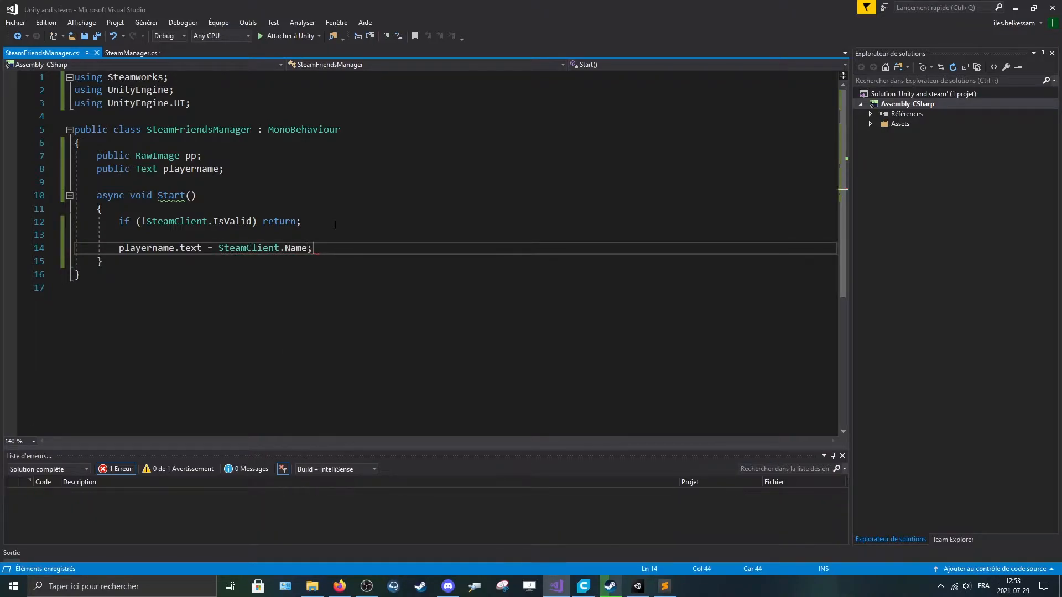
key(enter)
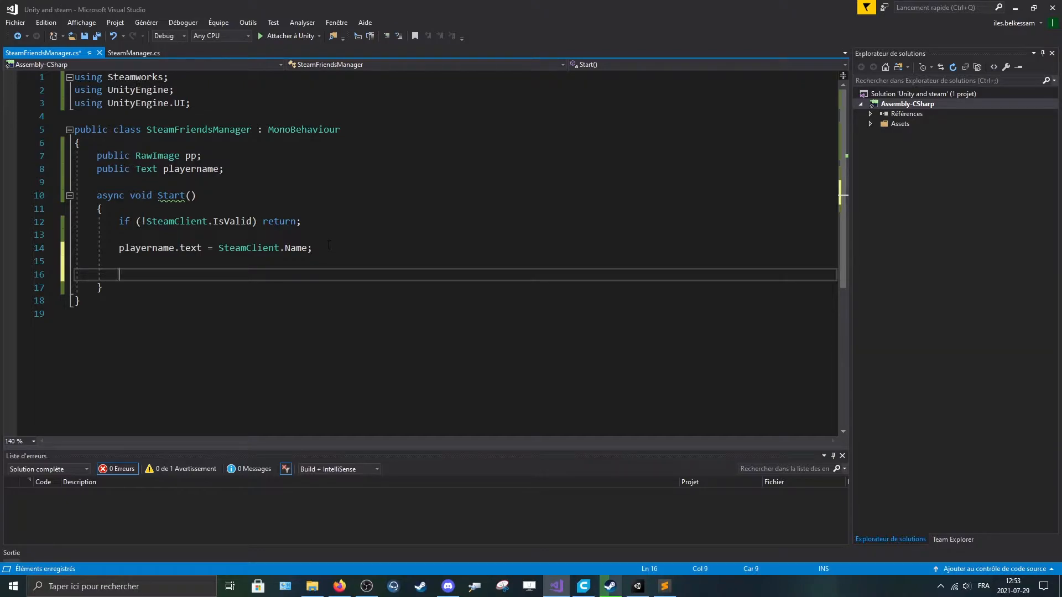
- Add 'var img = await SteamFriends.GetLargeAvatarAsync(SteamClient.SteamId);' in Start
text(var)
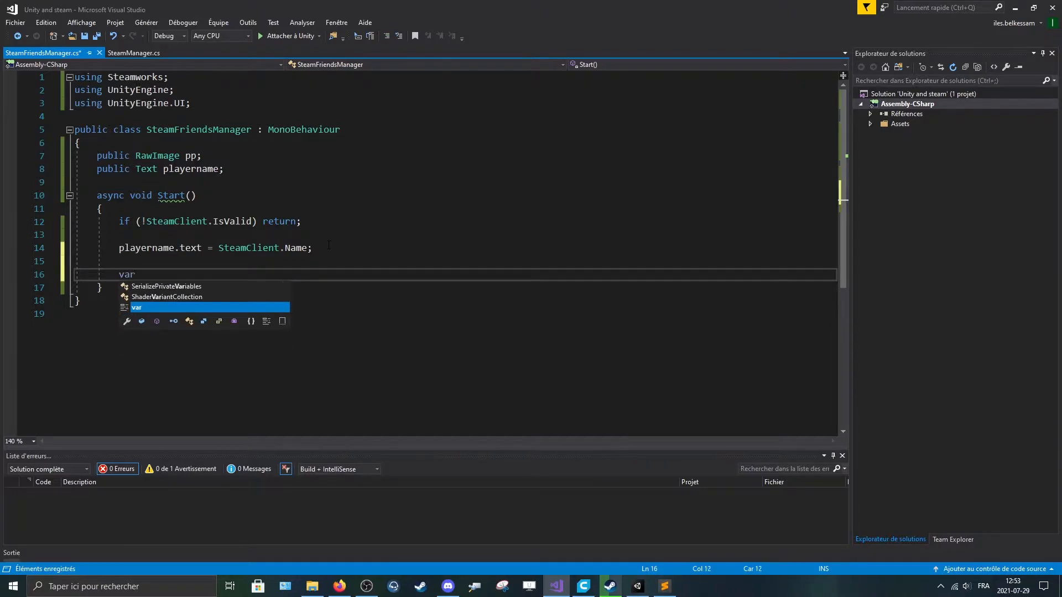
text(img)
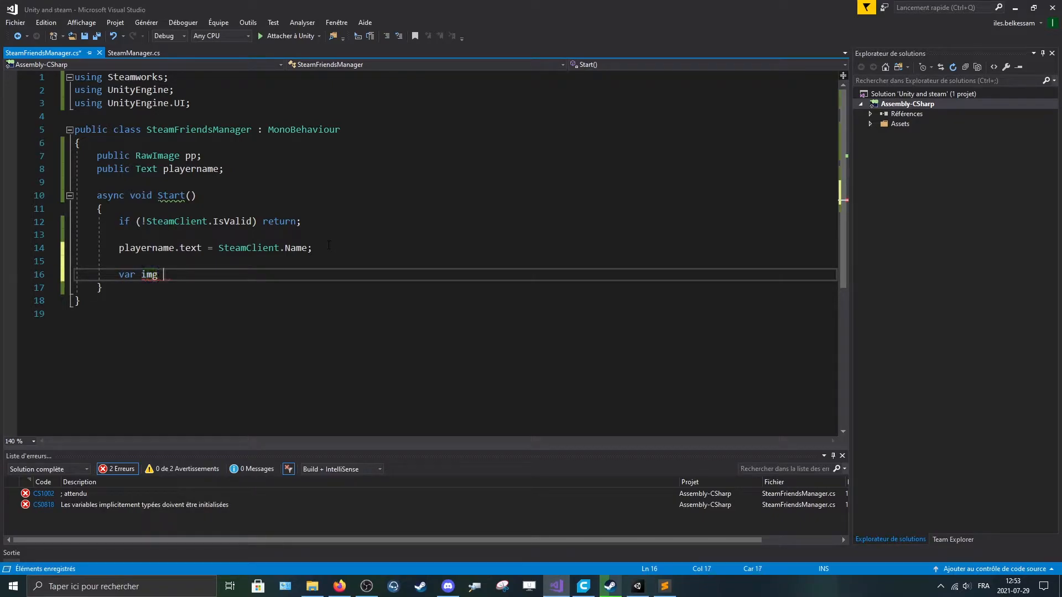
text(= await)
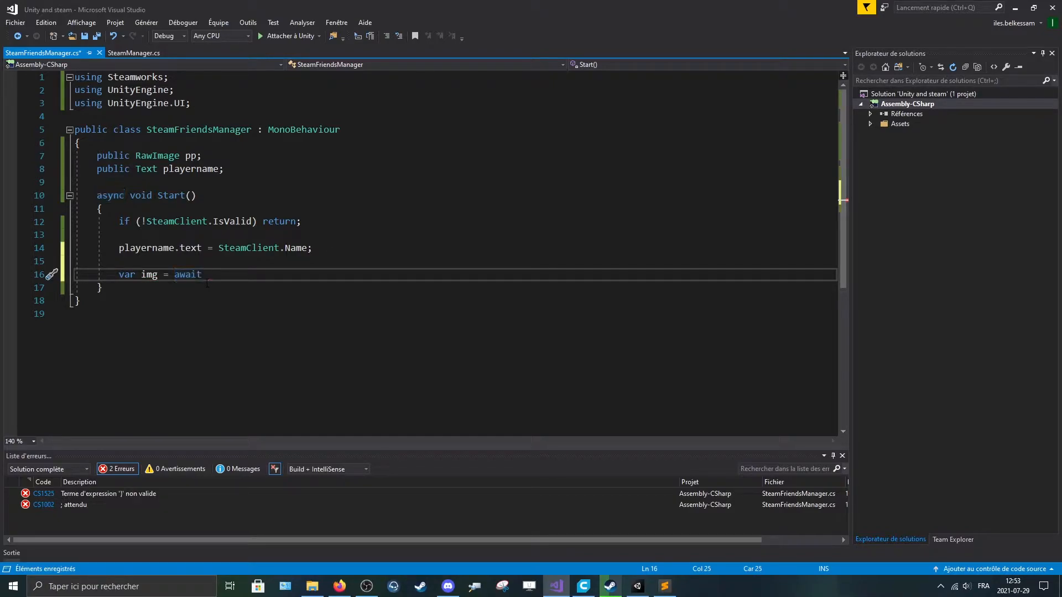
text(steam)
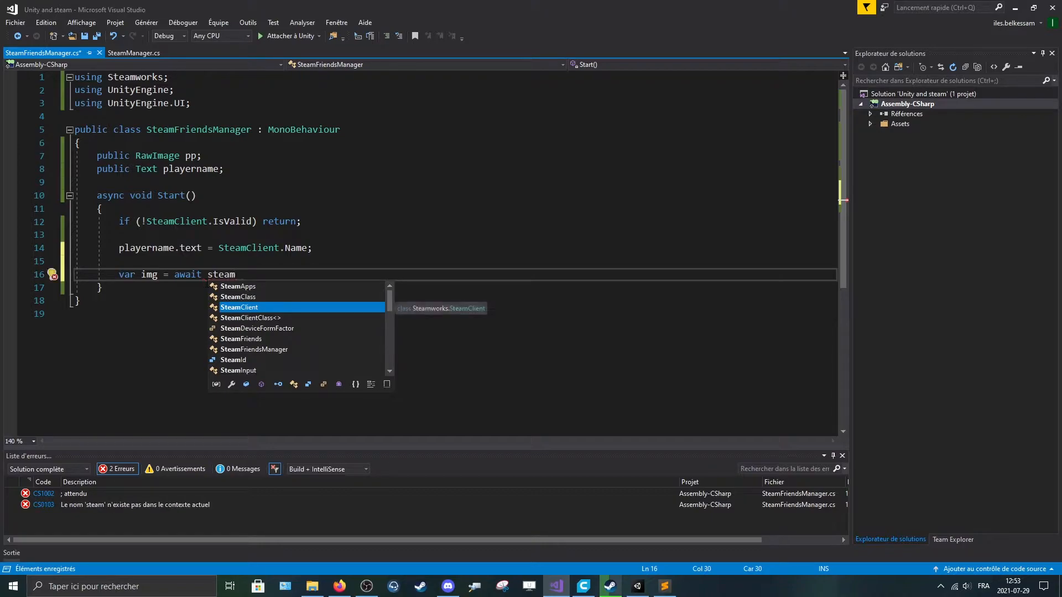
text(Friends.ge)
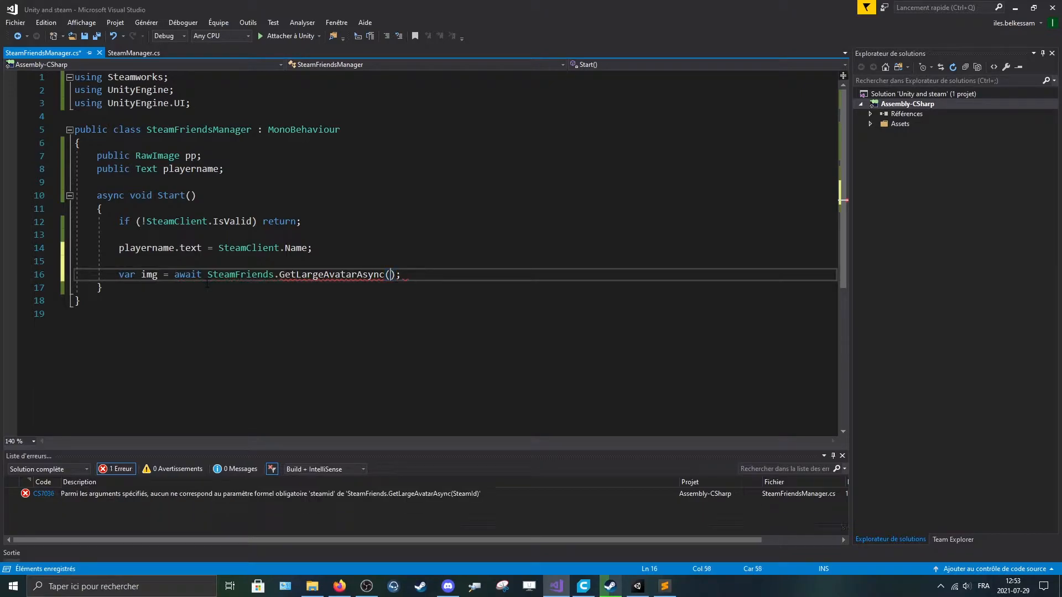
text(SteamClient.)
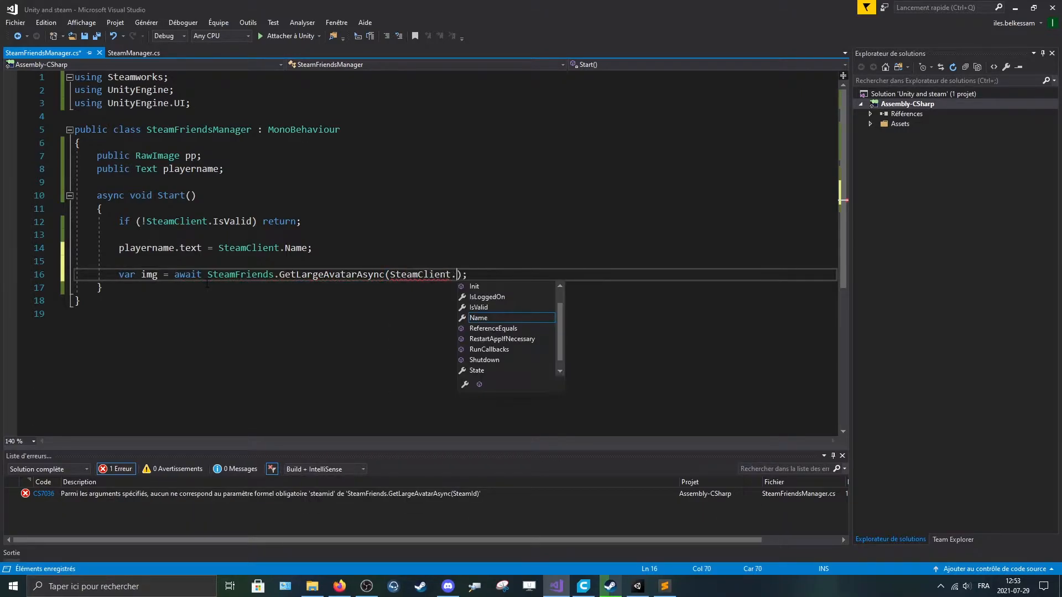
text(SteamId)
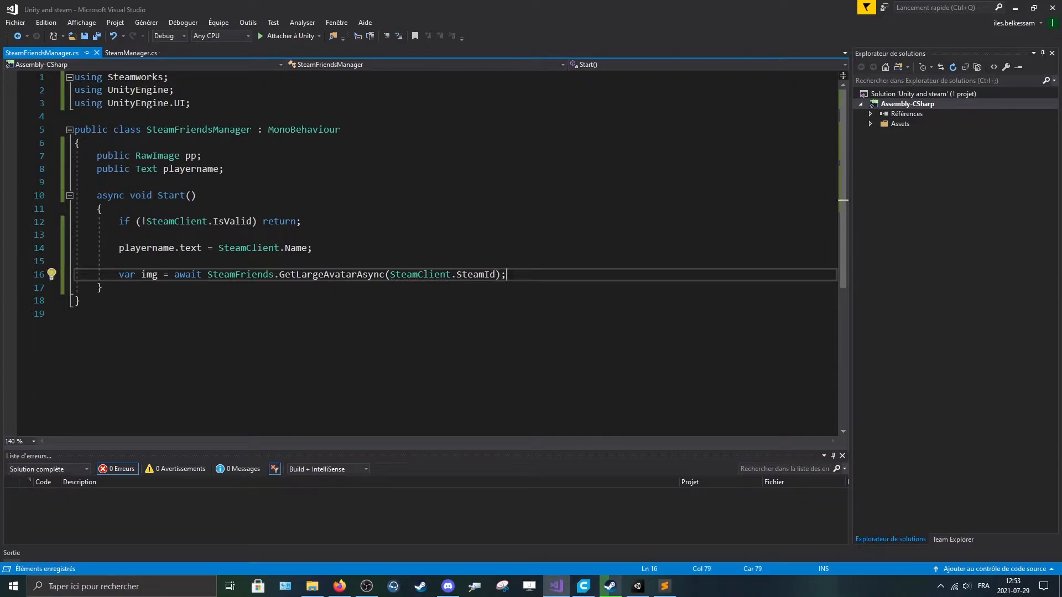
- Assign 'pp.texture = GetTextureFromImage(img.Value);' below the avatar fetch
text(p)
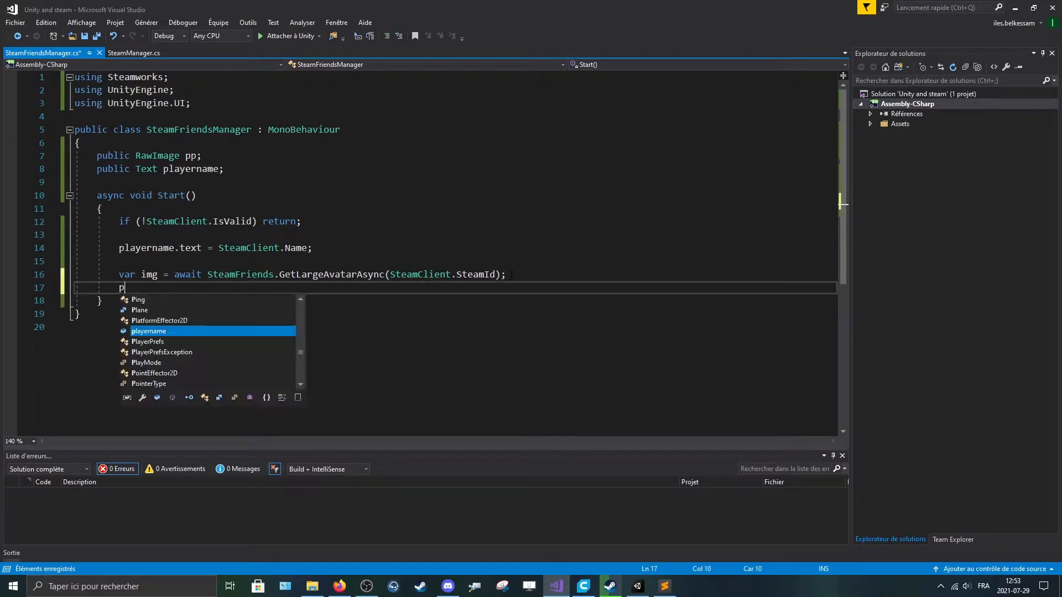
text(p.texture)
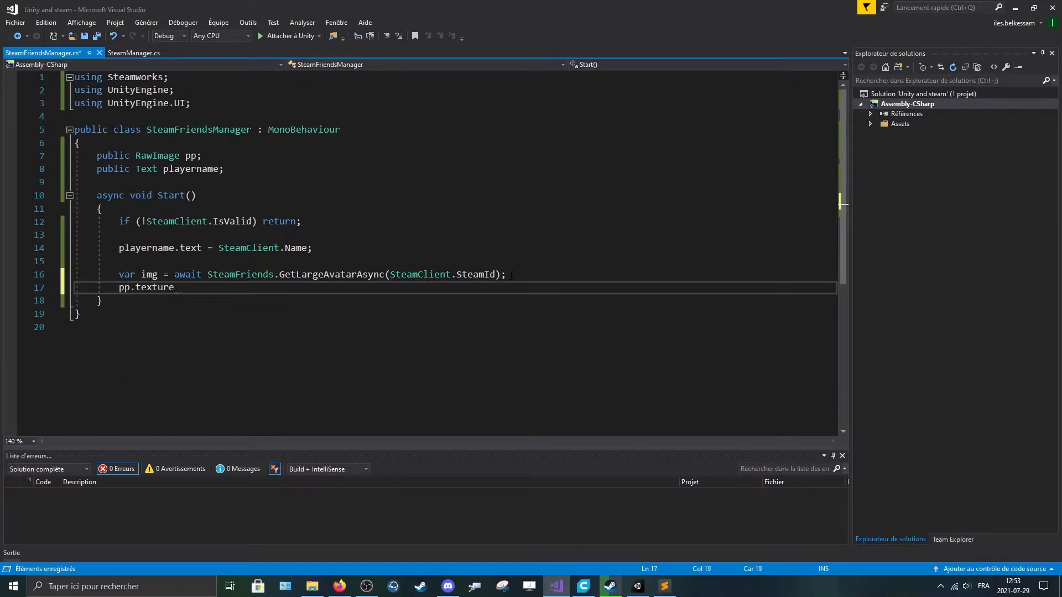
text(= g)
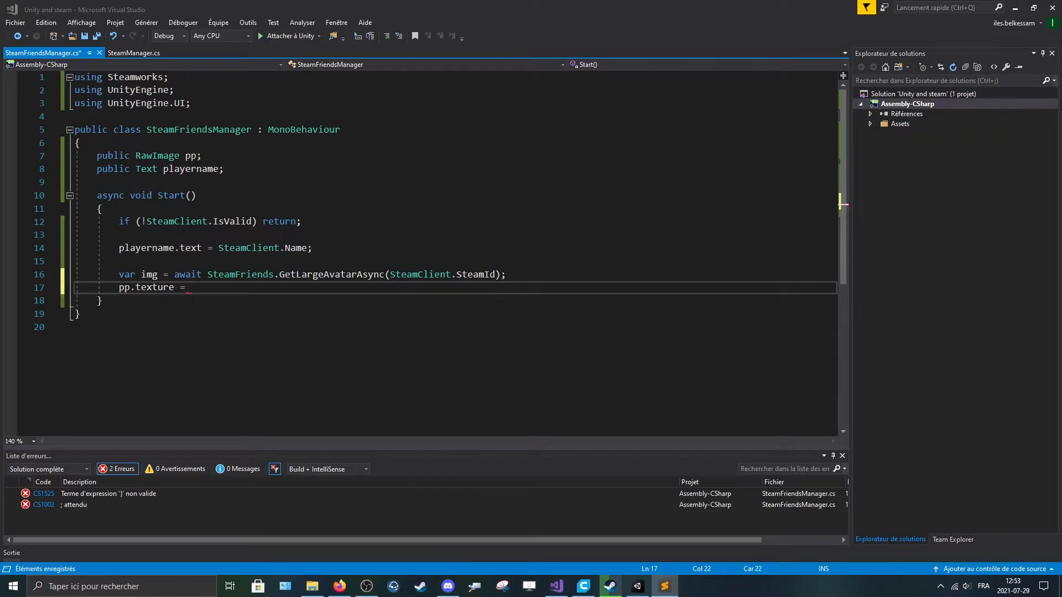
text(GetTextureFromImage)
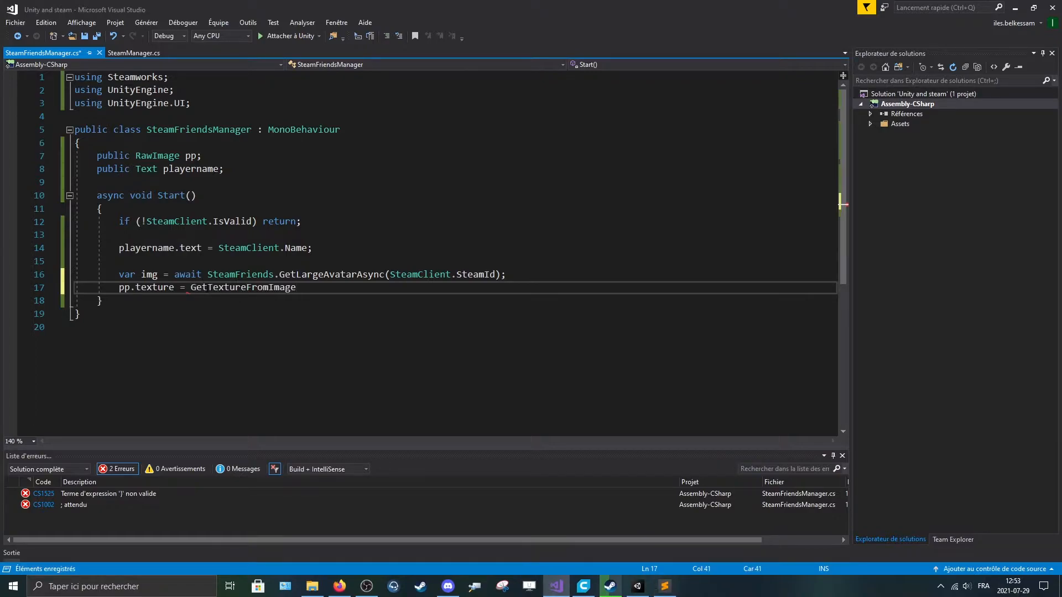
text(();)
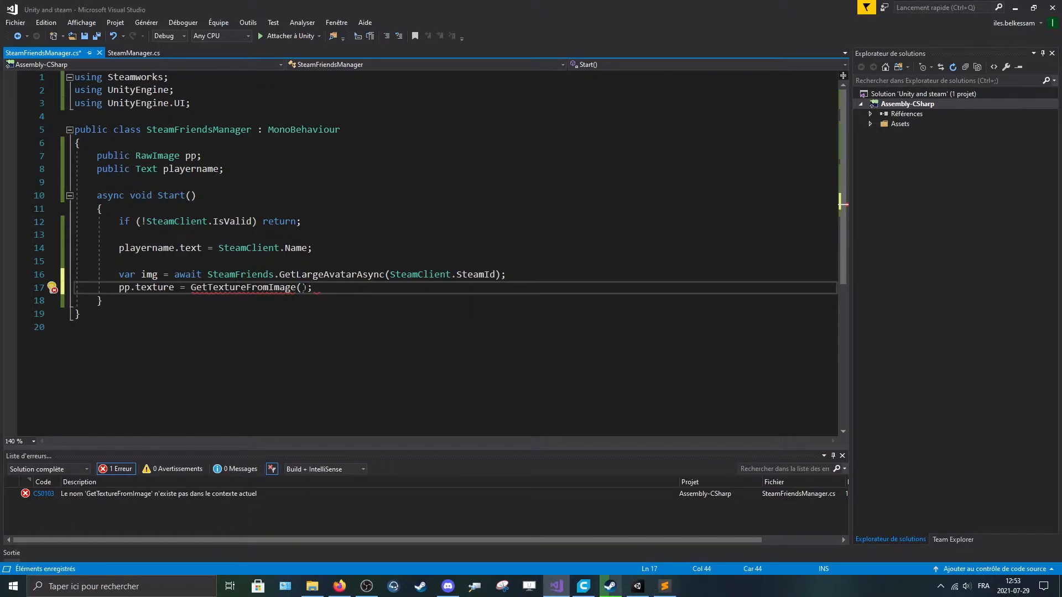
text(imng)
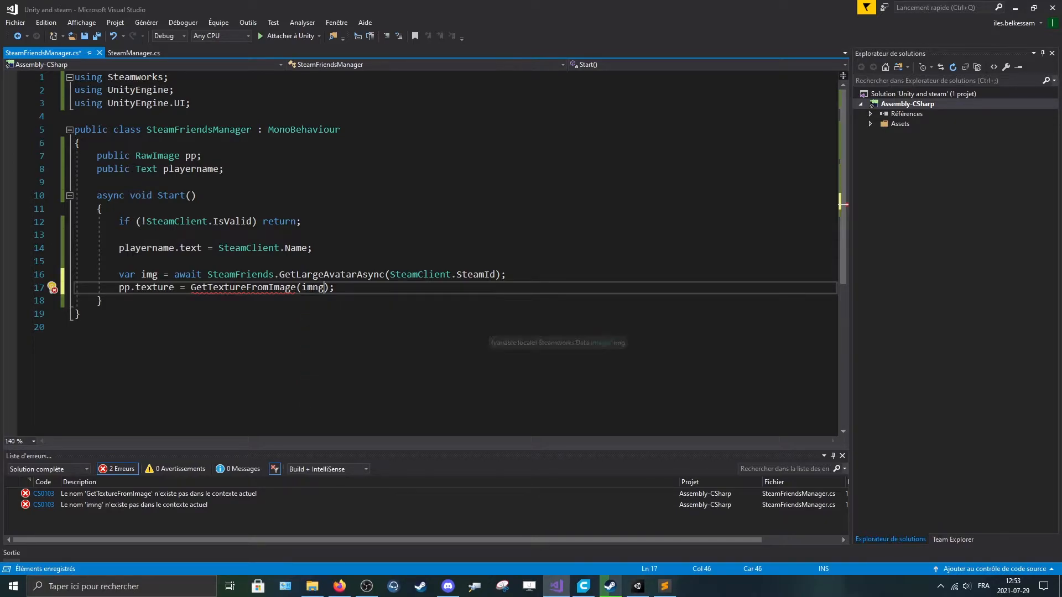
text(.Value)
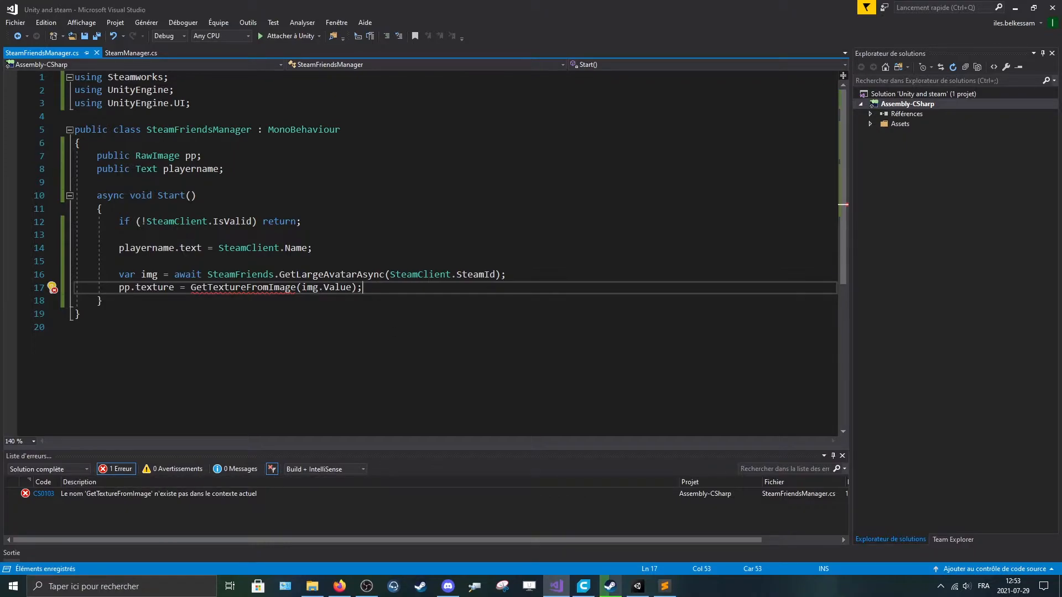
key(enter)
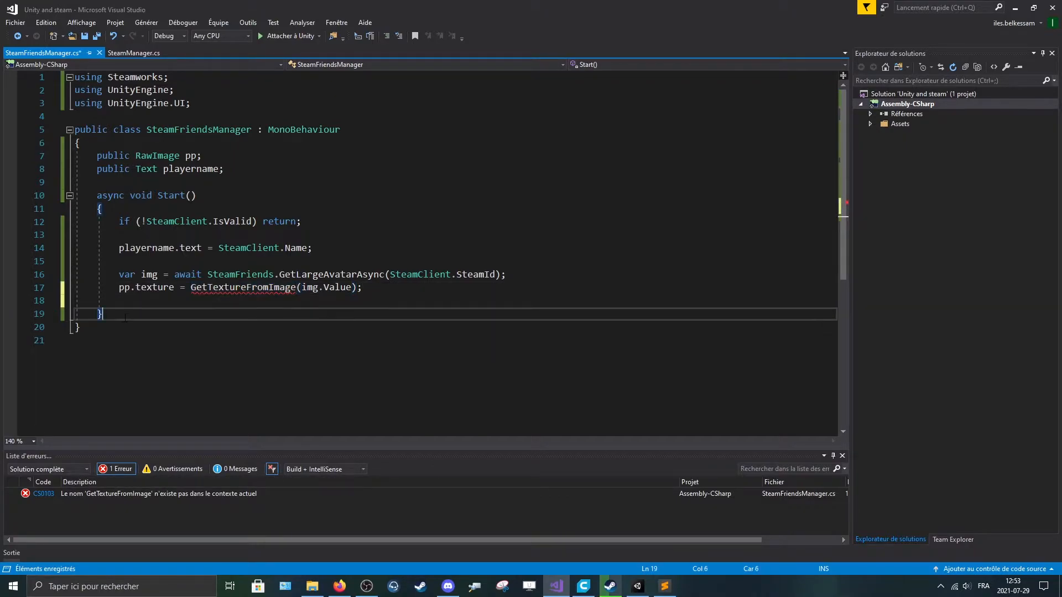
- Declare 'public static Texture2D GetTextureFromImage(Steamworks.Data.Image image)' below Start
key(enter)
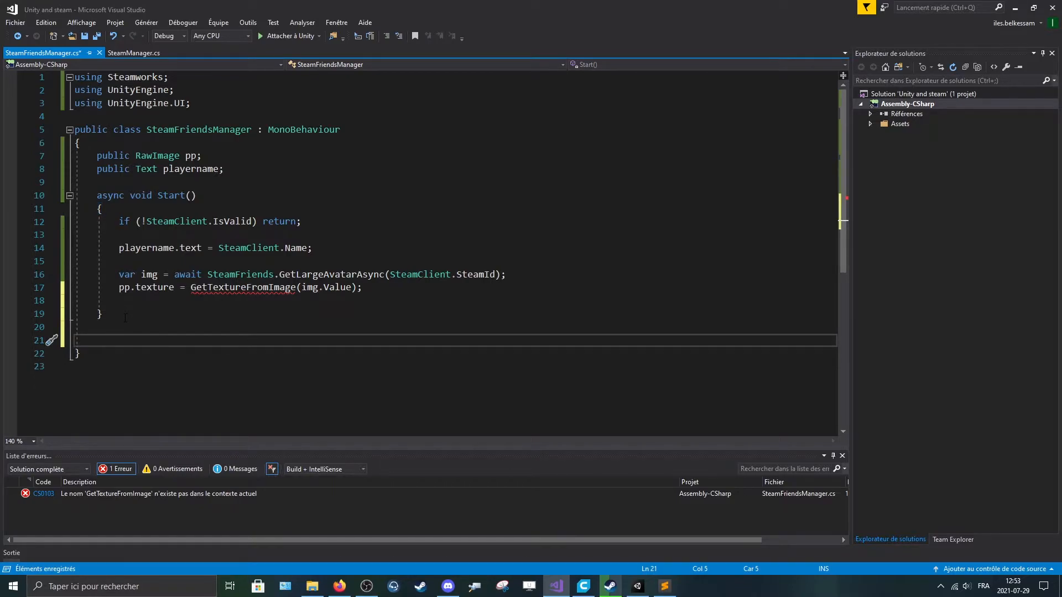
text(public static)
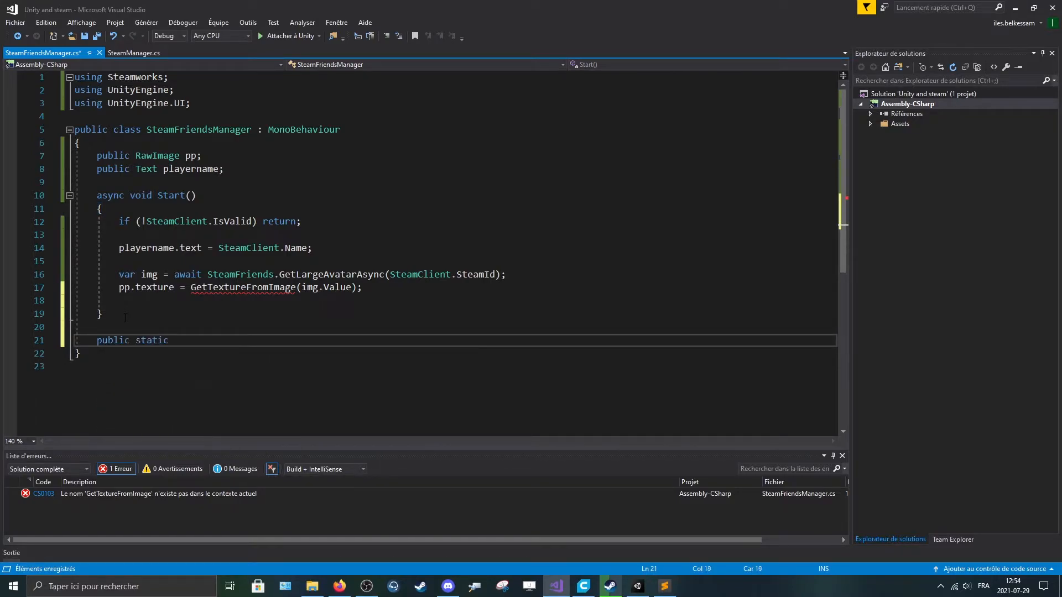
text(tex)
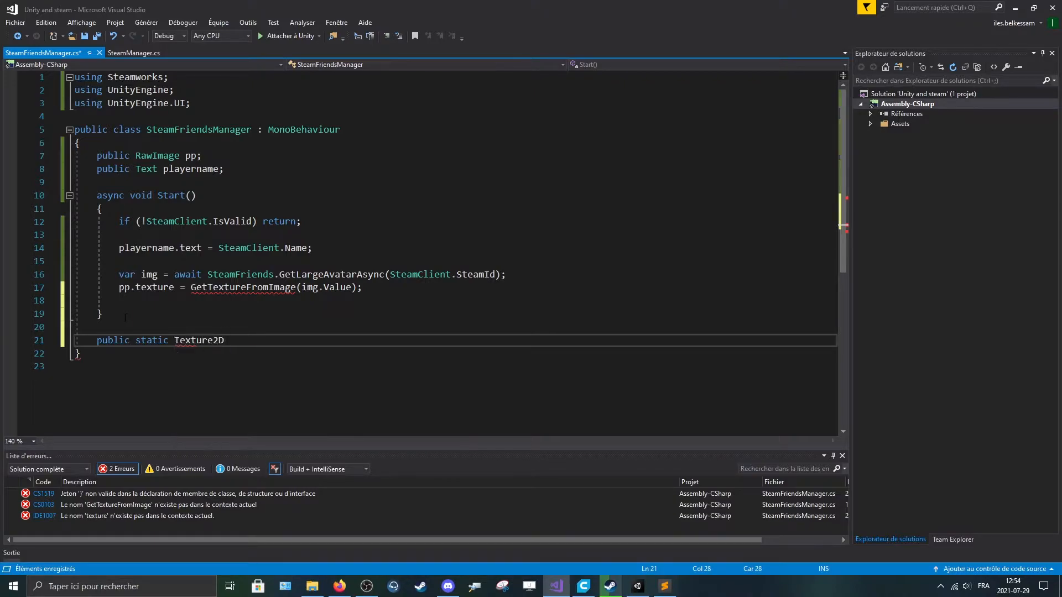
text(GetTextureFromImage)
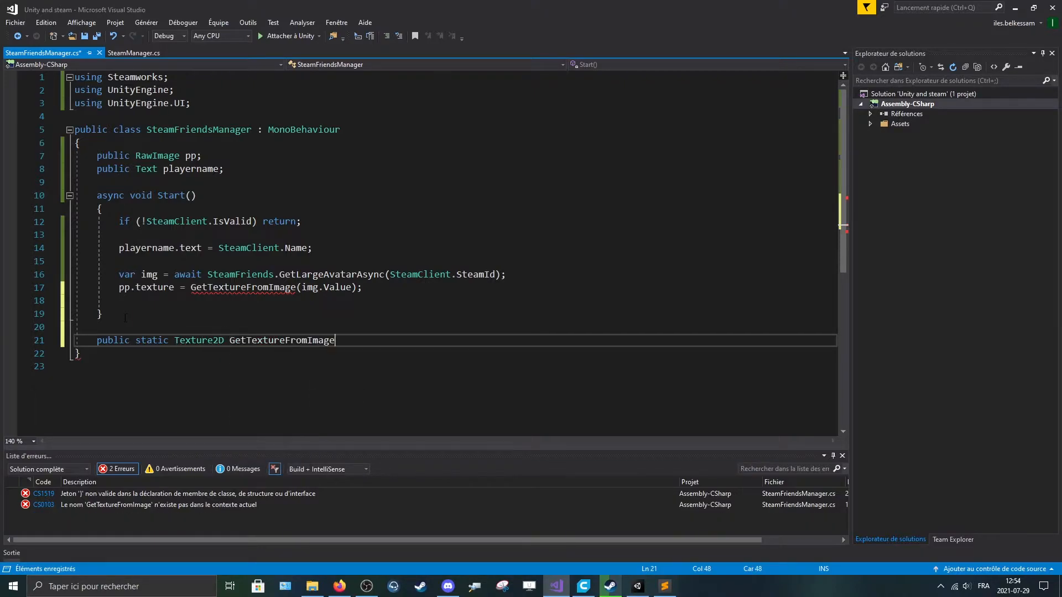
text(())
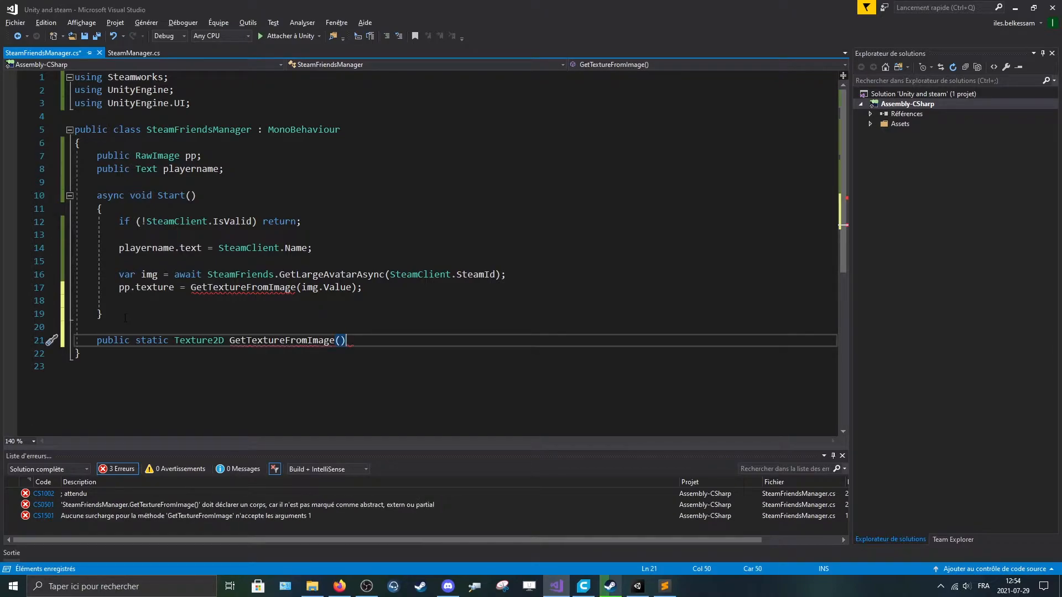
text({)
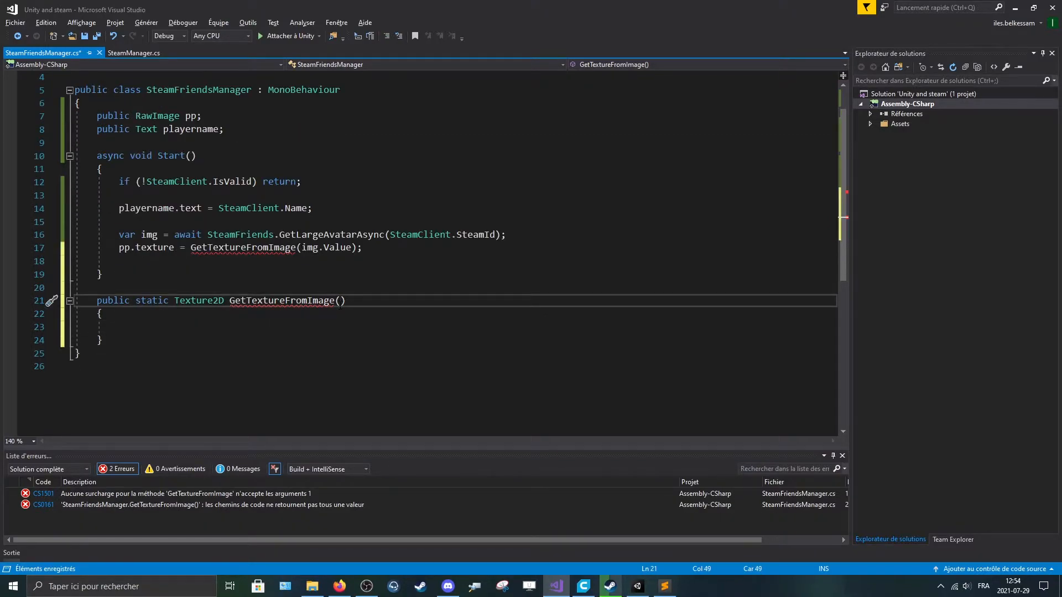
text(Steamworks.Data.i)
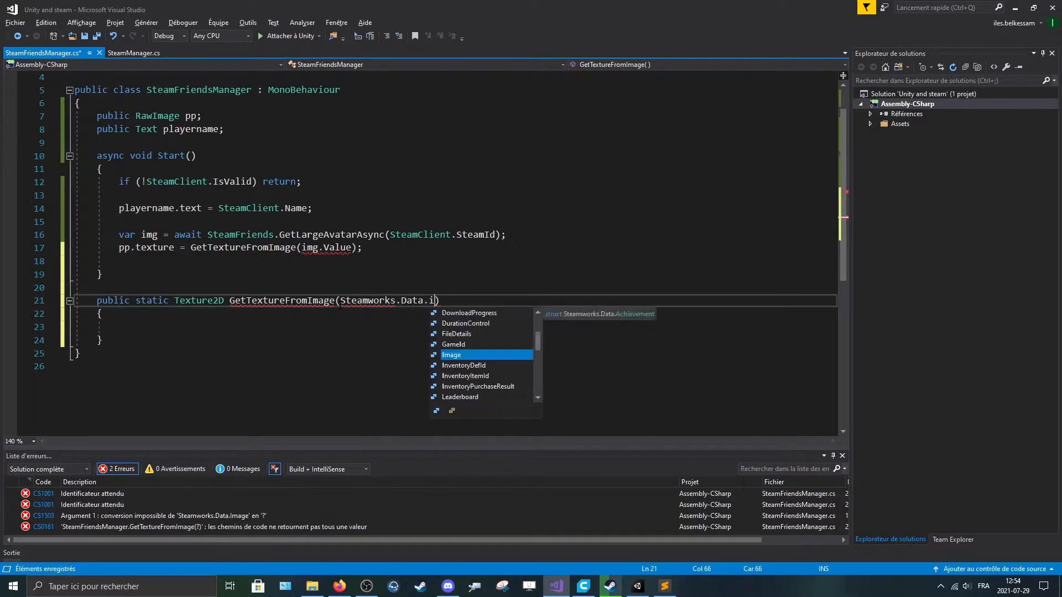
text(Image image)
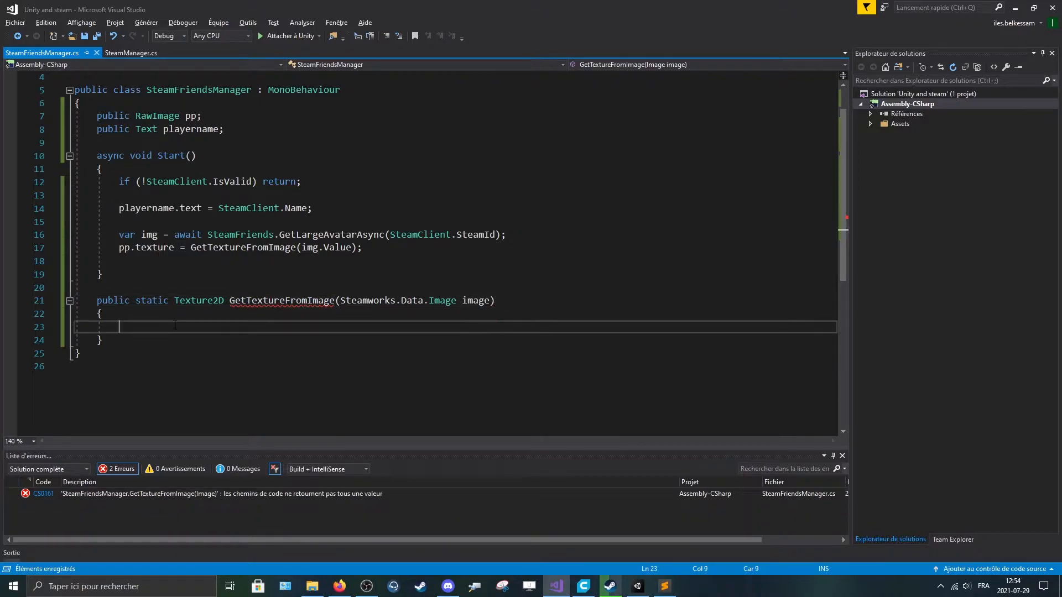
- Create 'var texture = new Texture2D((int)image.Width, (int)image.Height);' in the method
text(var)
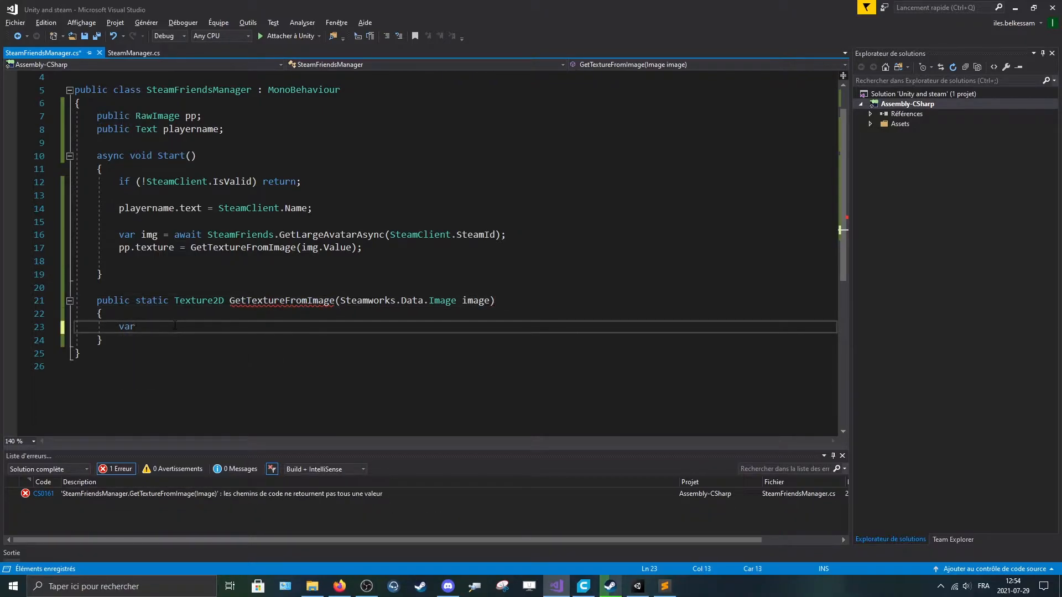
text(text)
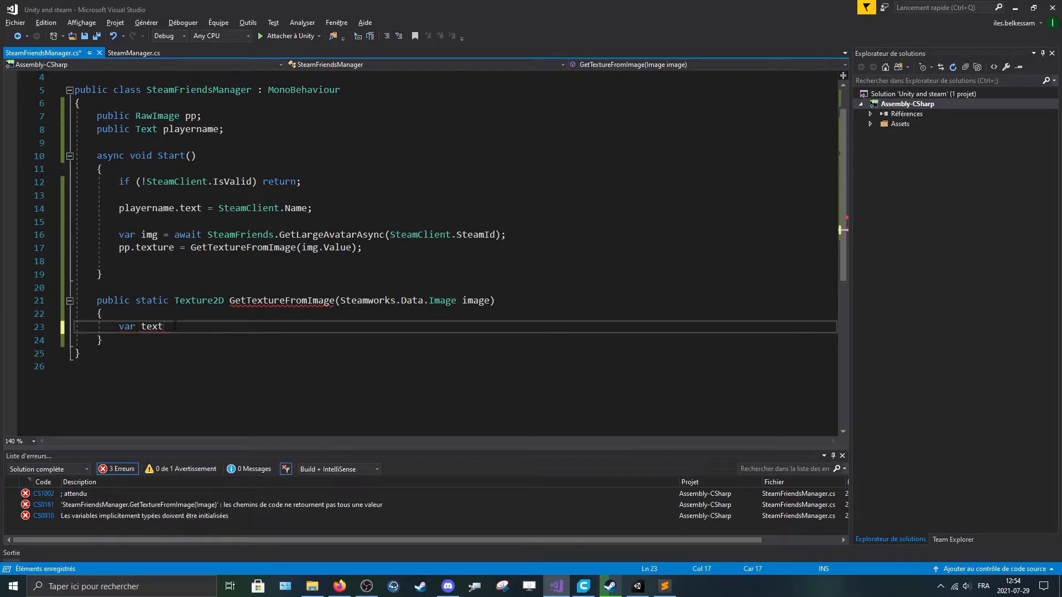
text(ure)
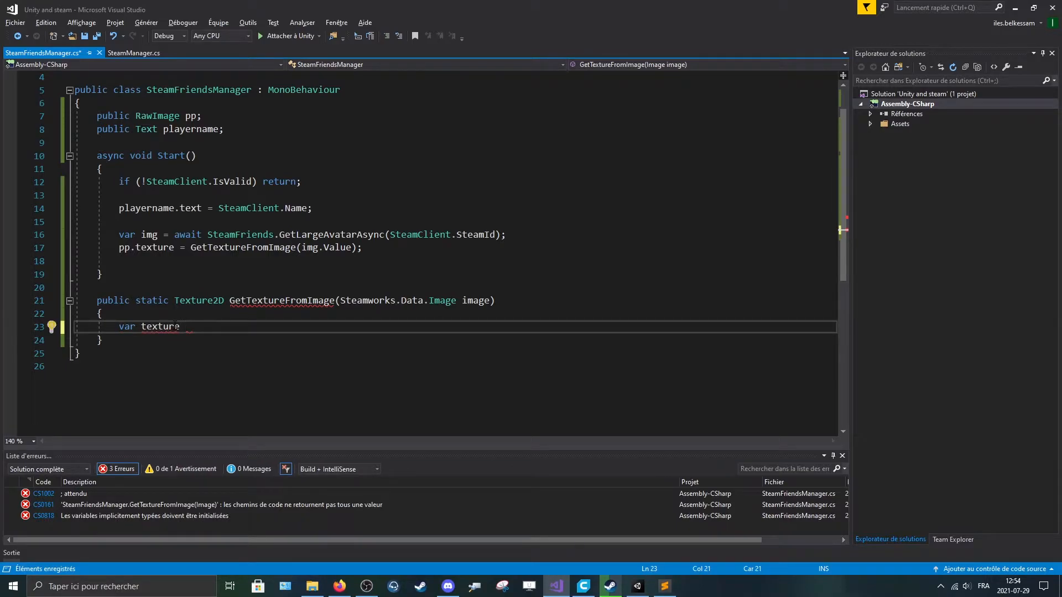
text(= new)
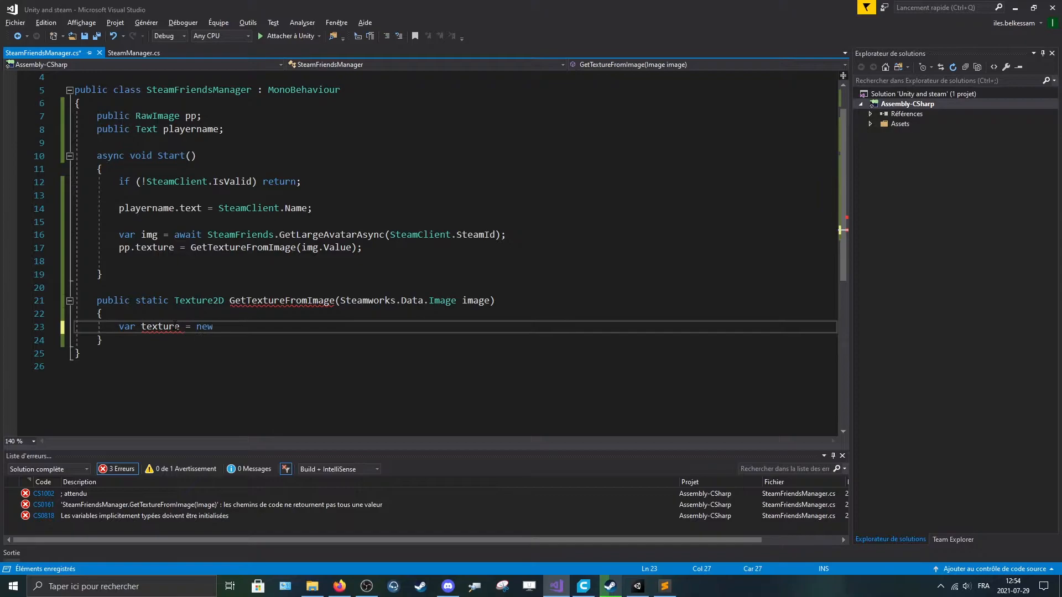
text(Texture2D)
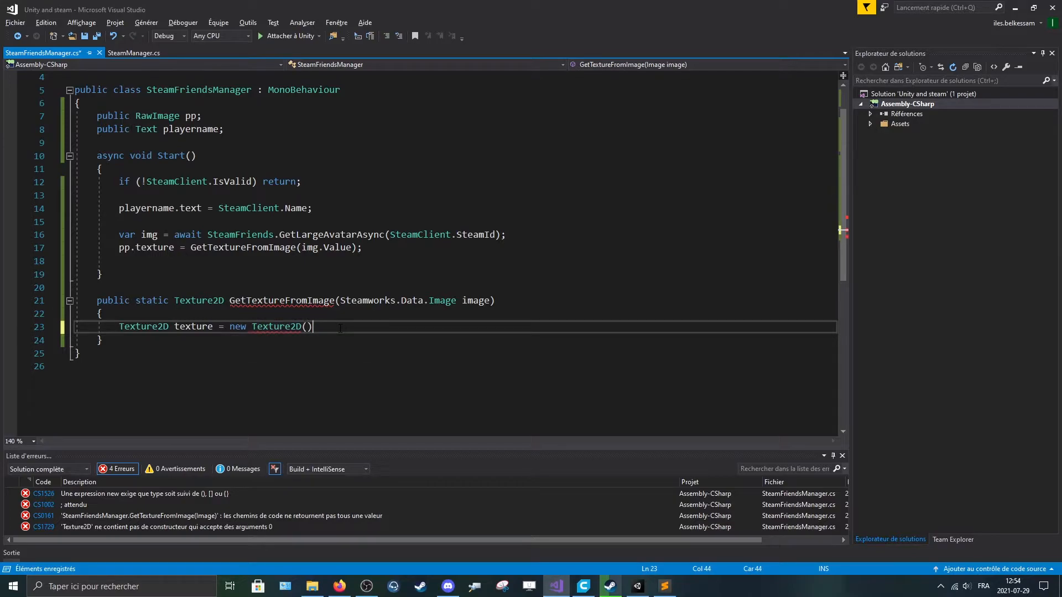
text(;)
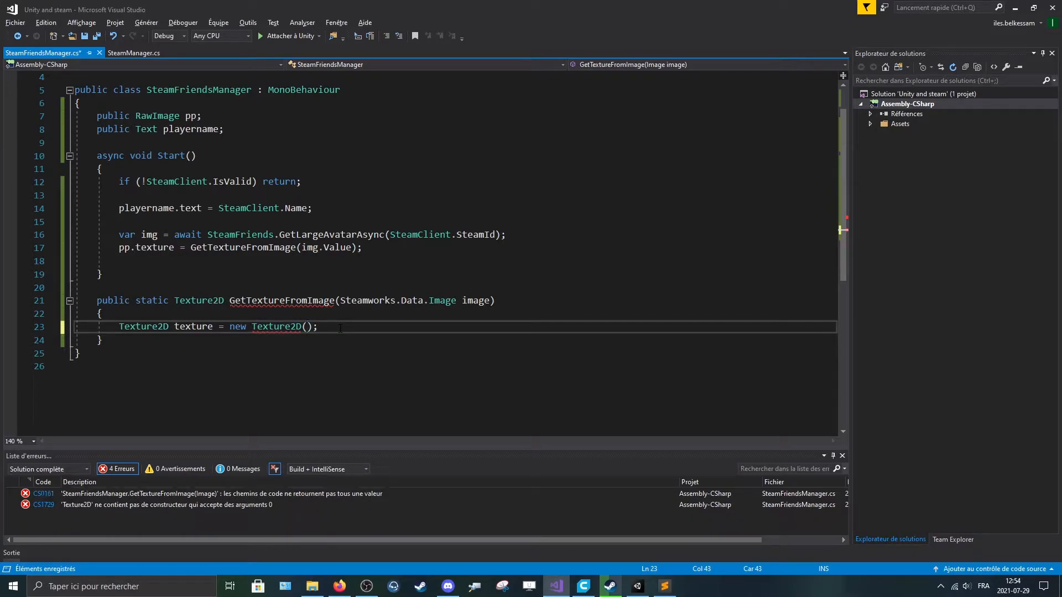
text(int))
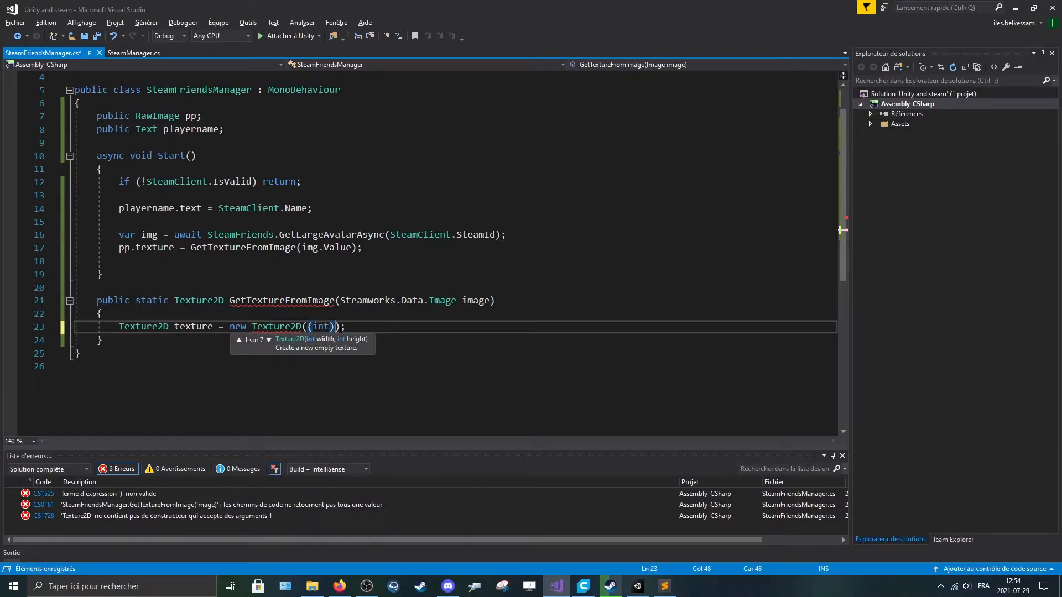
text(image.)
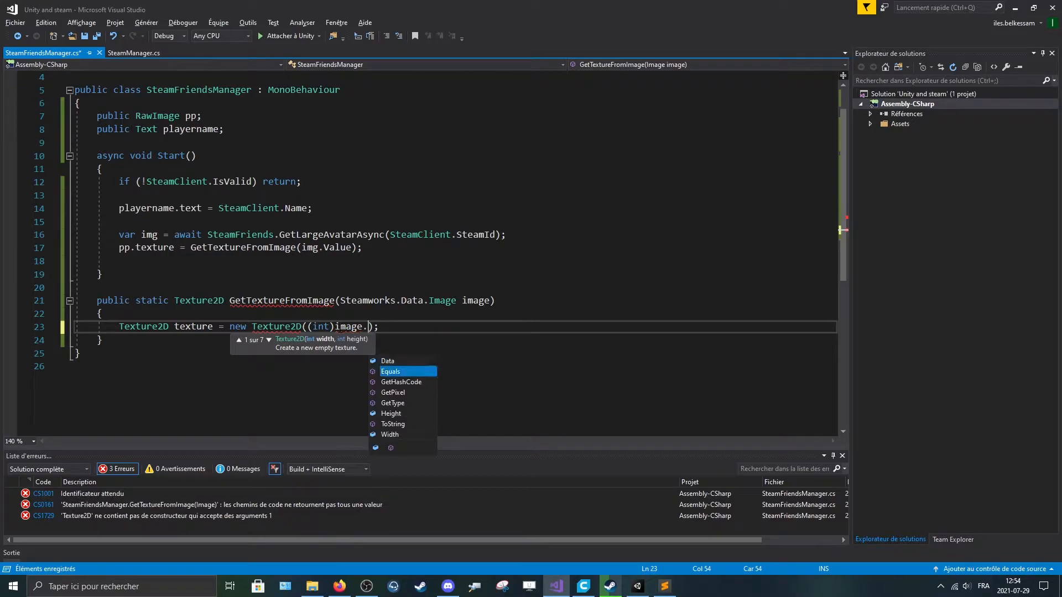
text(Width)
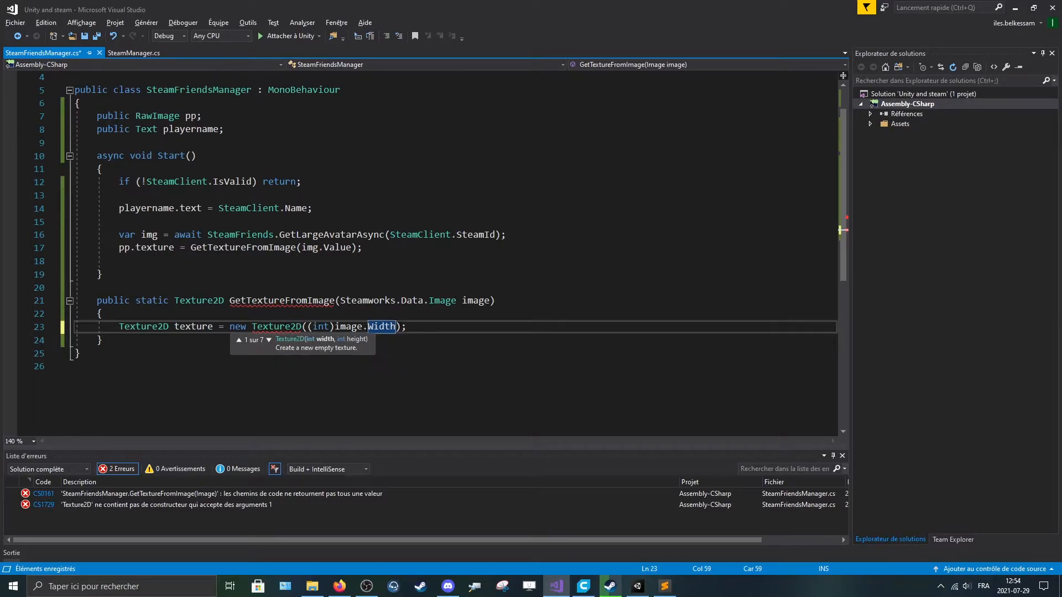
text(,)
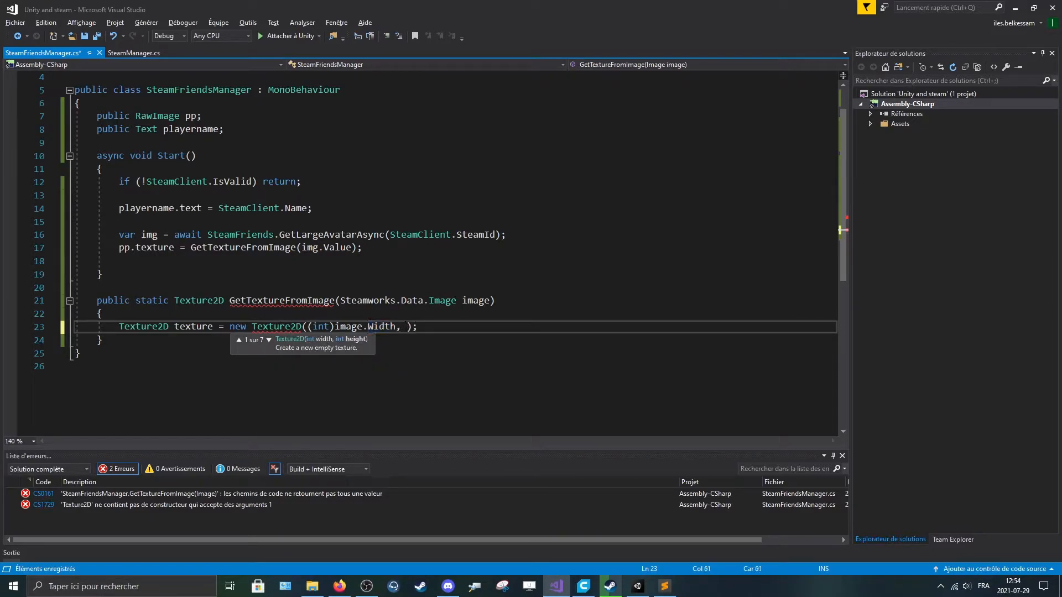
text((int))
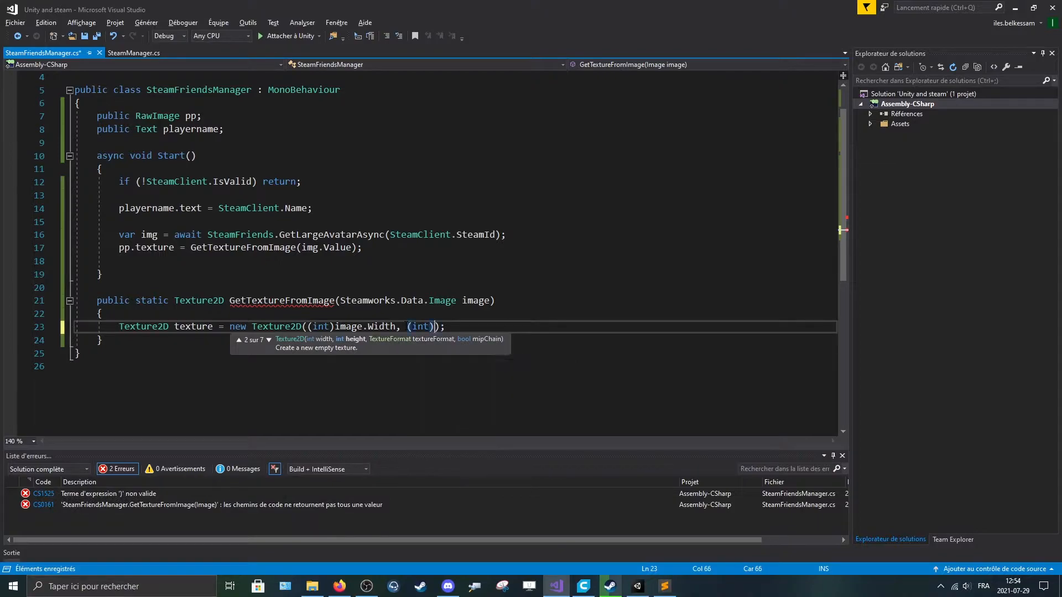
text(image)
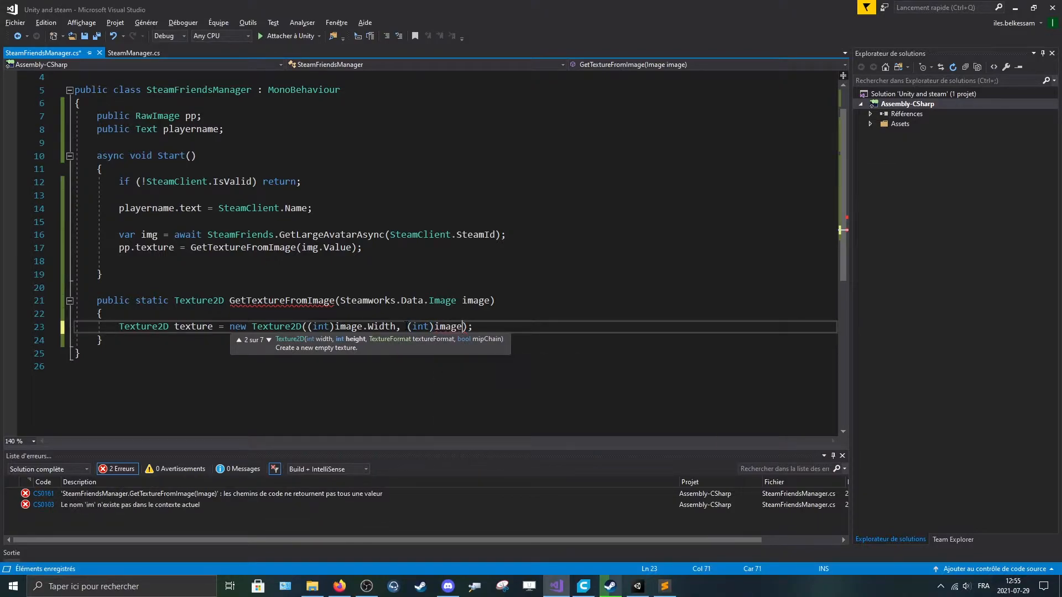
text(Height)
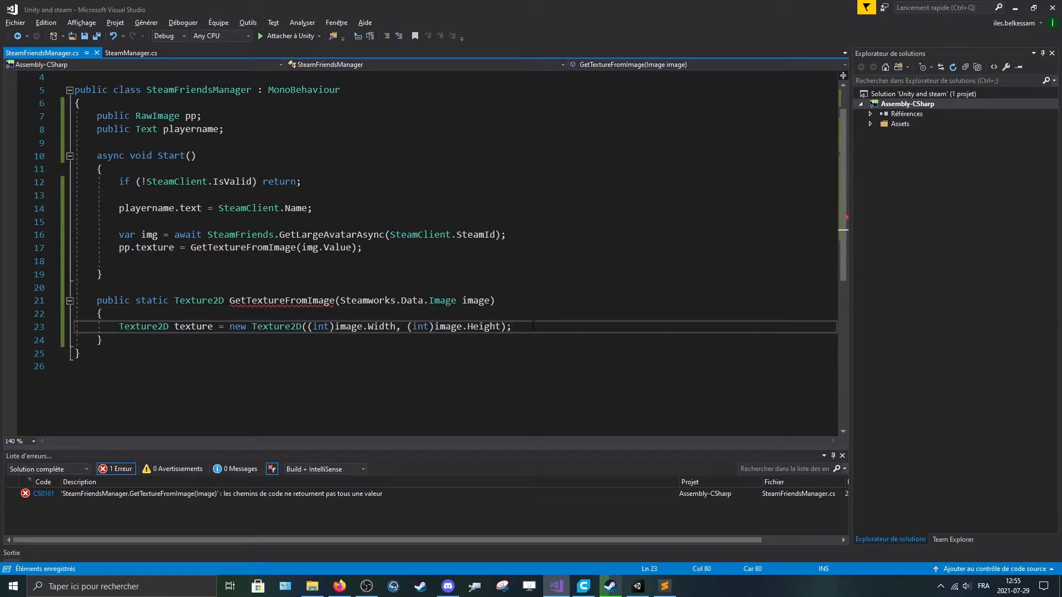
- Add nested x/y for loops over image.Width and image.Height reading 'var p = image.GetPixel(x, y);'
text(for)
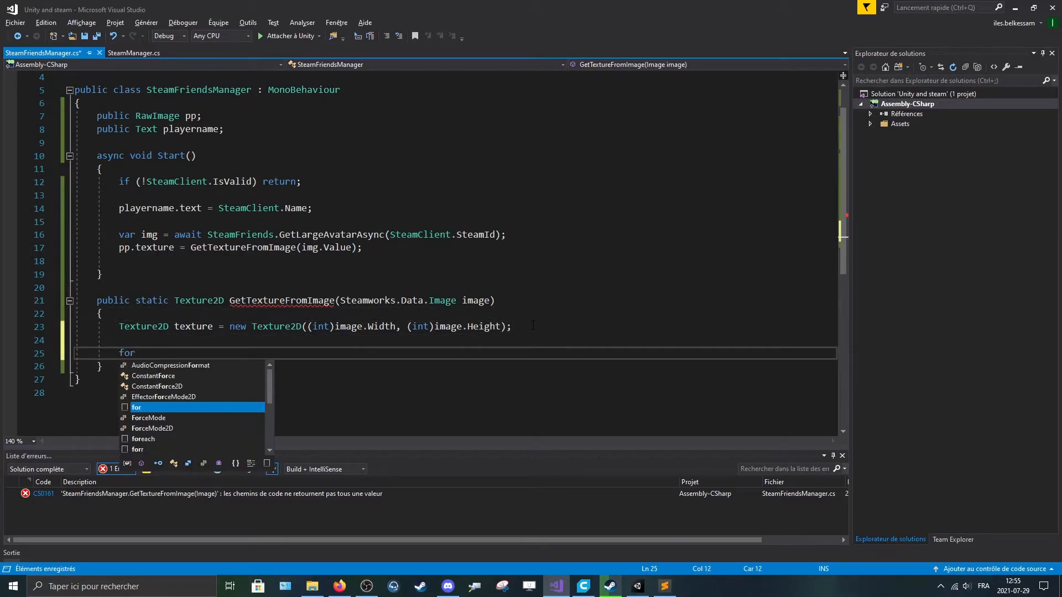
key(Tab)
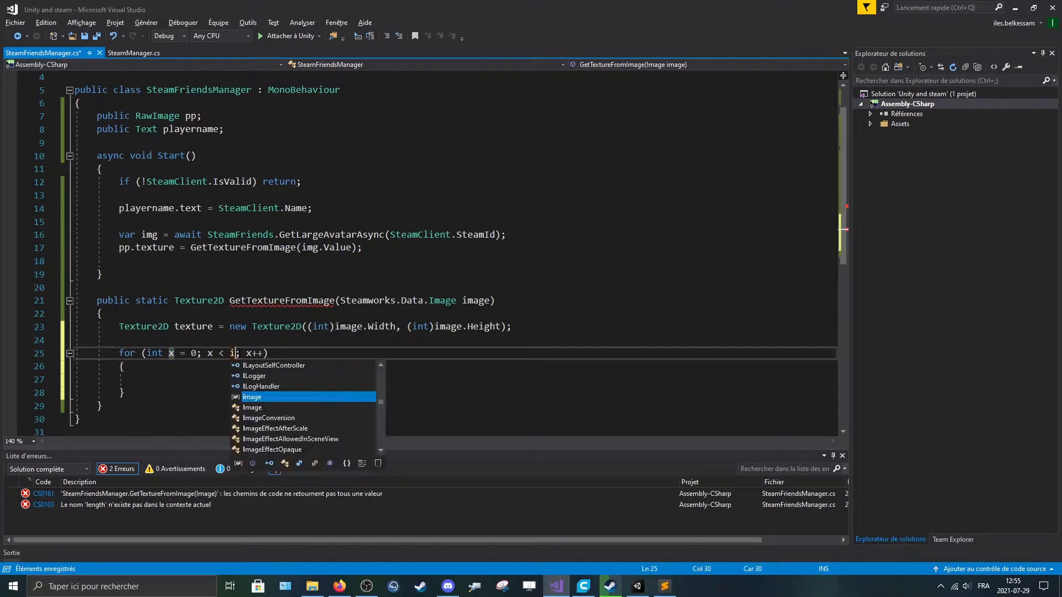
text(mage.Width)
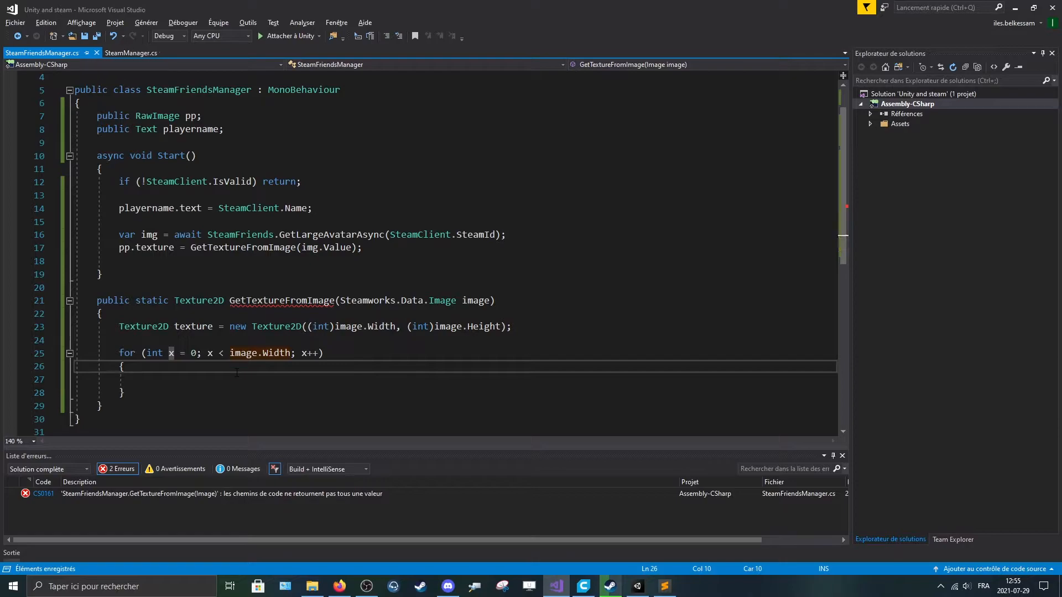
text(for (int  = 0; i < length; i++)
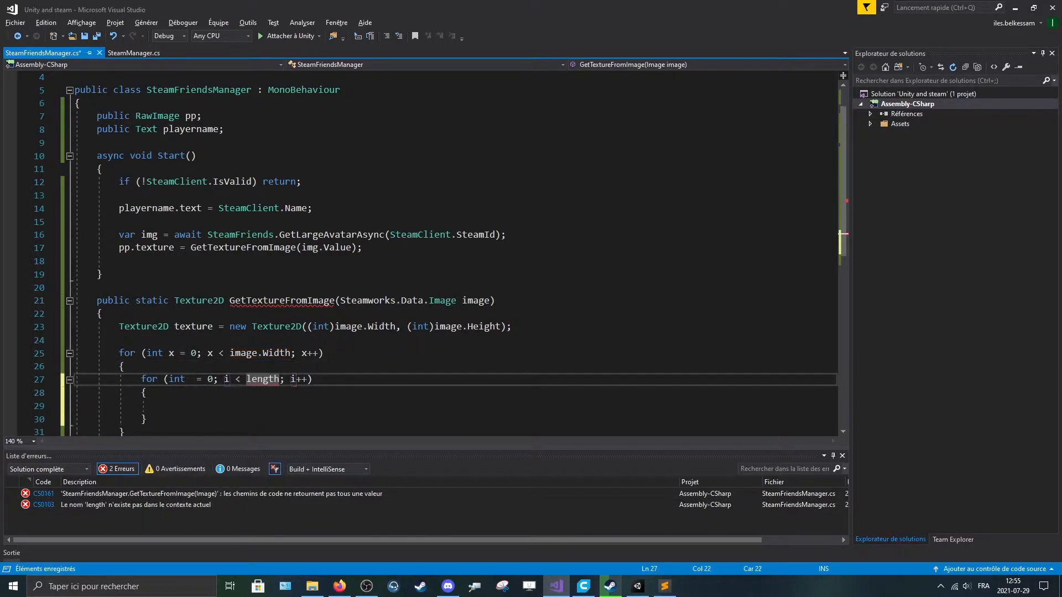
text(y)
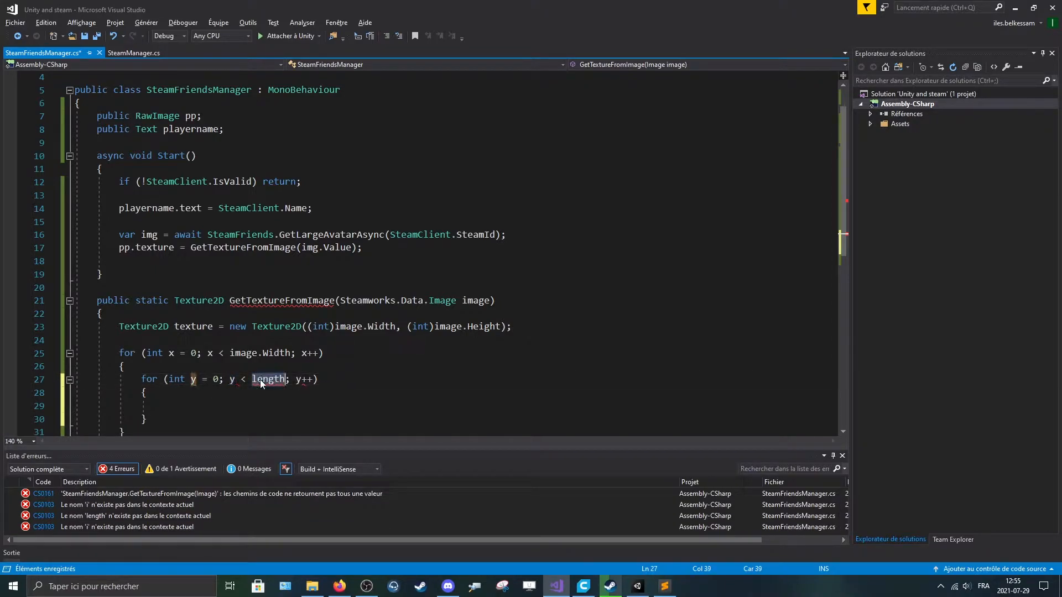
text(image.Heigh)
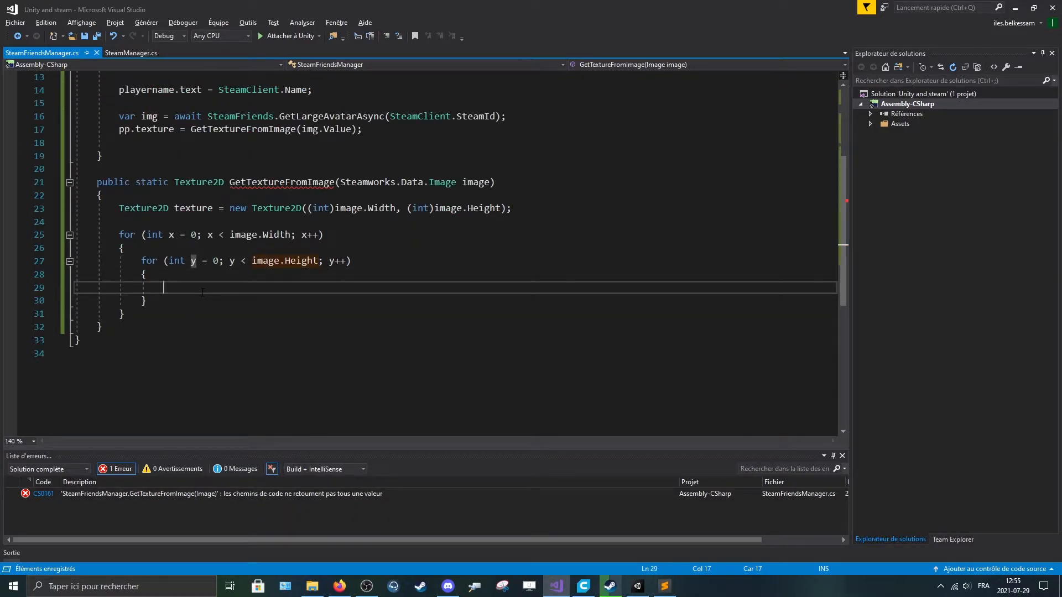
text(Wa)
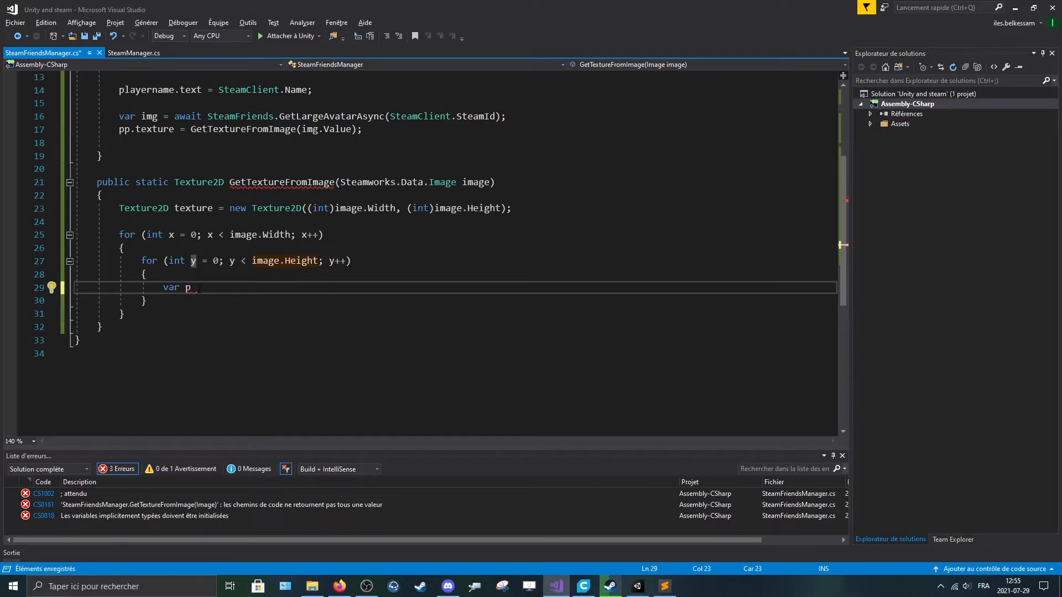
text(= im)
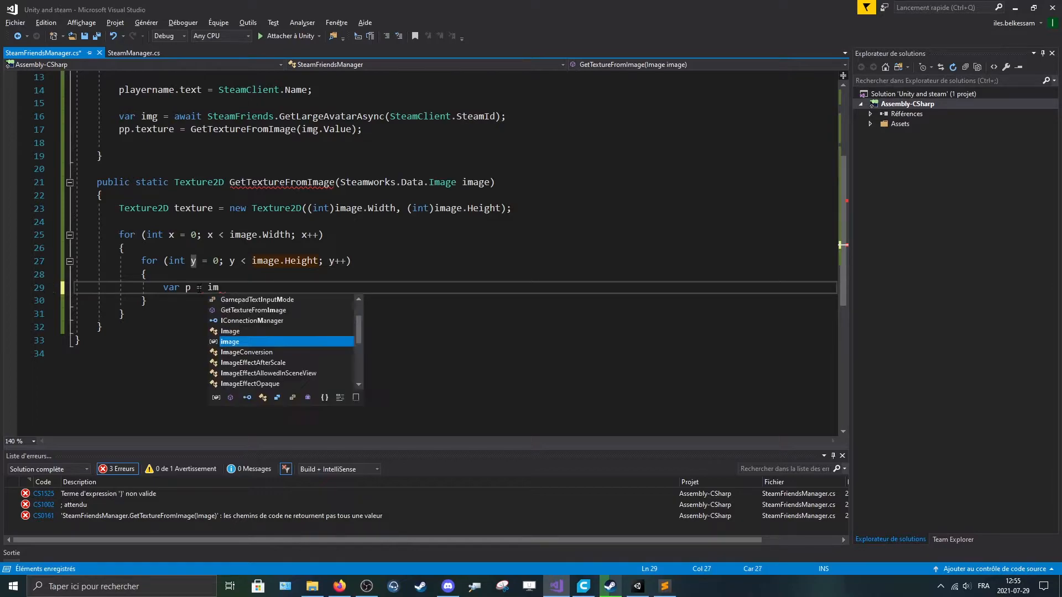
text(.get)
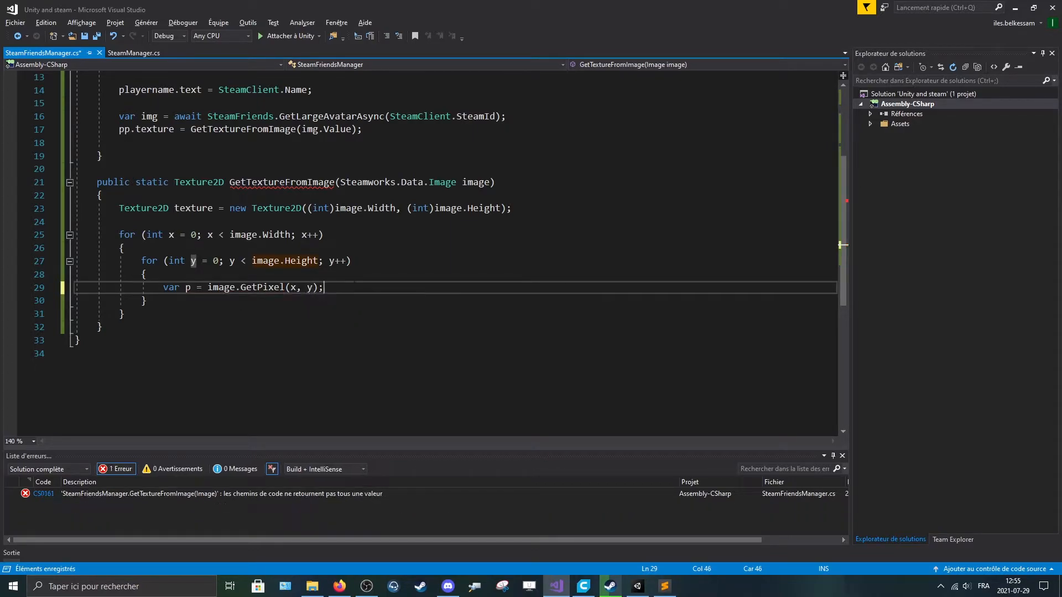
key(Enter)
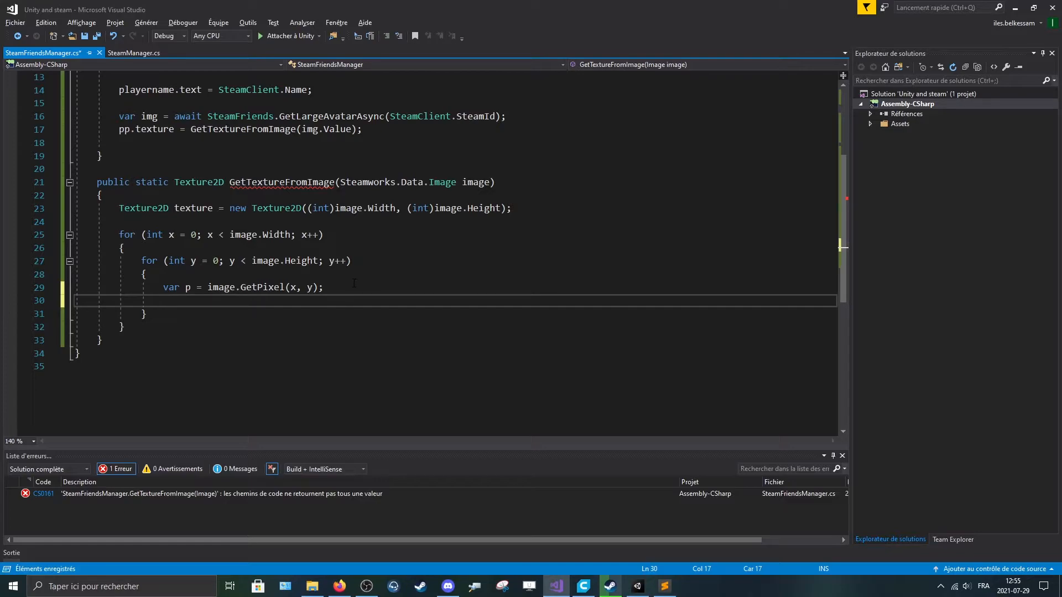
- Write SetPixel(x, (int)image.Height - y) with colours /255f, then texture.Apply() and return
text(text)
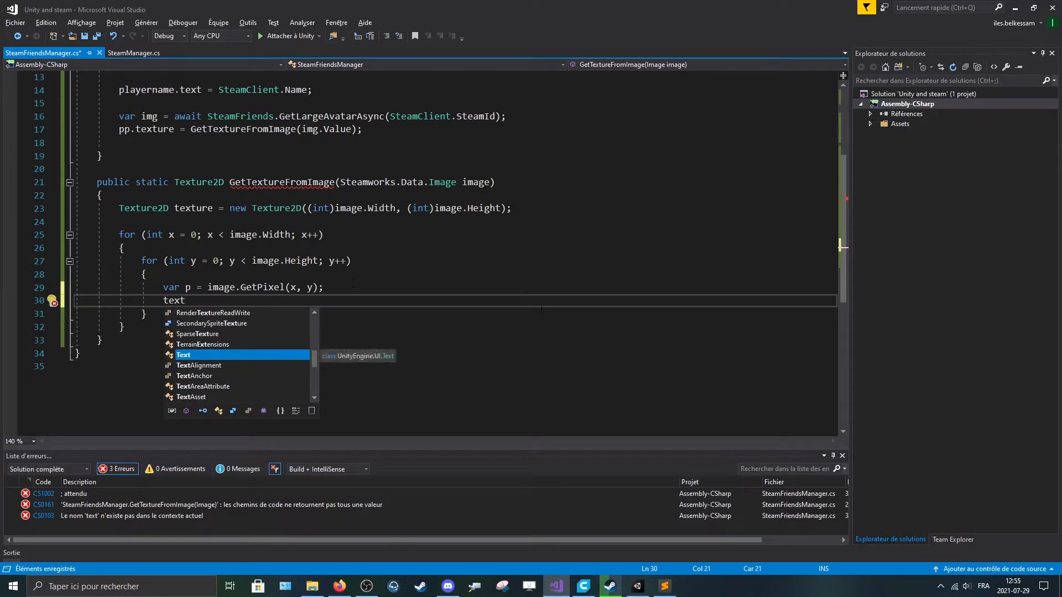
key(Escape)
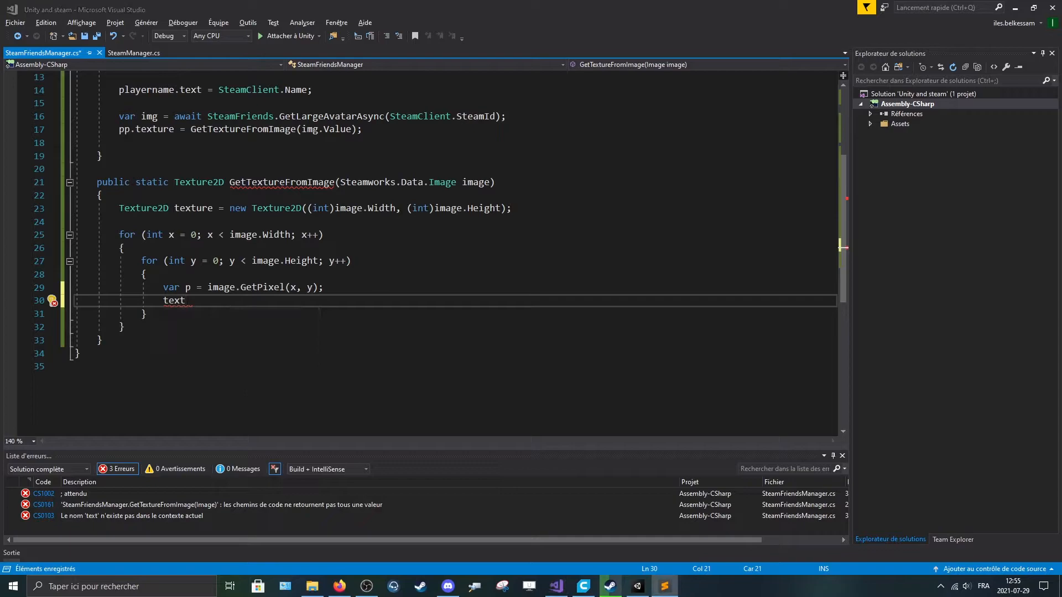
text(texture.SetPixel(x, (int)image.Height - y, new Color(p.r / 255.0f, p.g / 255.0f, p.b / 255.0f, p.a / 255.0f));)
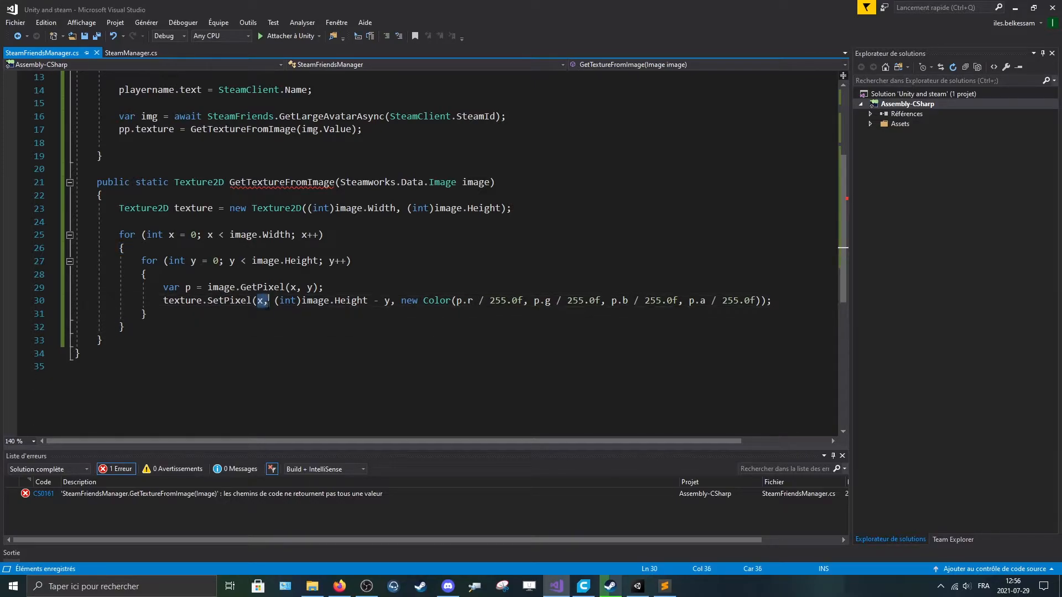
mouse_move(263, 300)
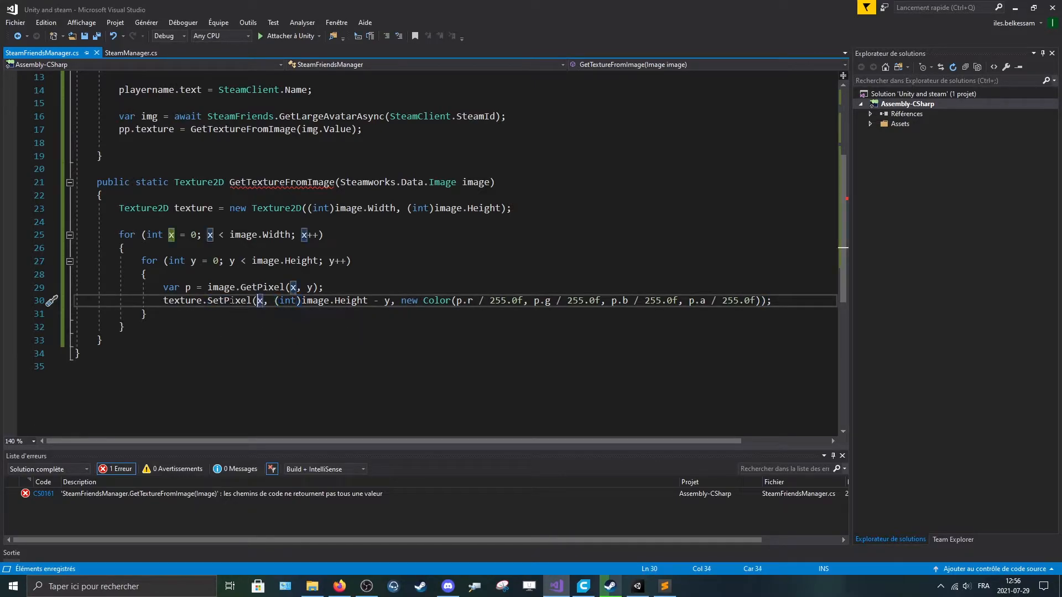
mouse_move(227, 299)
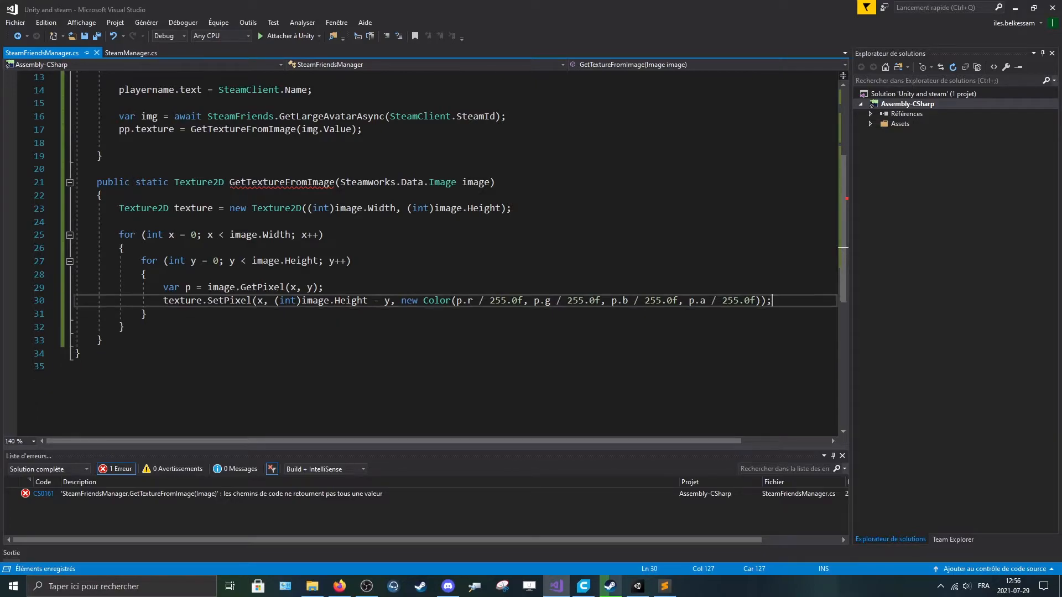
key(Enter)
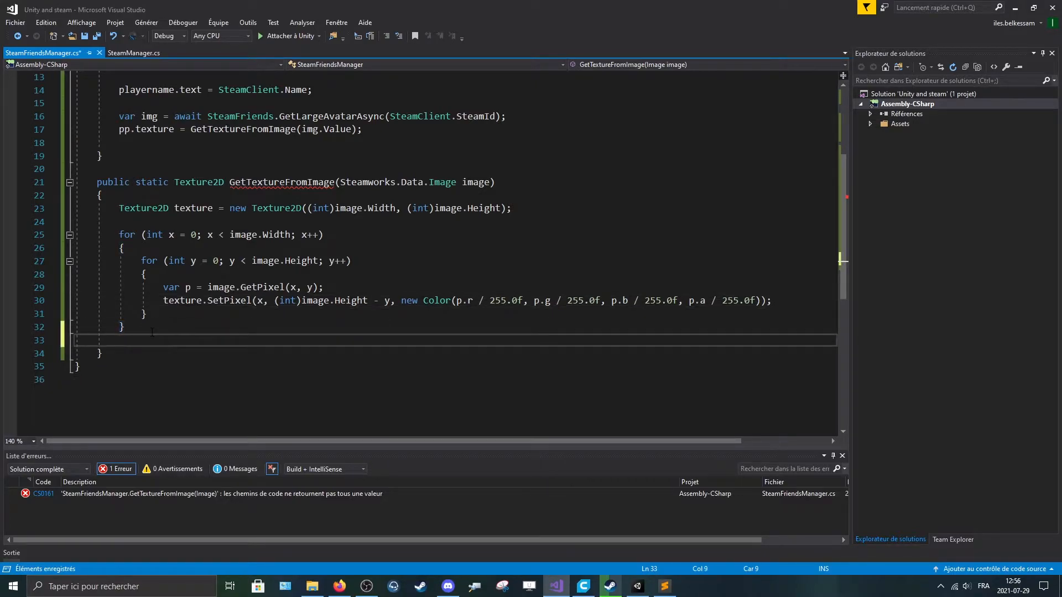
text(texture.Apply)
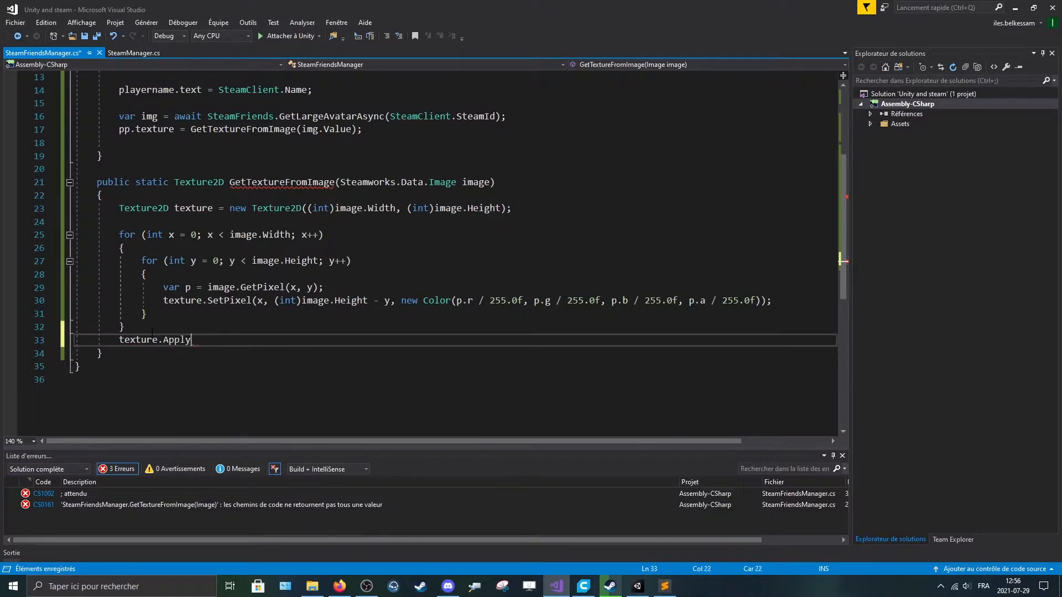
text(();)
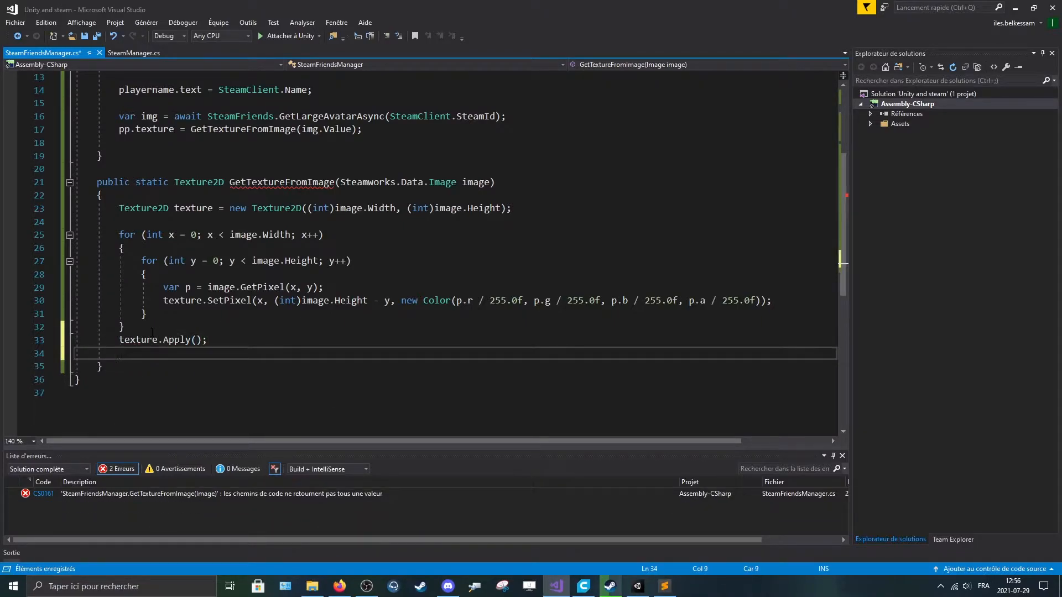
text(return)
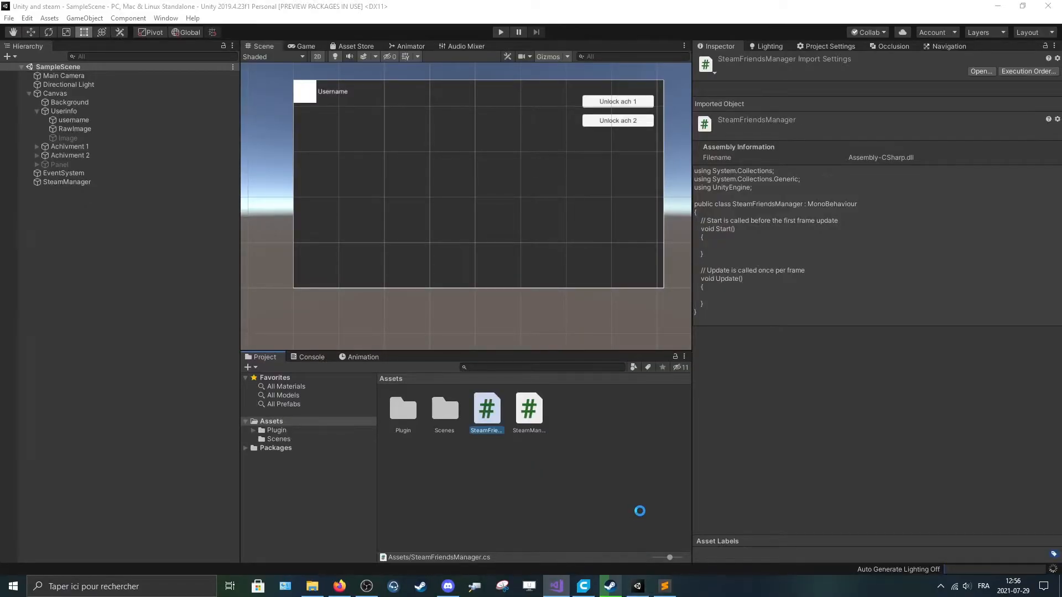
- Select SteamManager and play the scene, checking the Console output
click(100, 352)
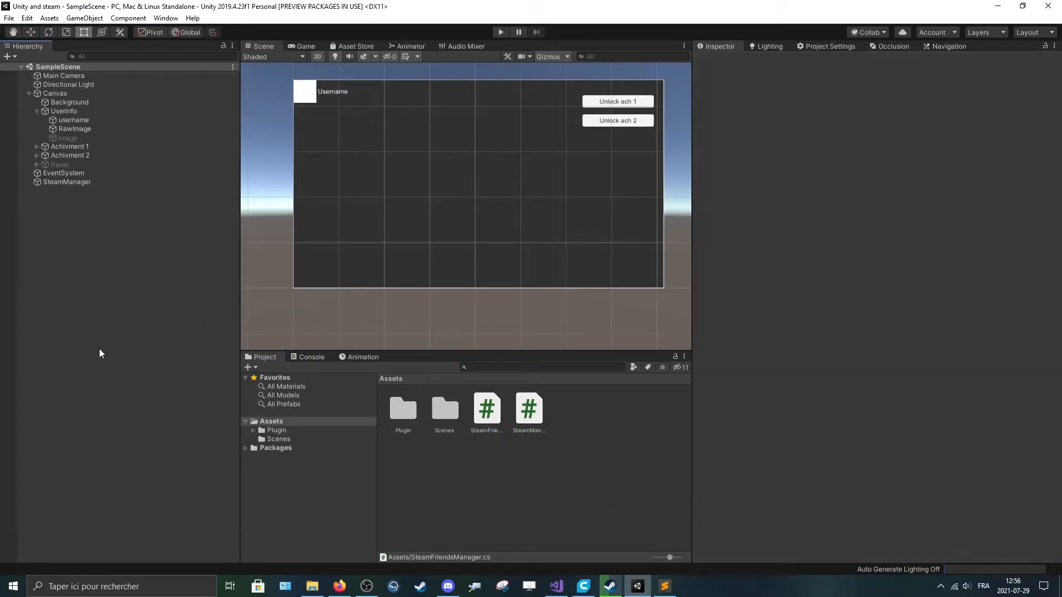
click(66, 181)
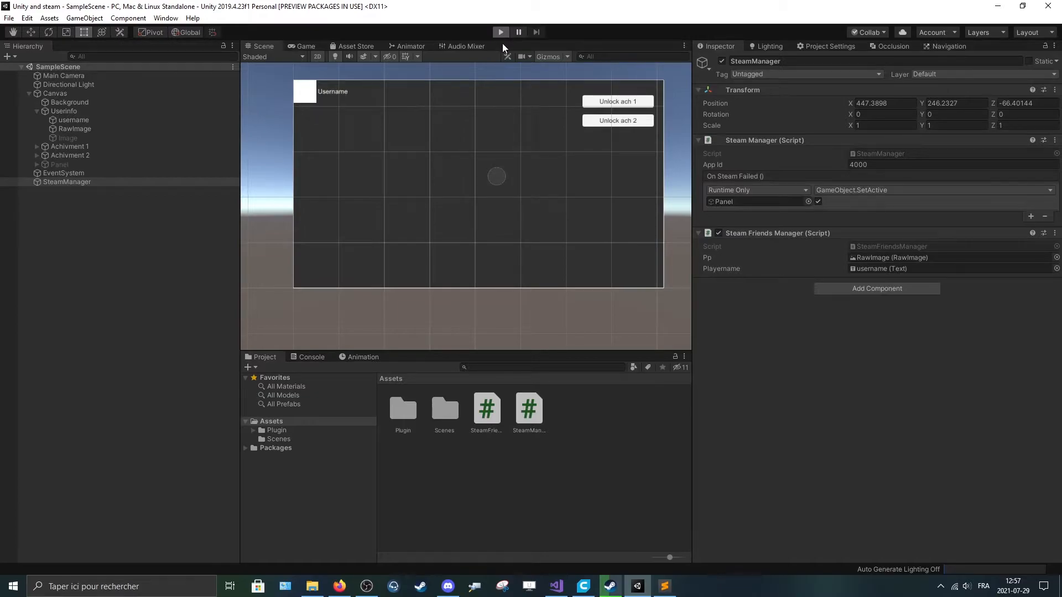
click(500, 32)
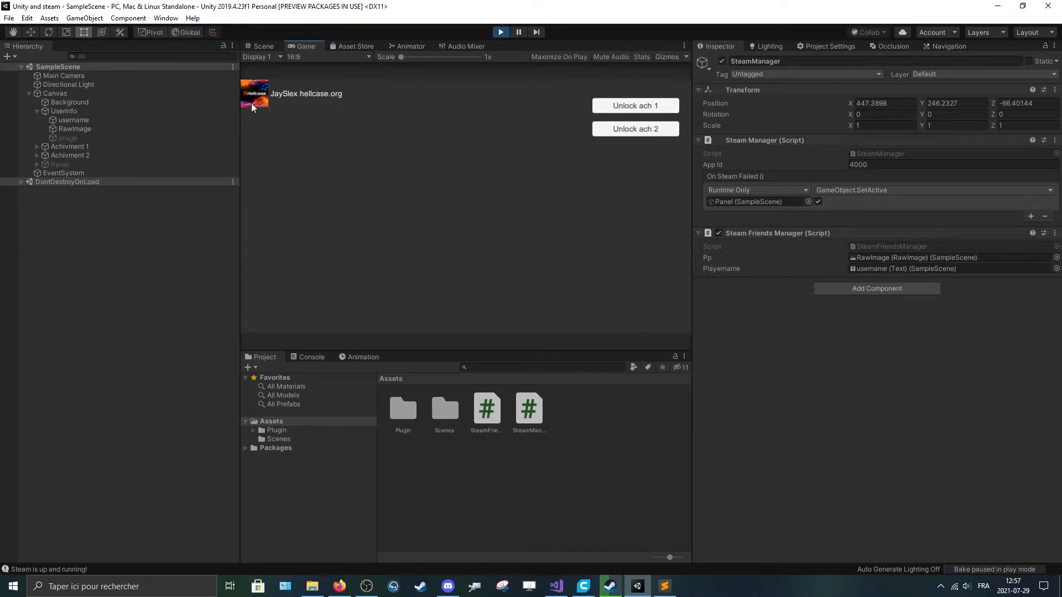
click(311, 357)
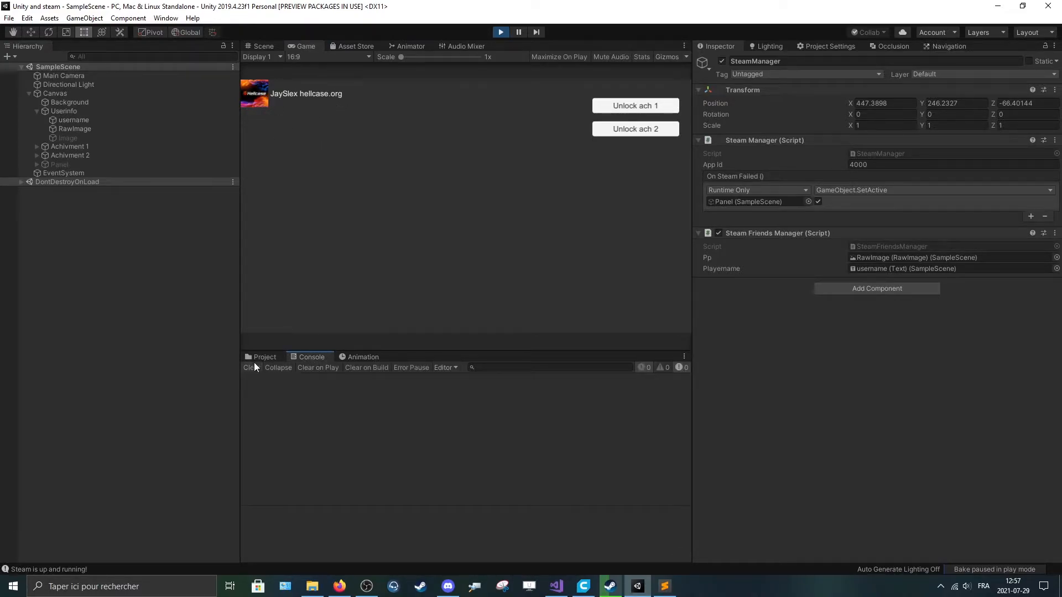
click(265, 357)
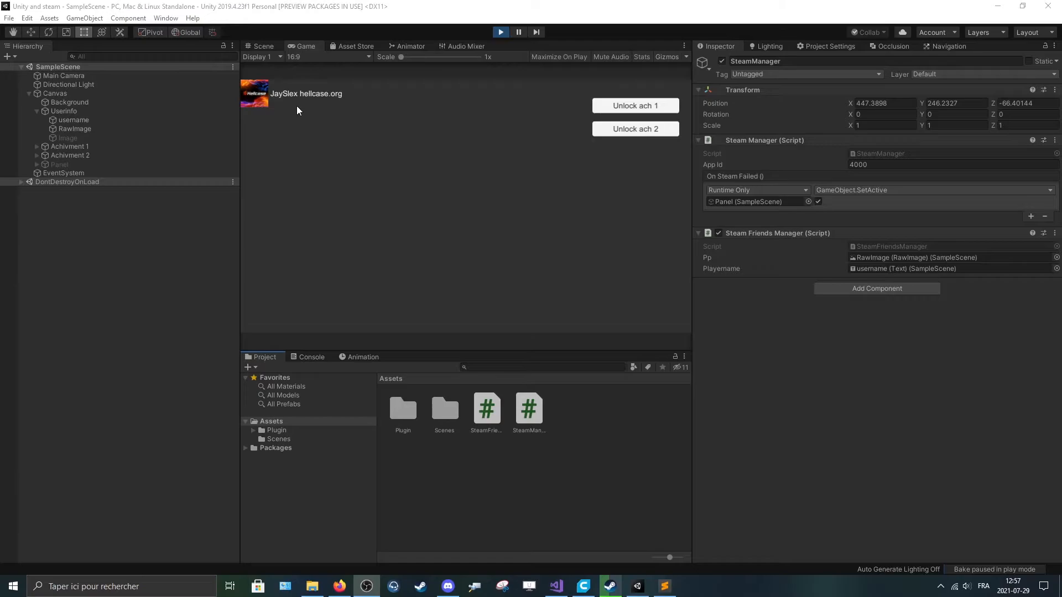
mouse_move(286, 106)
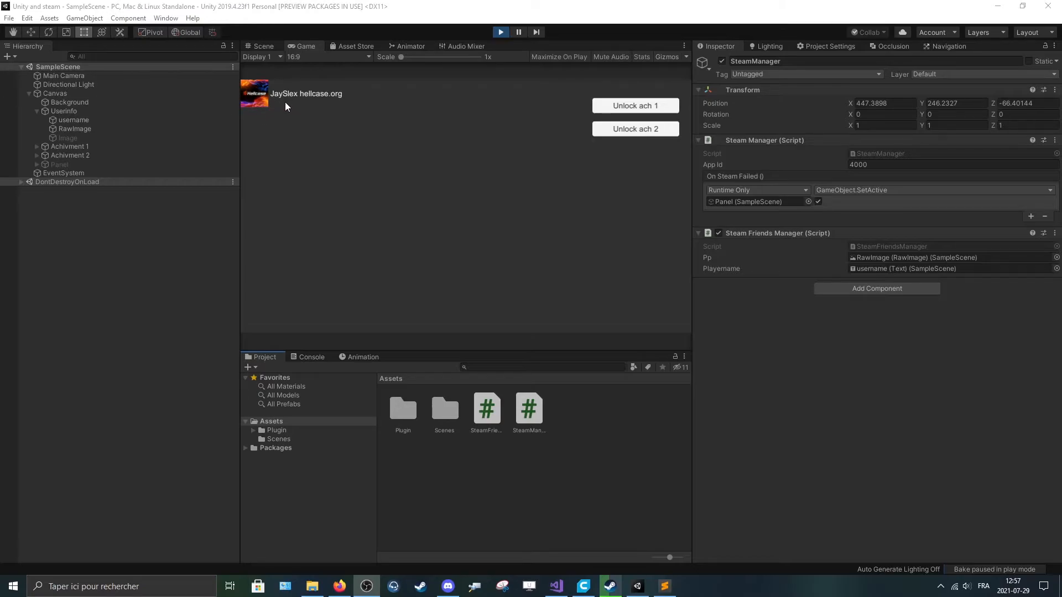
mouse_move(314, 102)
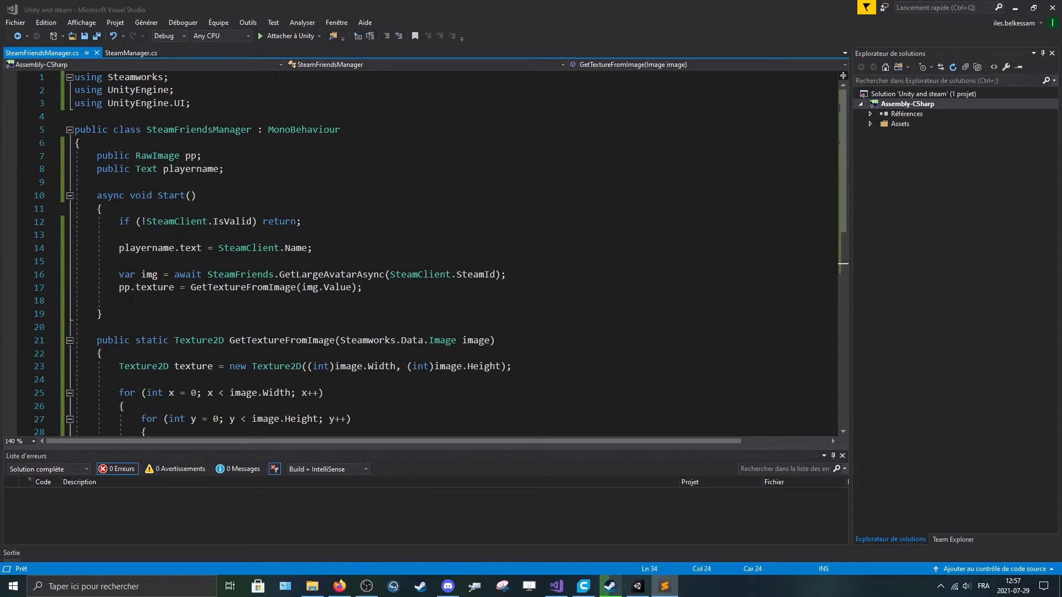
- Write InitFriends looping over SteamFriends.GetFriends() and logging each friend, then save
scroll(down, 3)
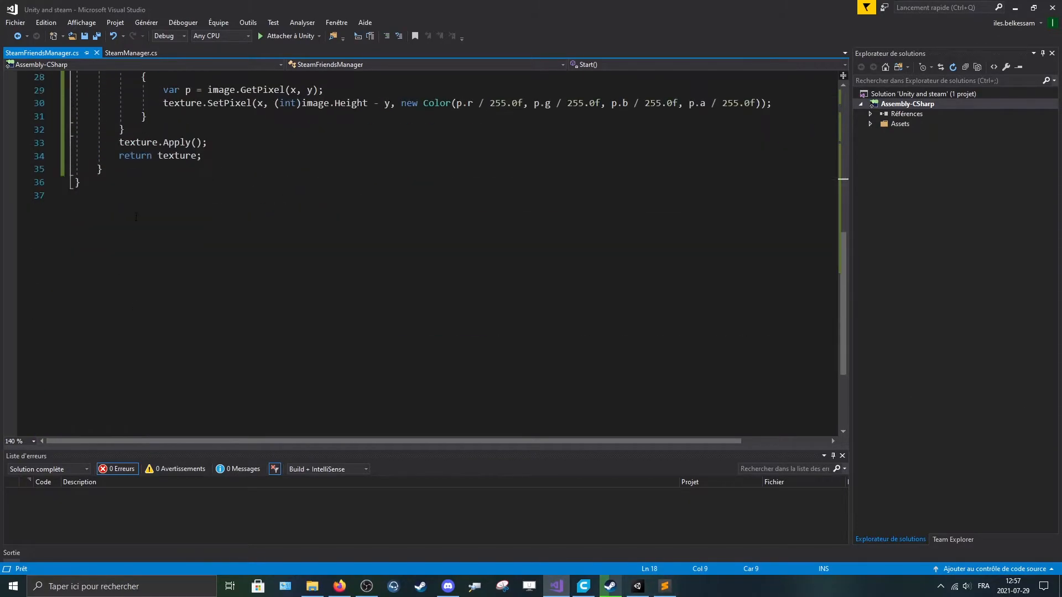
text(public void)
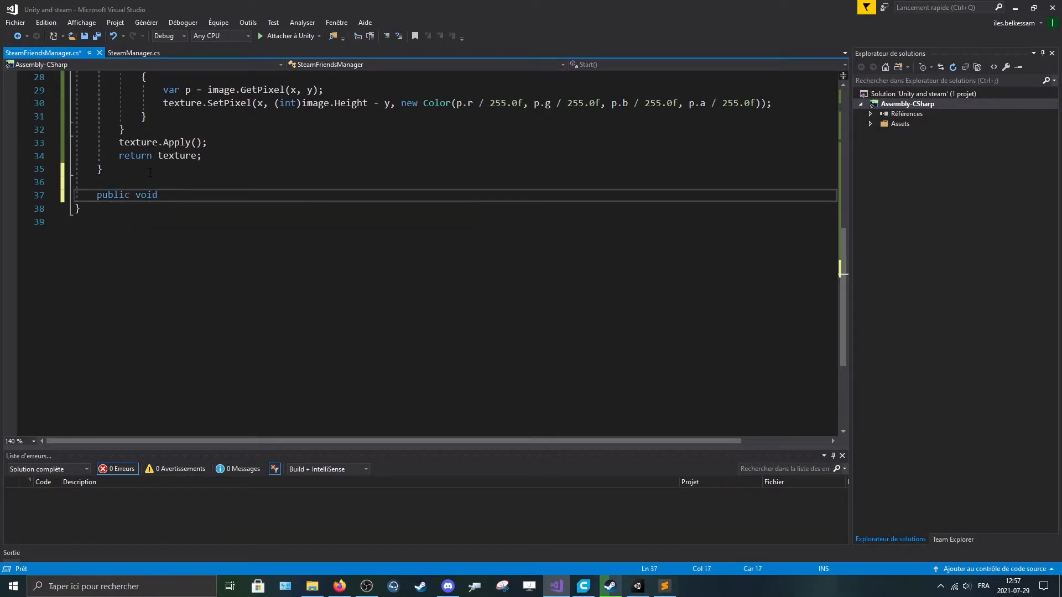
text(InitFriends)
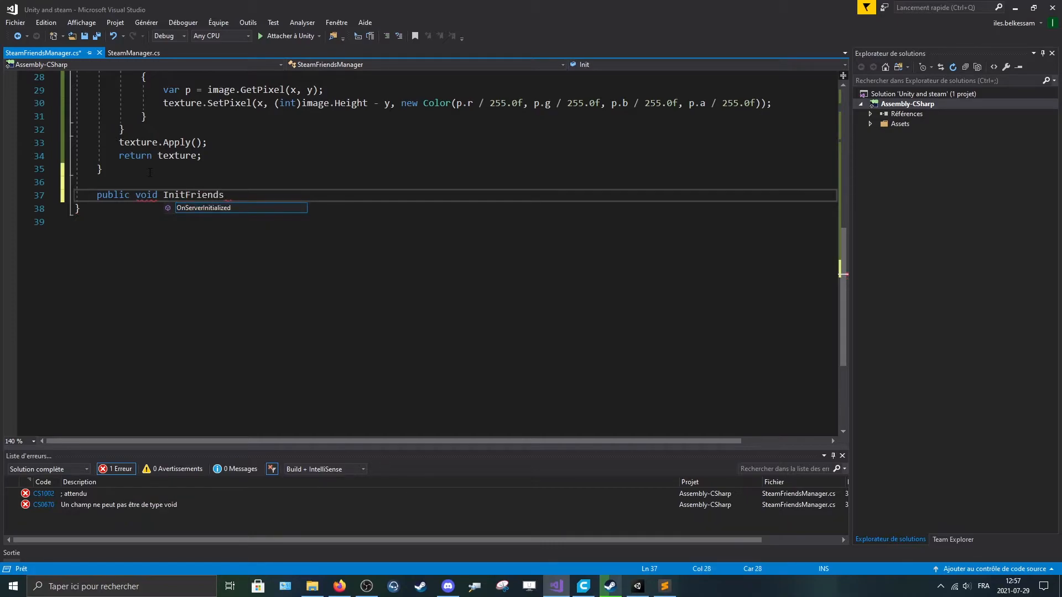
text(() { })
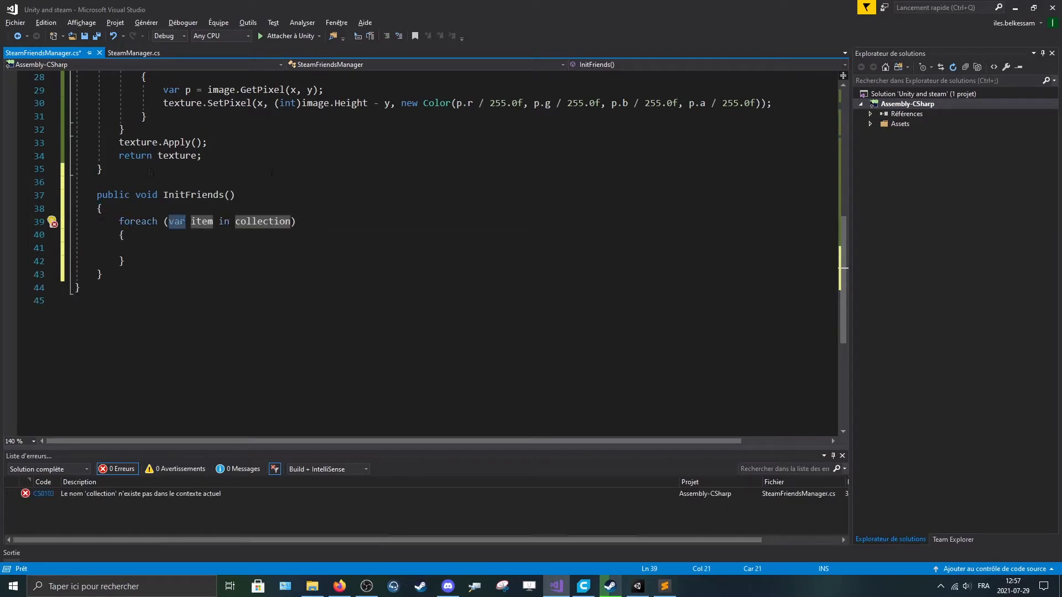
text(ri)
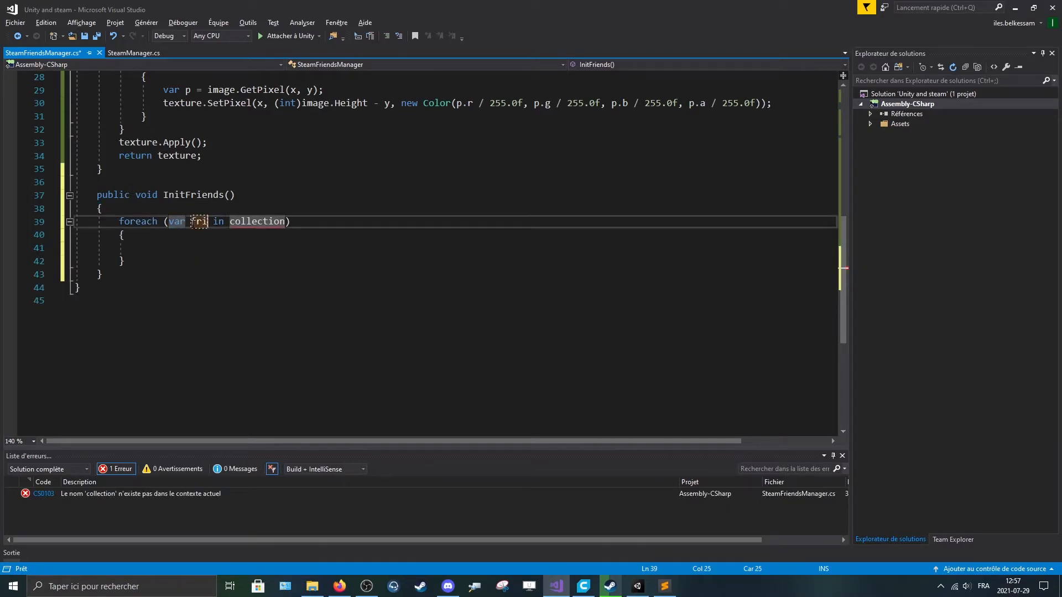
text(friend in st)
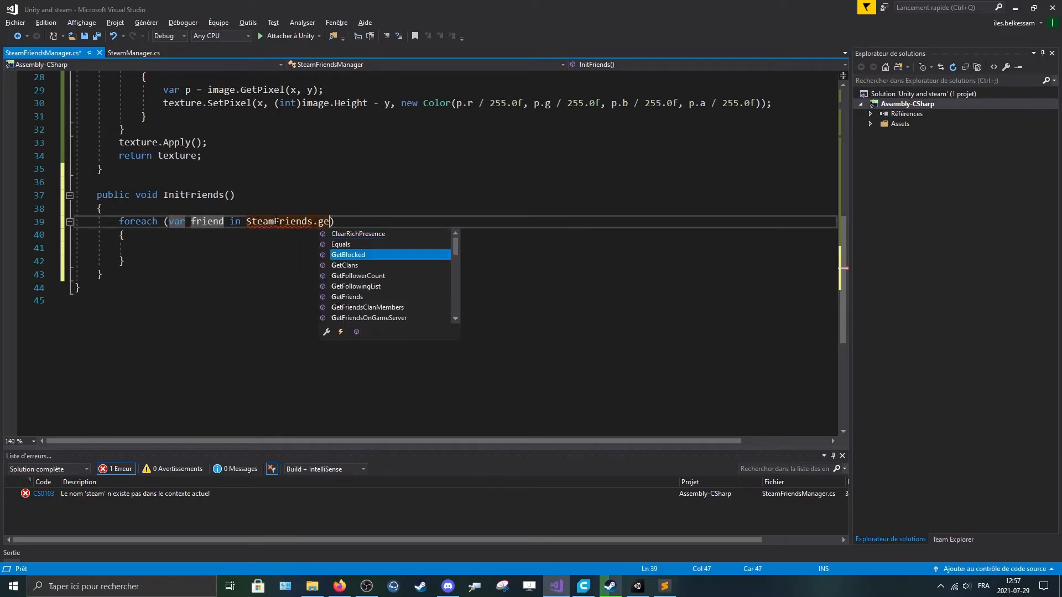
text(tfr)
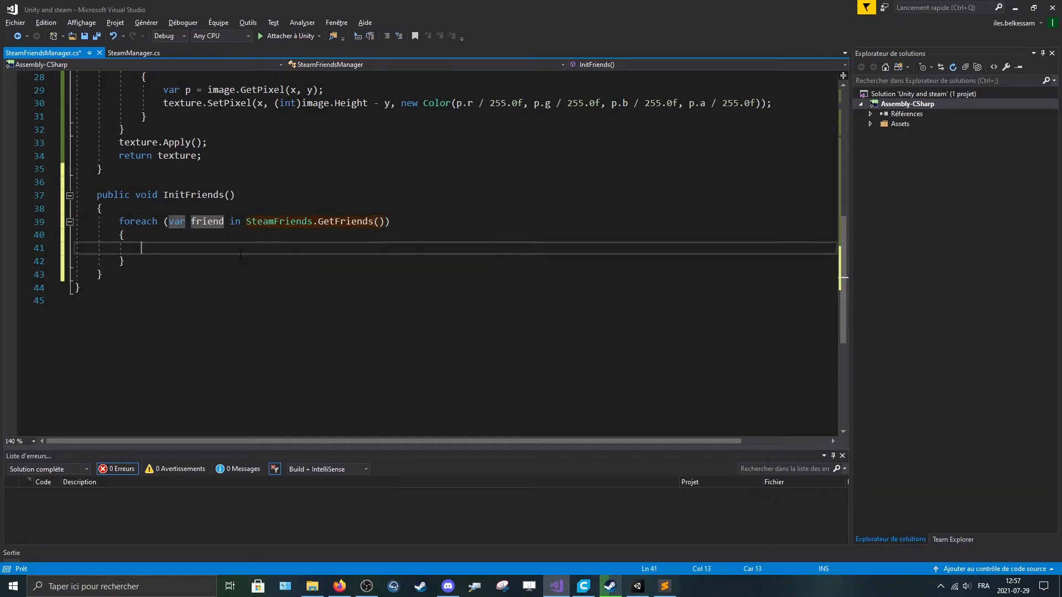
key(ctrl+s)
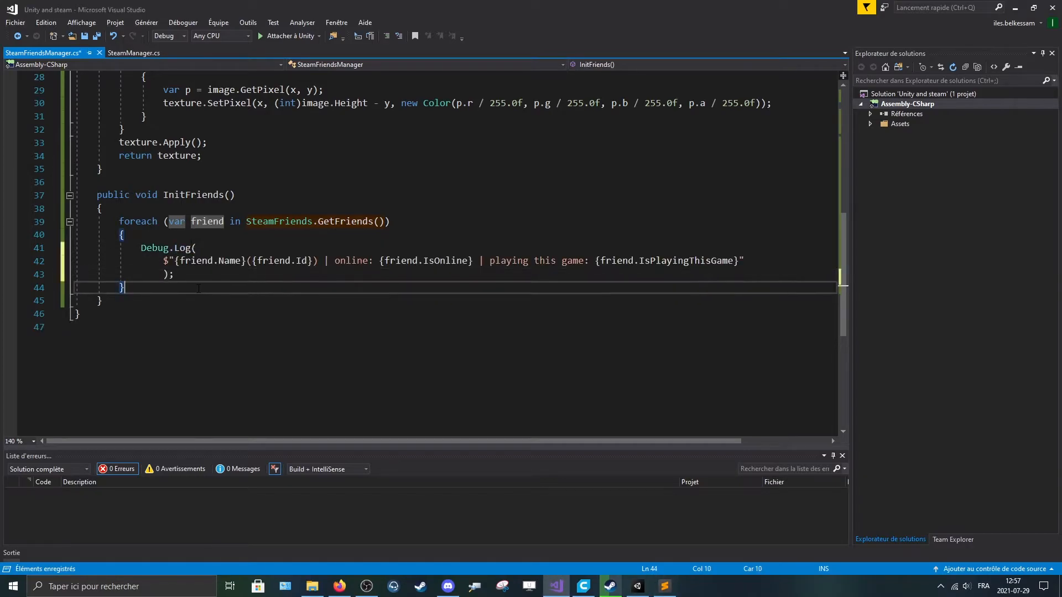
key(ctrl+s)
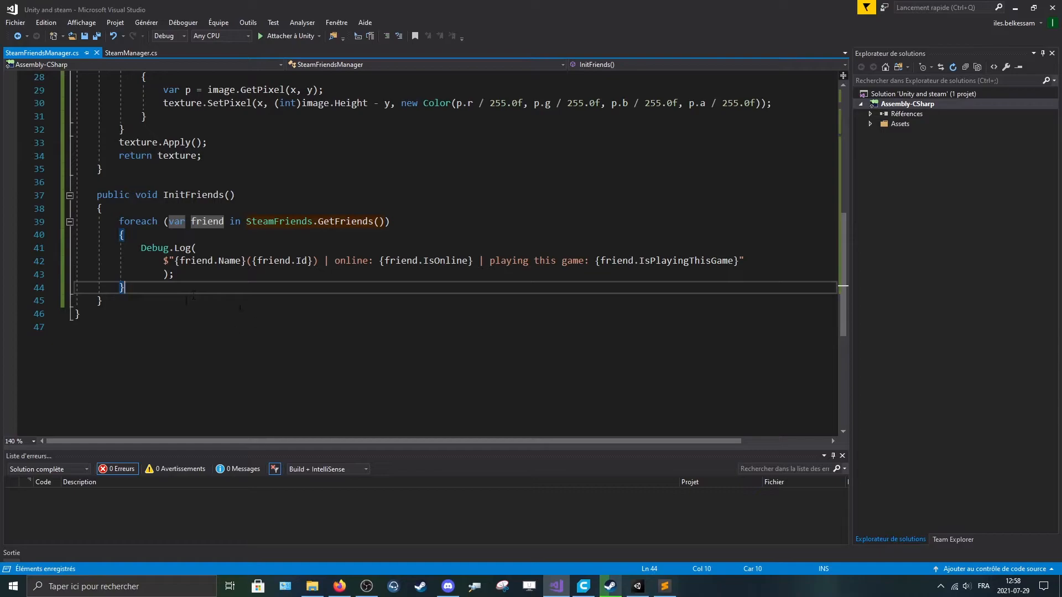
mouse_move(155, 247)
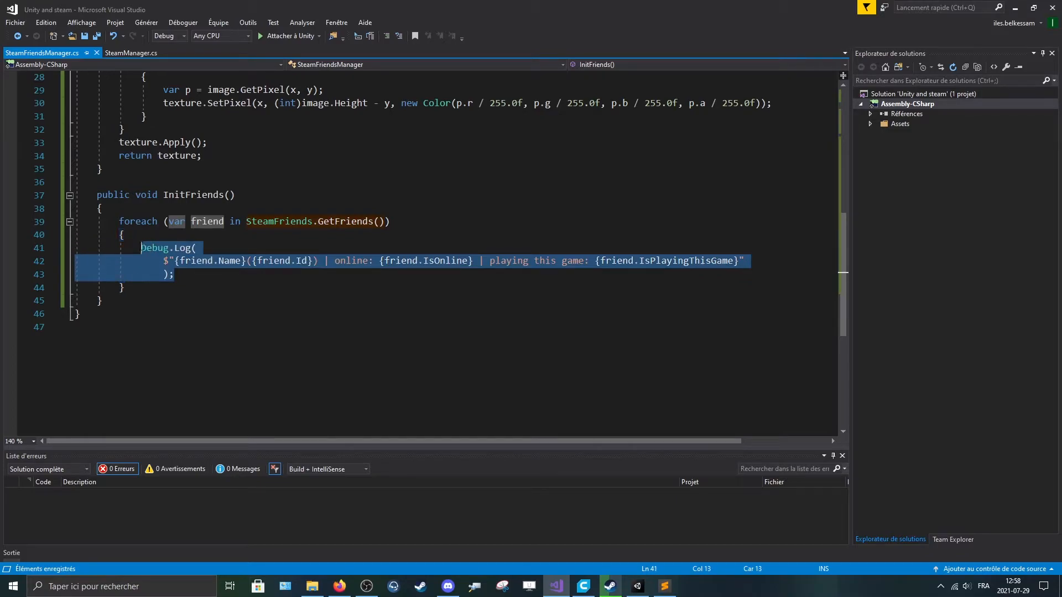
- Call InitFriends(); from Start
click(144, 248)
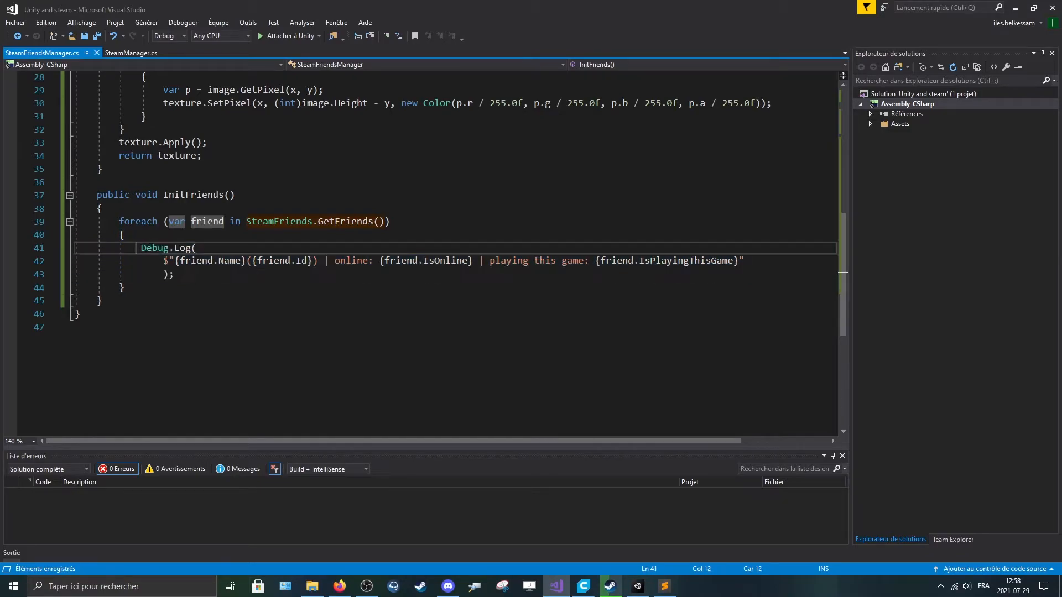
click(174, 274)
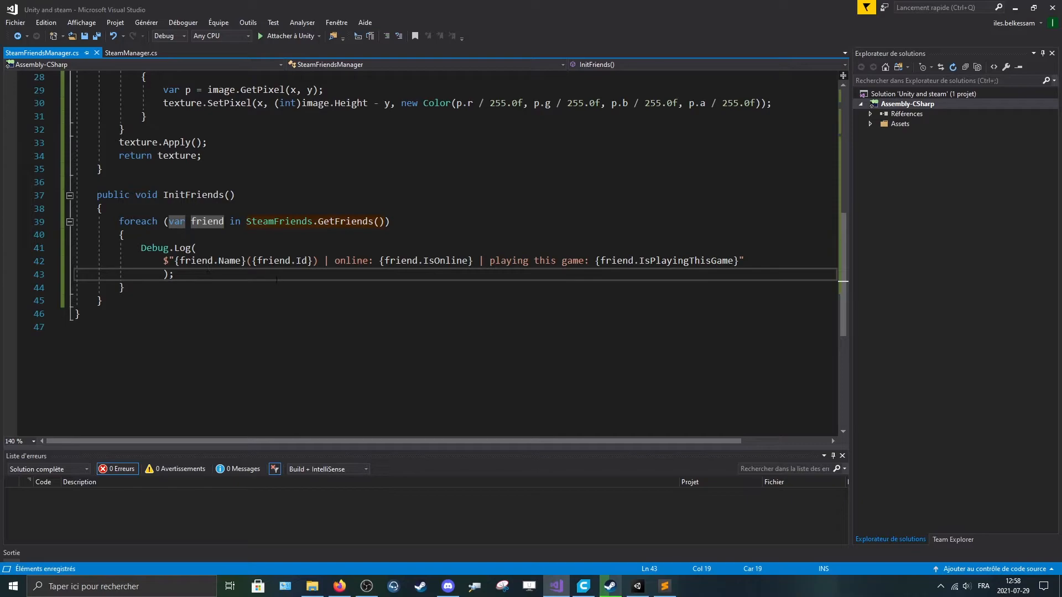
double_click(199, 195)
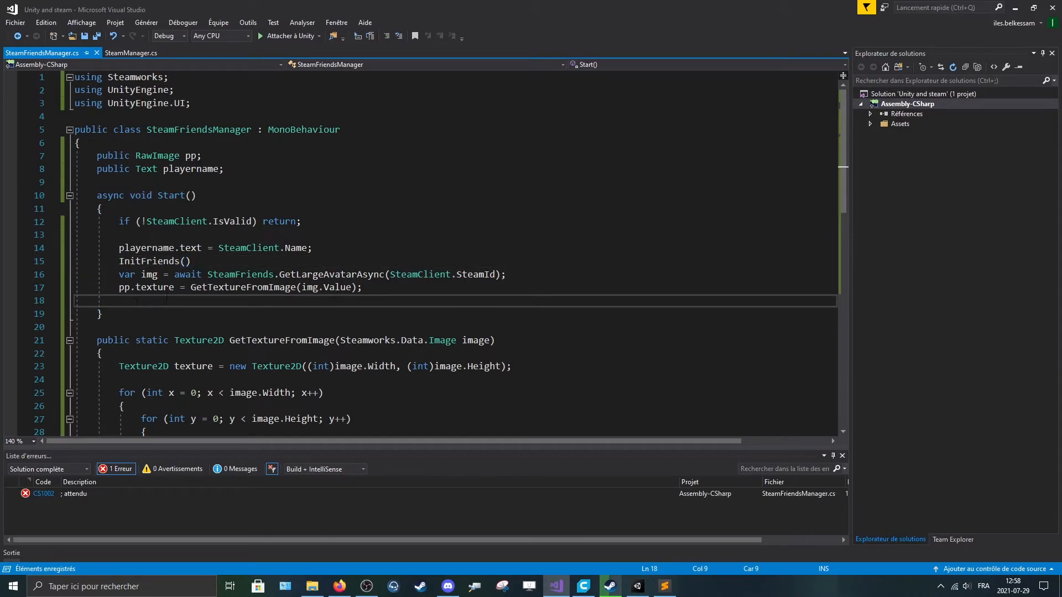
text(;)
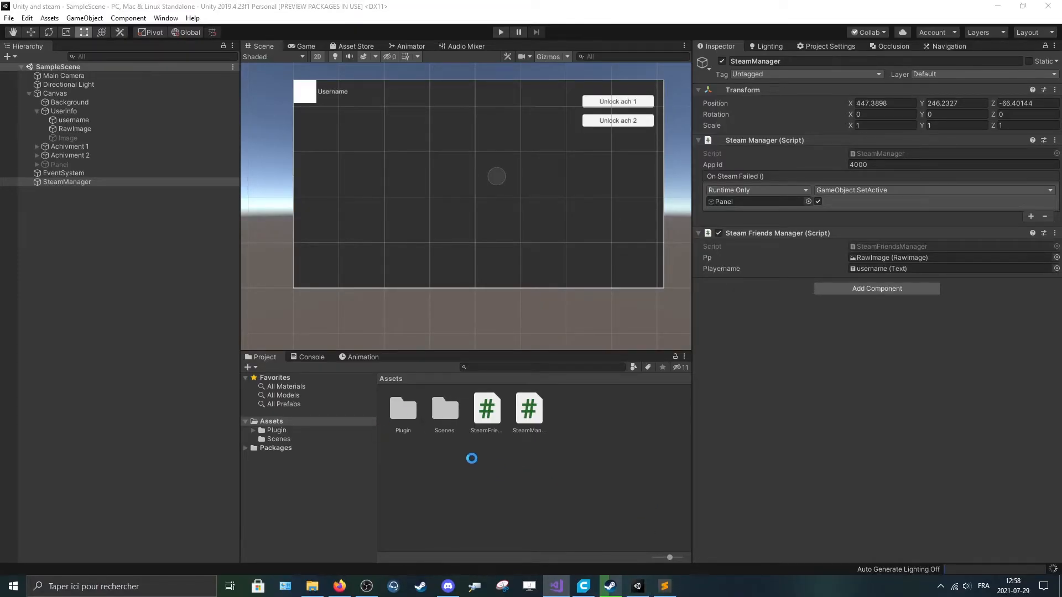
- Show the Console, play the scene, and inspect a logged friend entry's stack trace
click(311, 357)
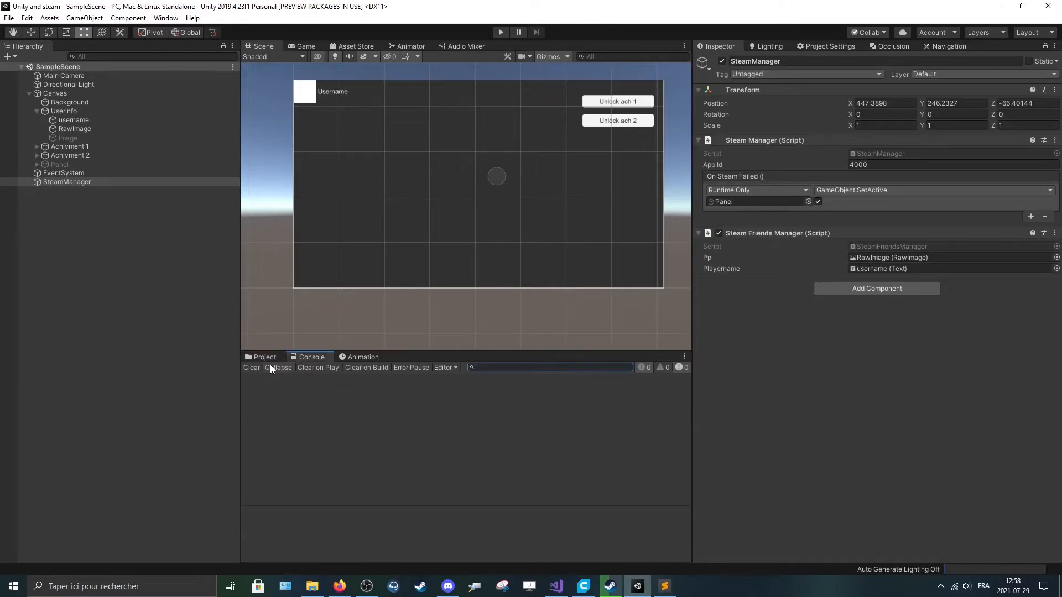
click(265, 357)
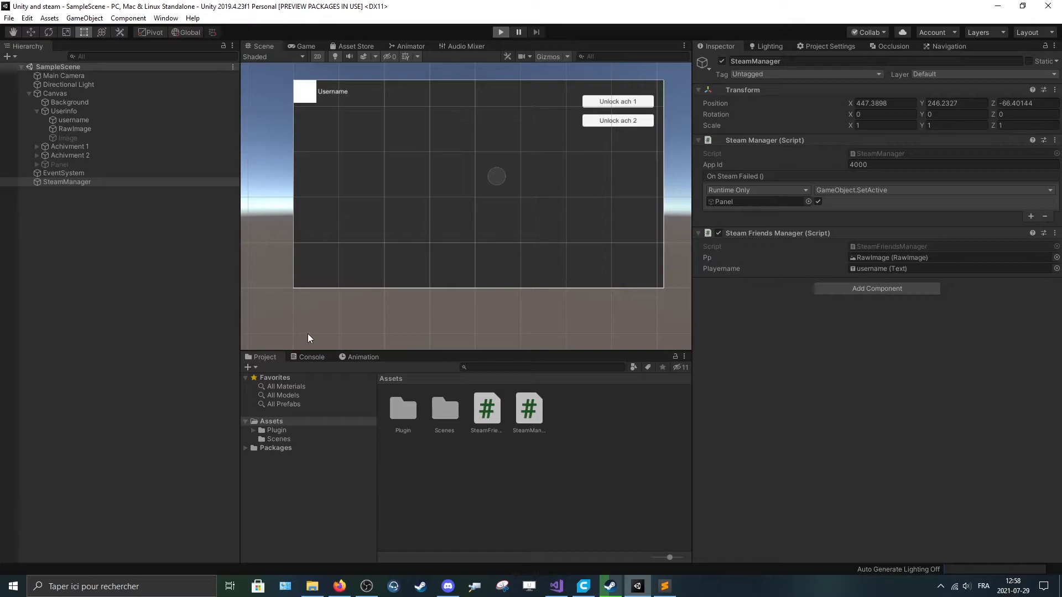
click(500, 32)
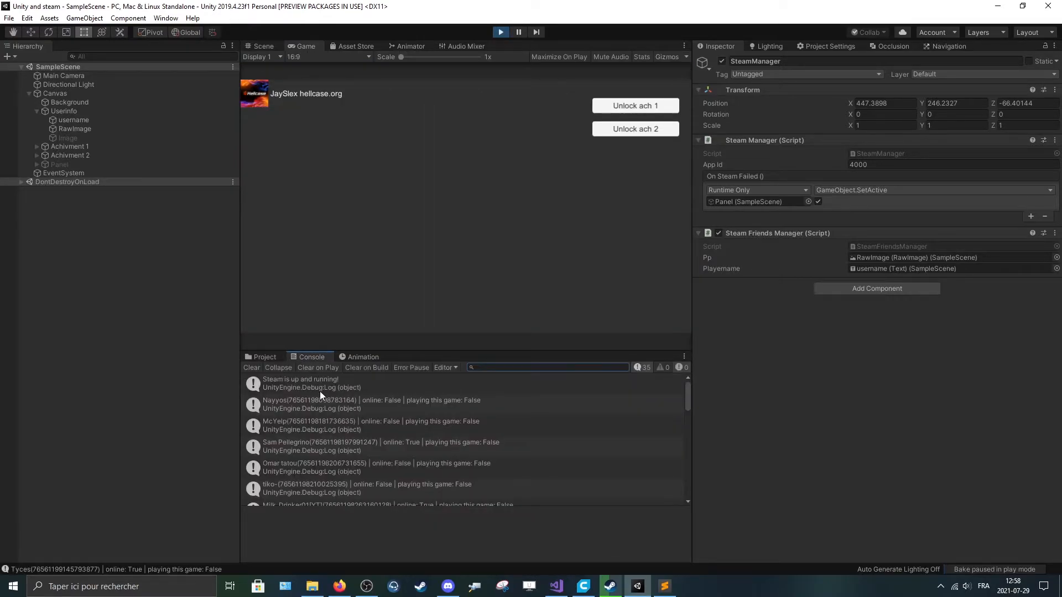
scroll(down, 3)
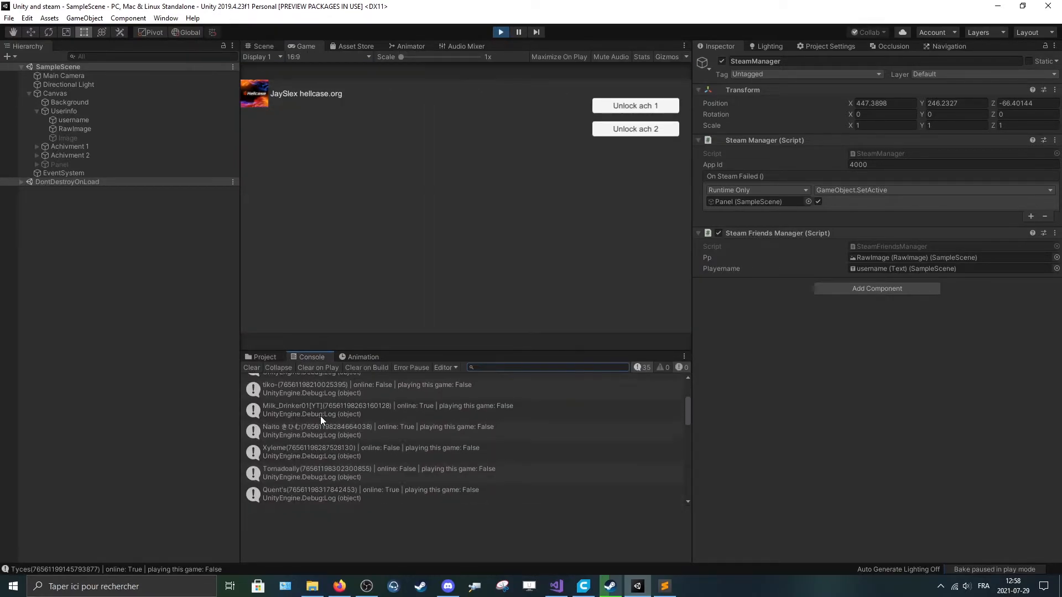
click(398, 413)
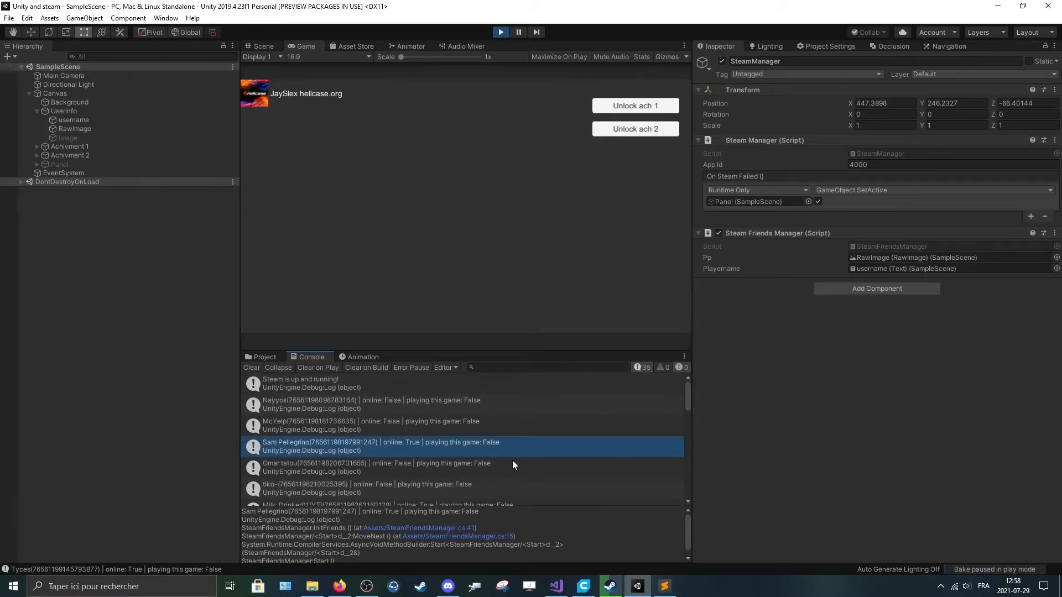
click(251, 367)
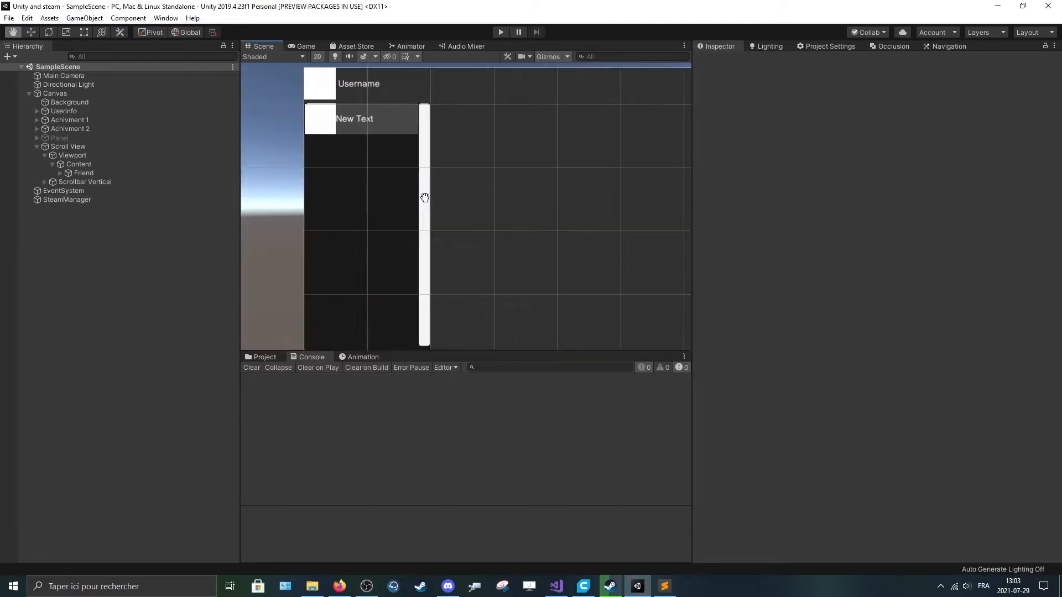
- Drag the Friend row from Scroll View > Viewport > Content into Assets/Prefabs as a prefab
click(67, 146)
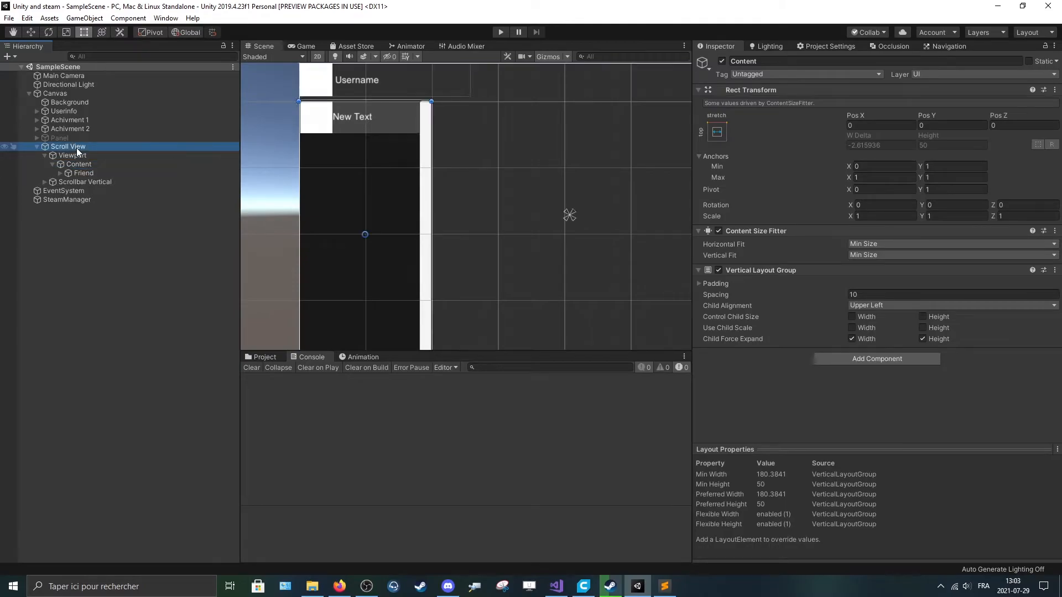
click(78, 163)
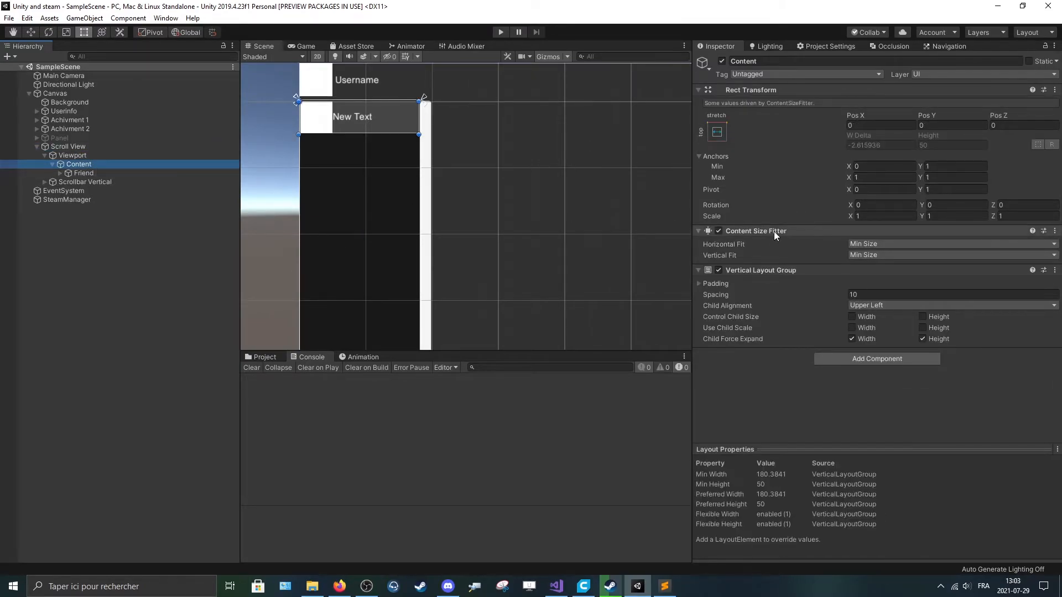
mouse_move(547, 253)
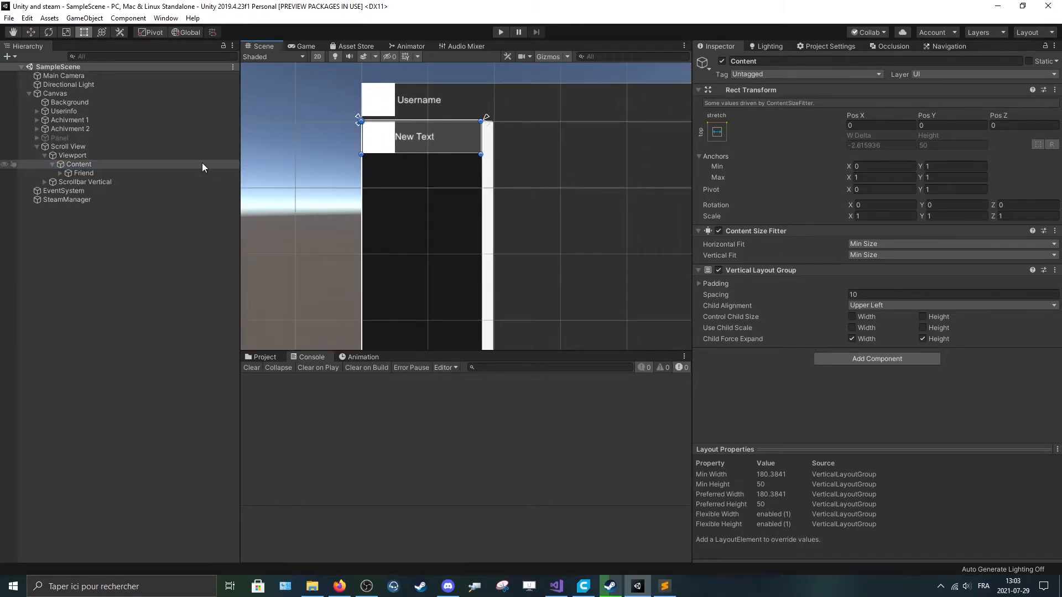
click(84, 173)
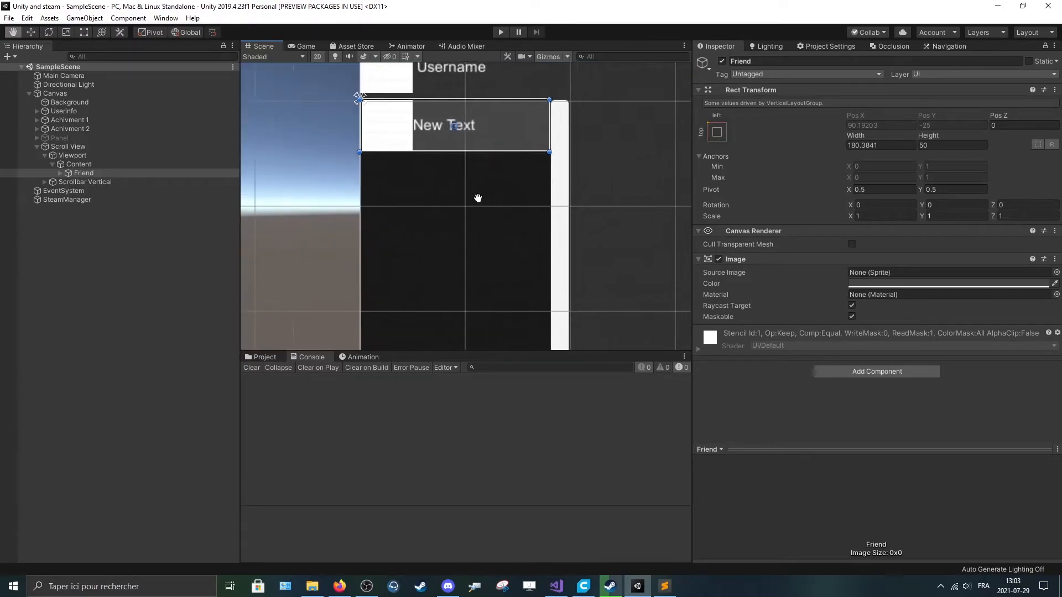
click(262, 356)
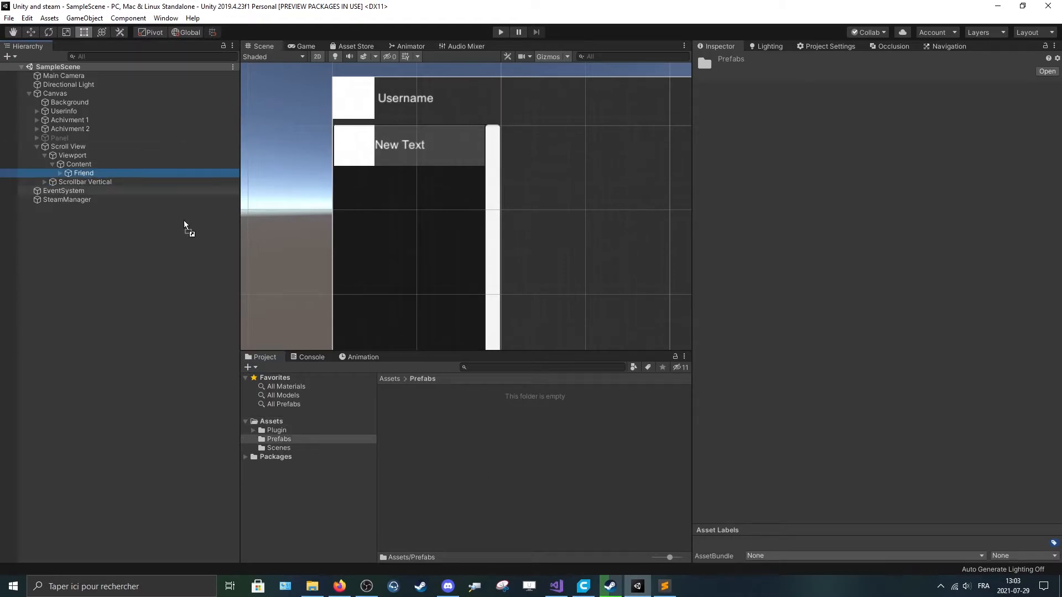
drag(84, 172, 402, 407)
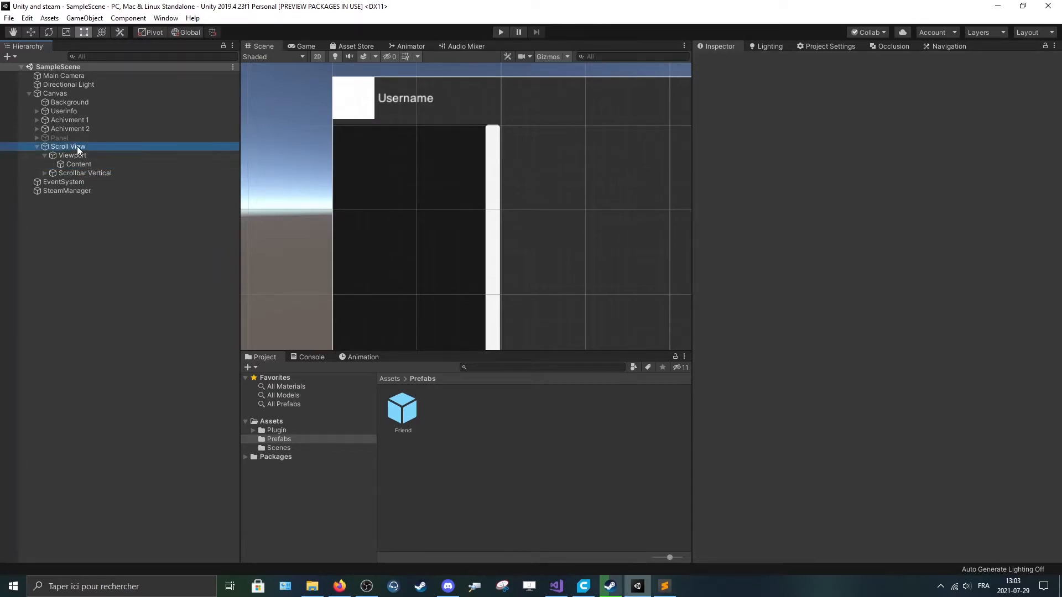
click(67, 146)
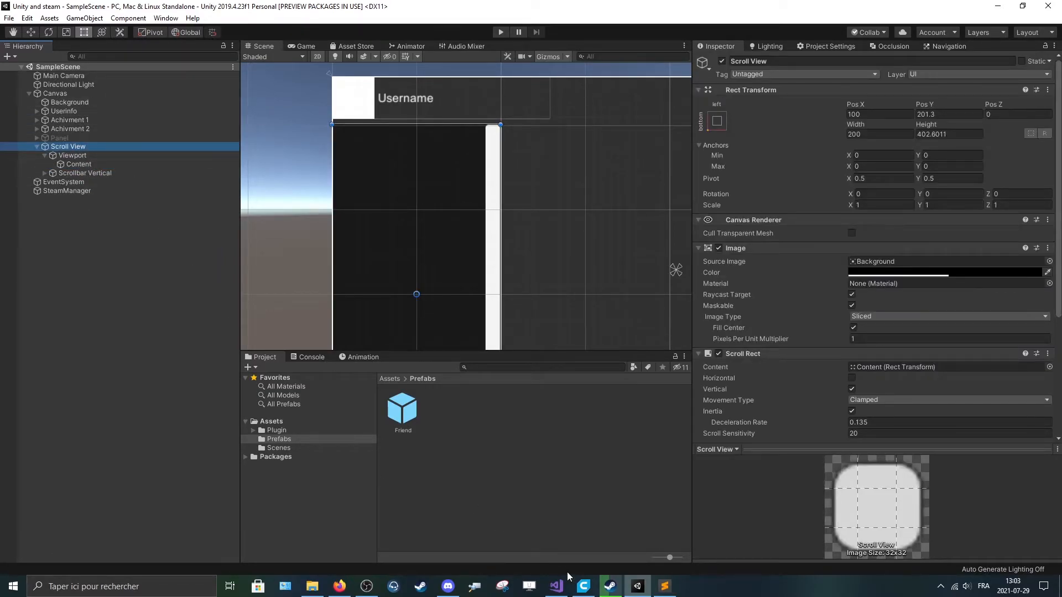
click(555, 586)
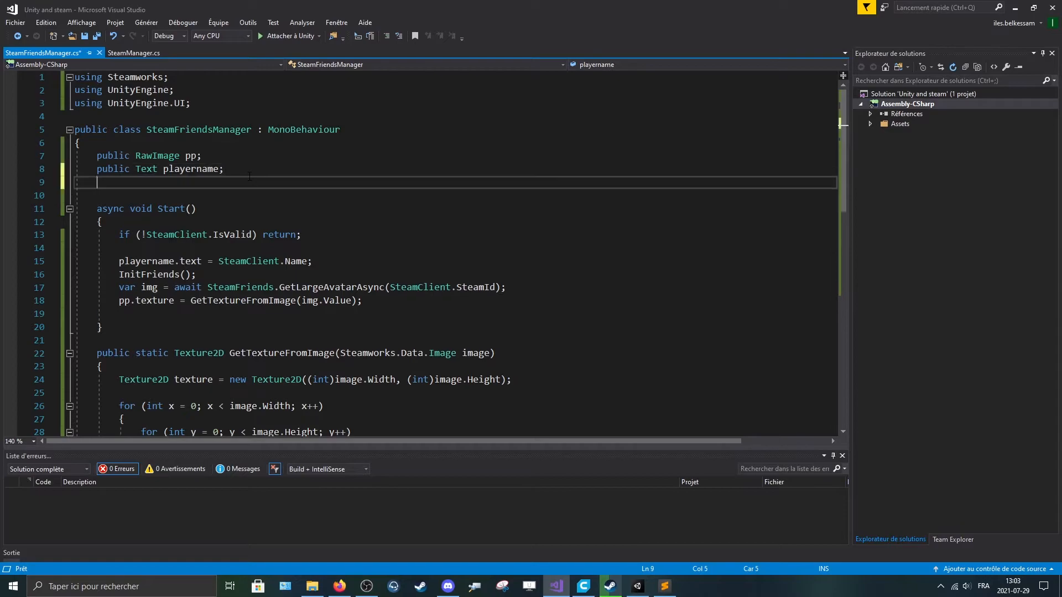
- Type the public friendsContent field declaration in SteamFriendsManager
text(public Transform)
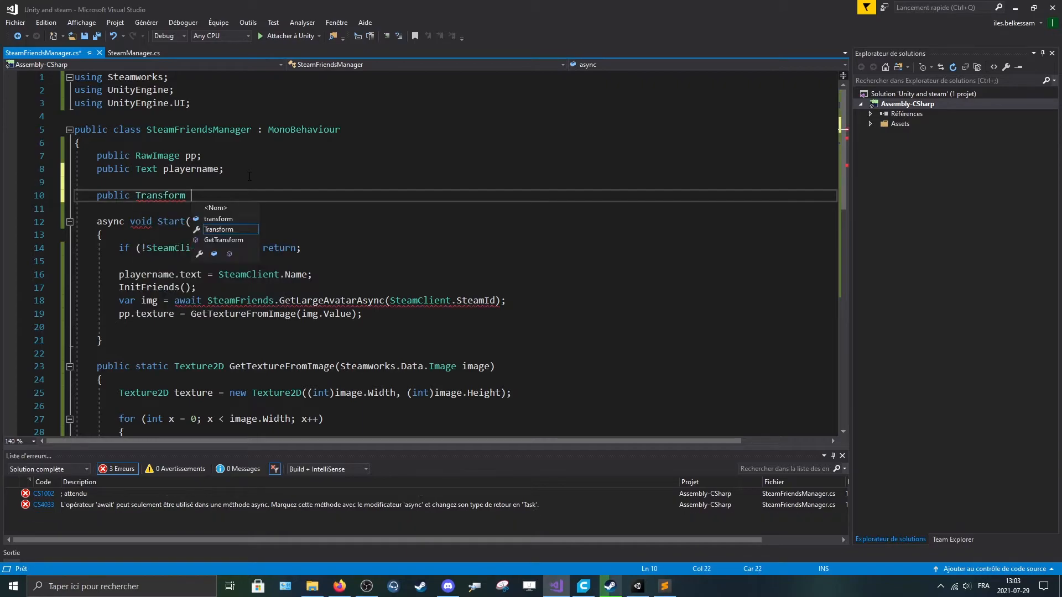
text(conte)
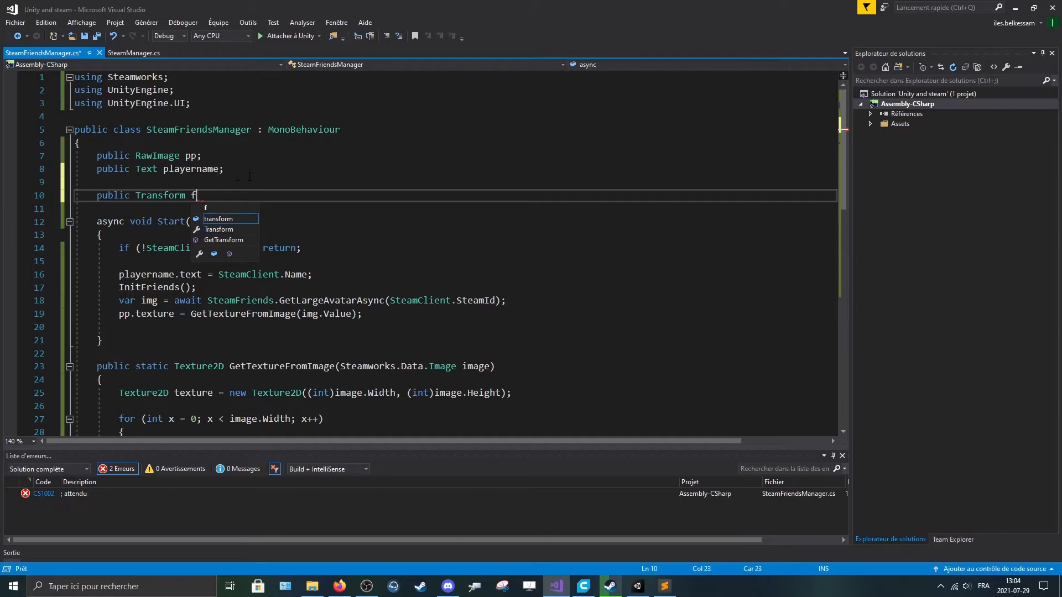
text(riends)
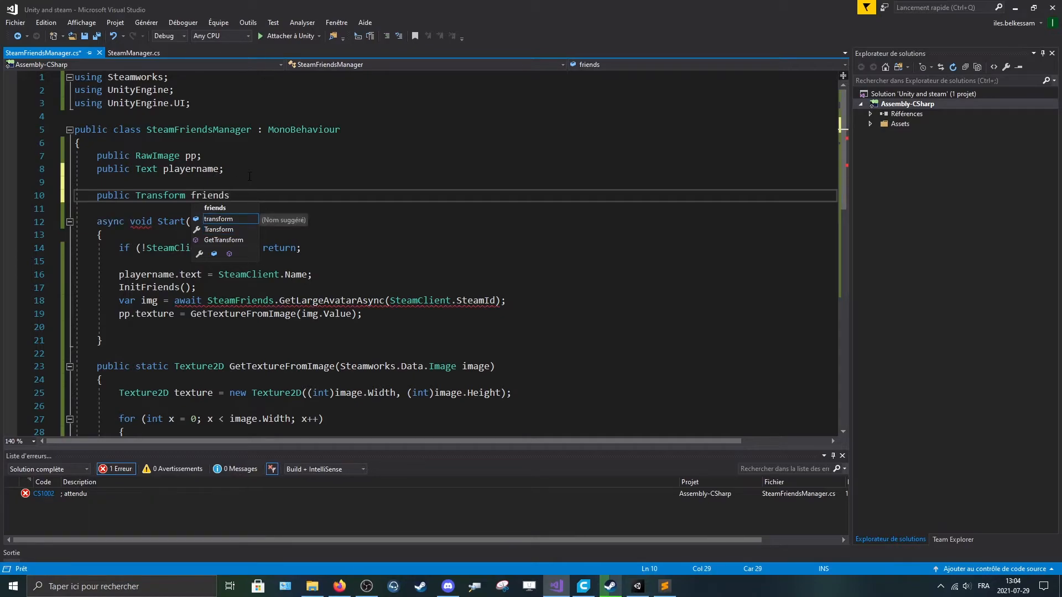
text(Content;)
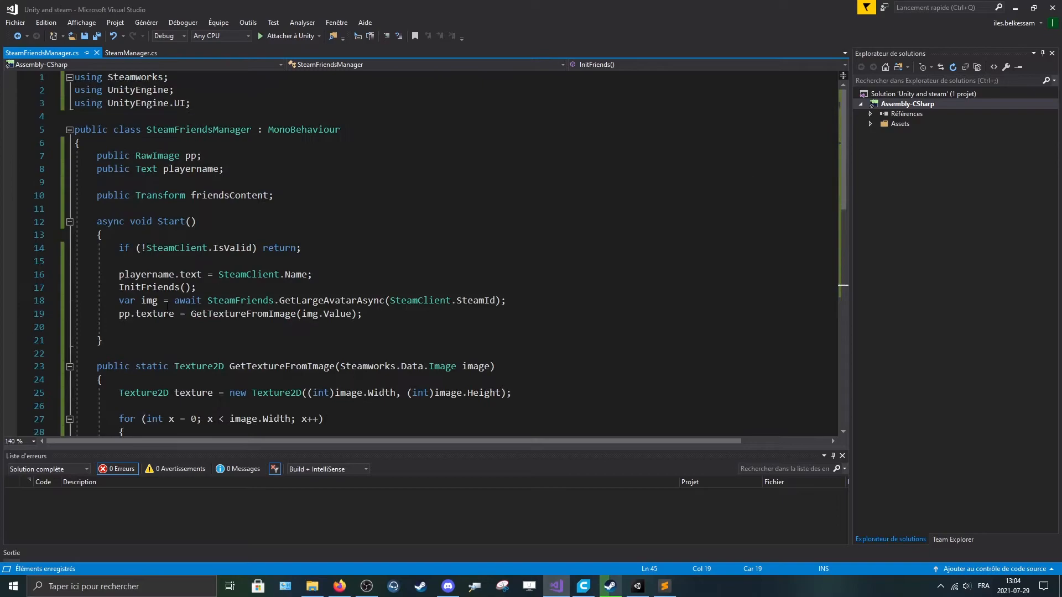
- Add 'public GameObject friendObj;' beneath the friendsContent field
text(pub)
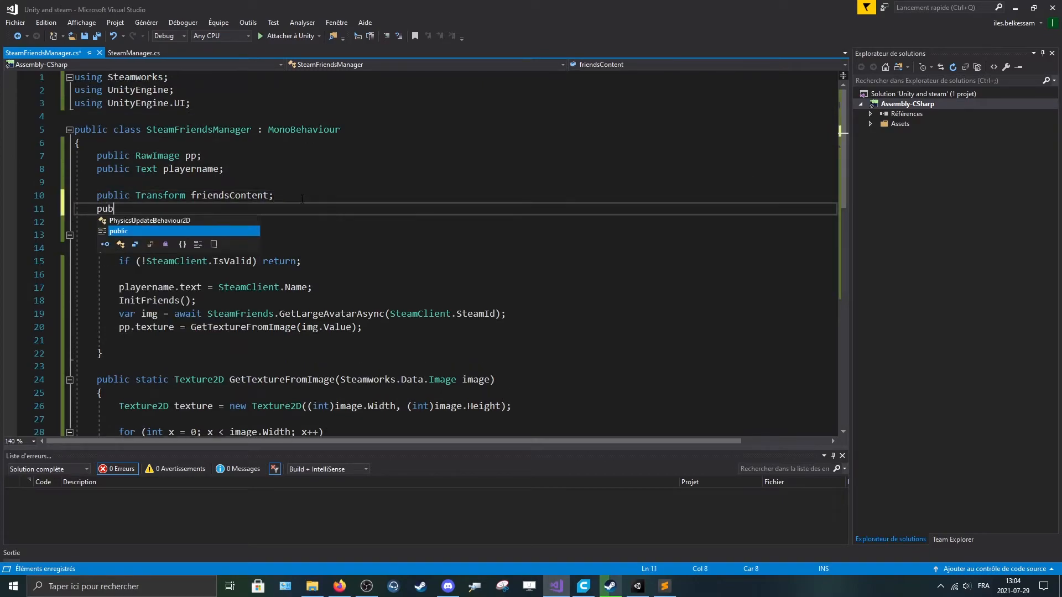
text(lic GameObject)
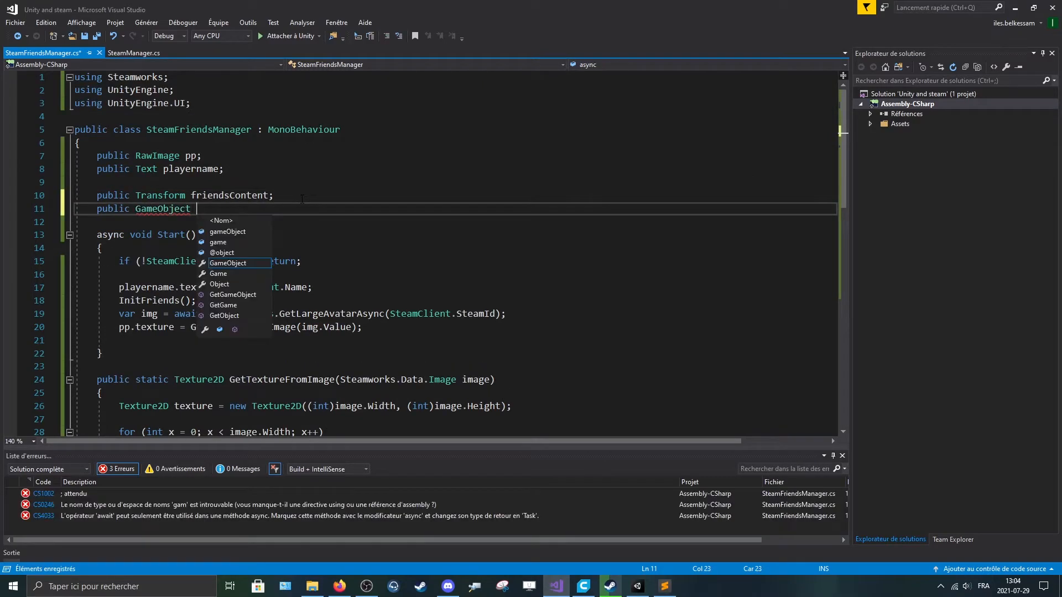
text(friend)
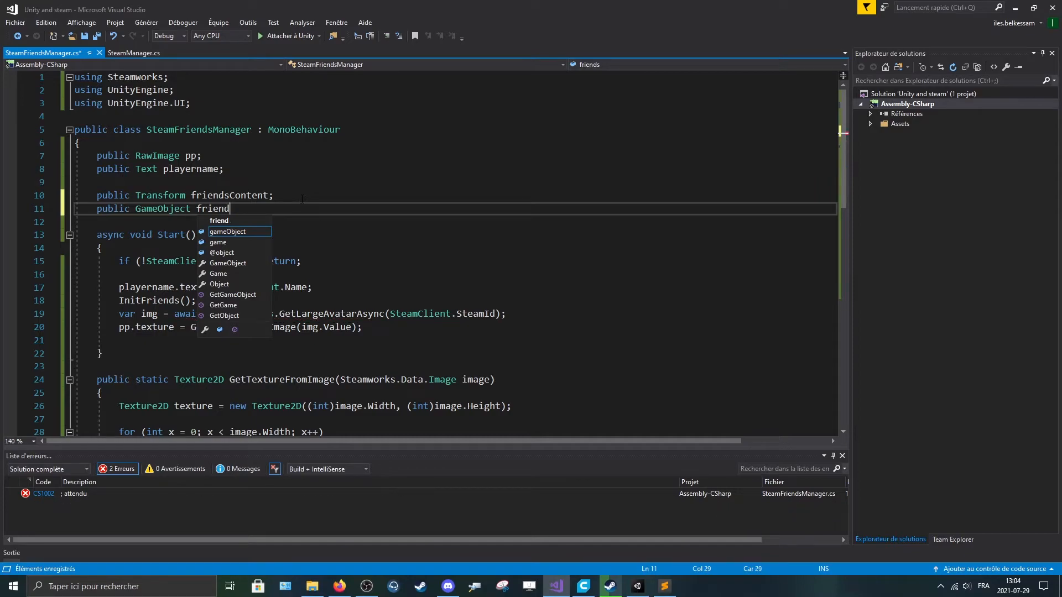
text(Ob)
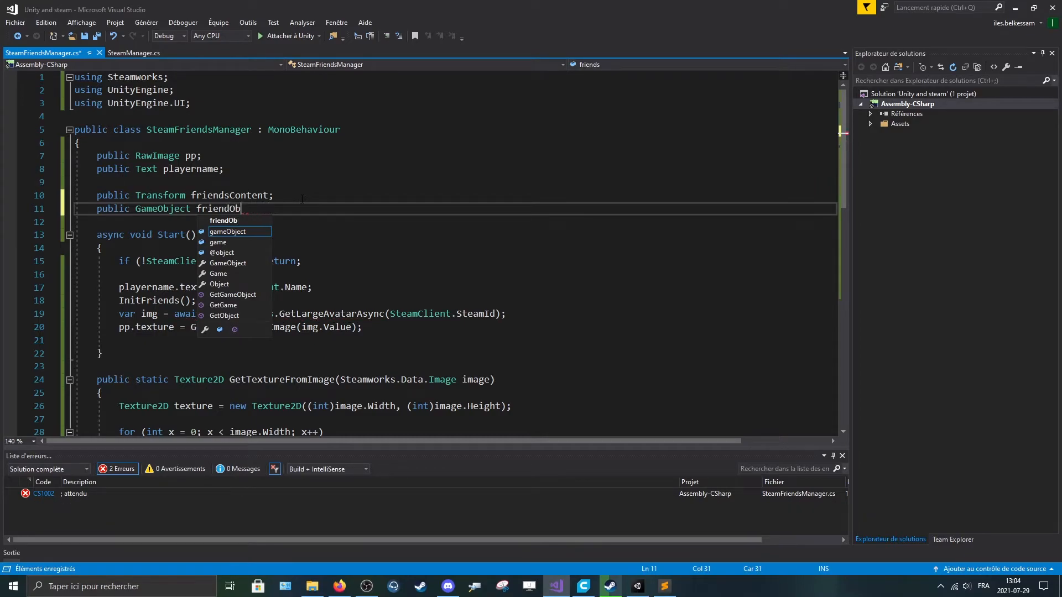
text(j;)
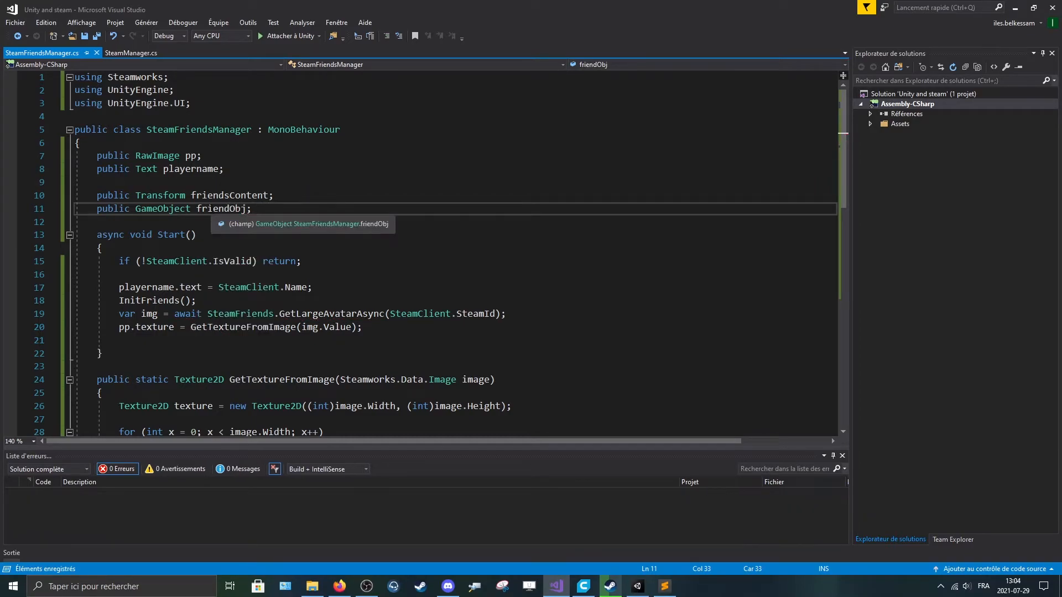
scroll(down, 3)
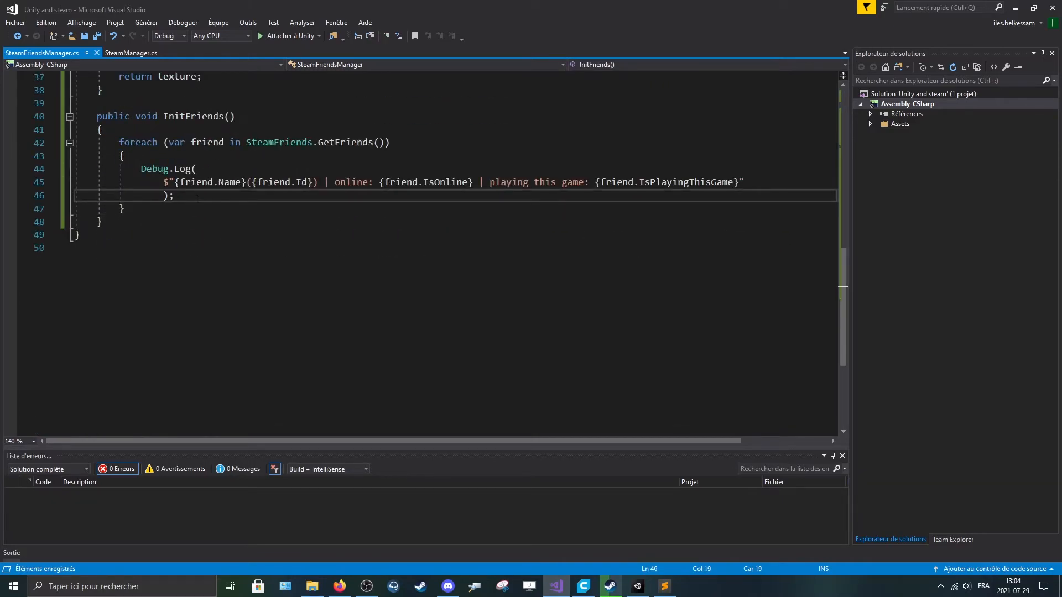
- Add 'GameObject f = Instantiate(friendObj, friendsContent);' inside the friends loop
key(enter)
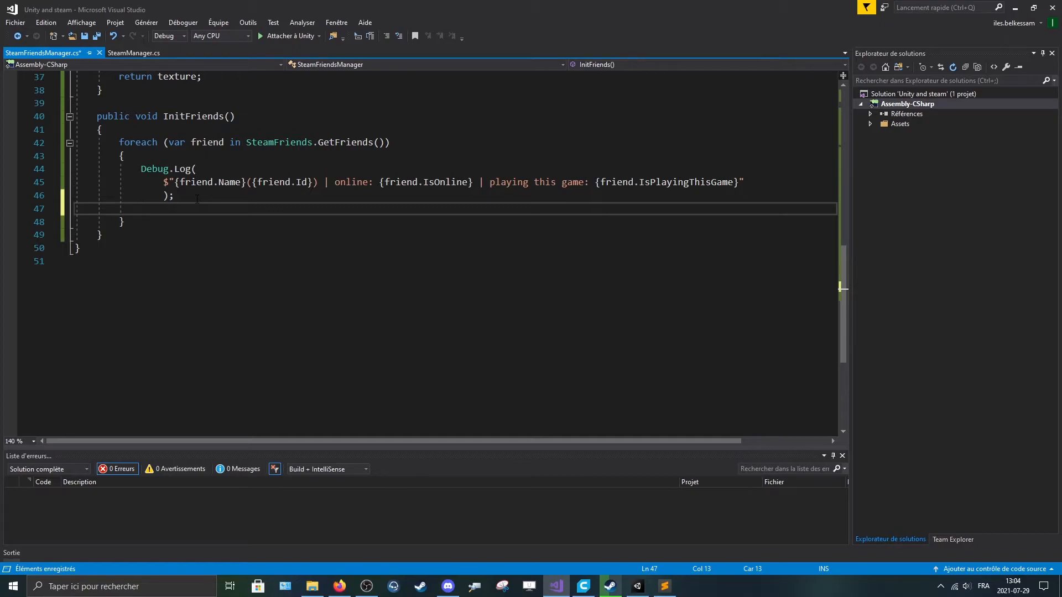
text(gam)
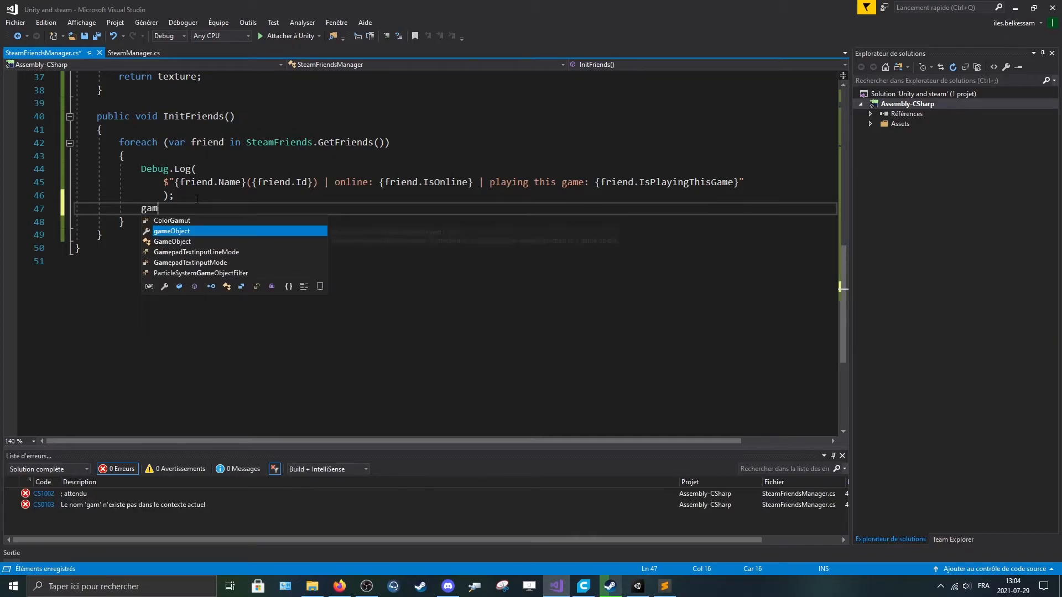
text(GameObject f)
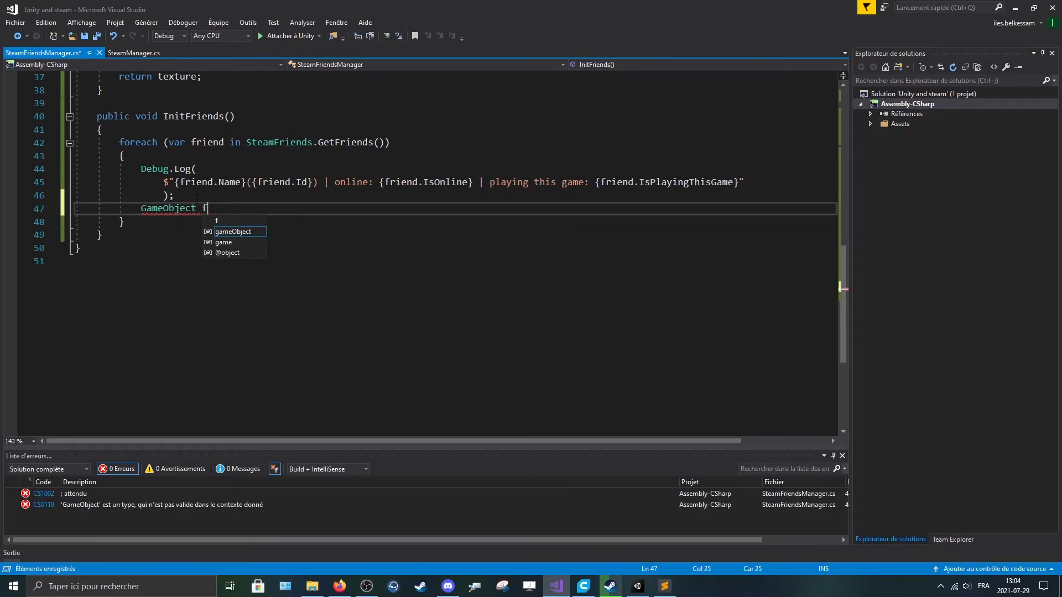
text(rien)
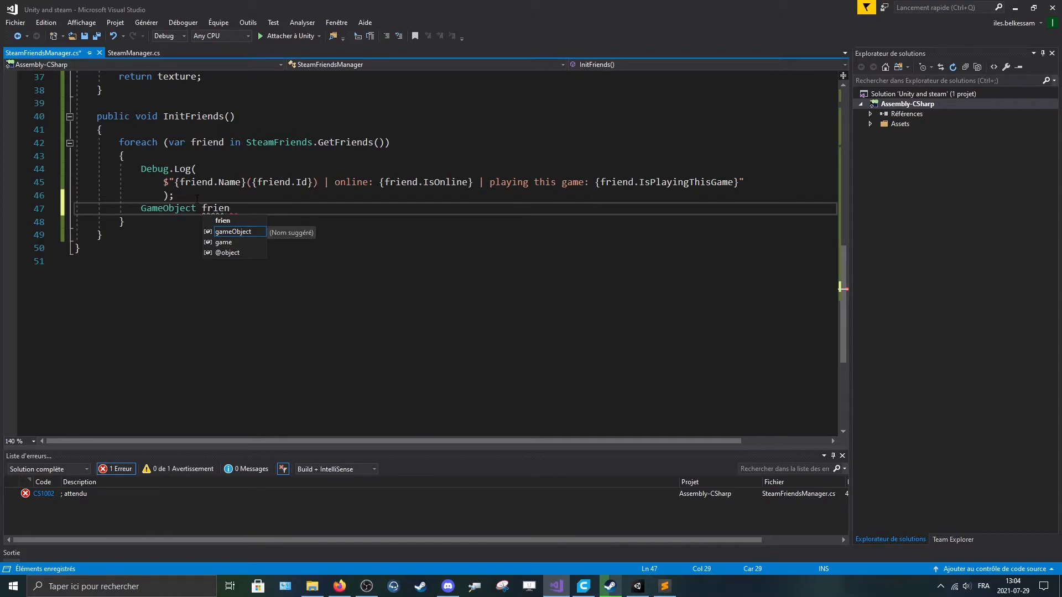
text(d)
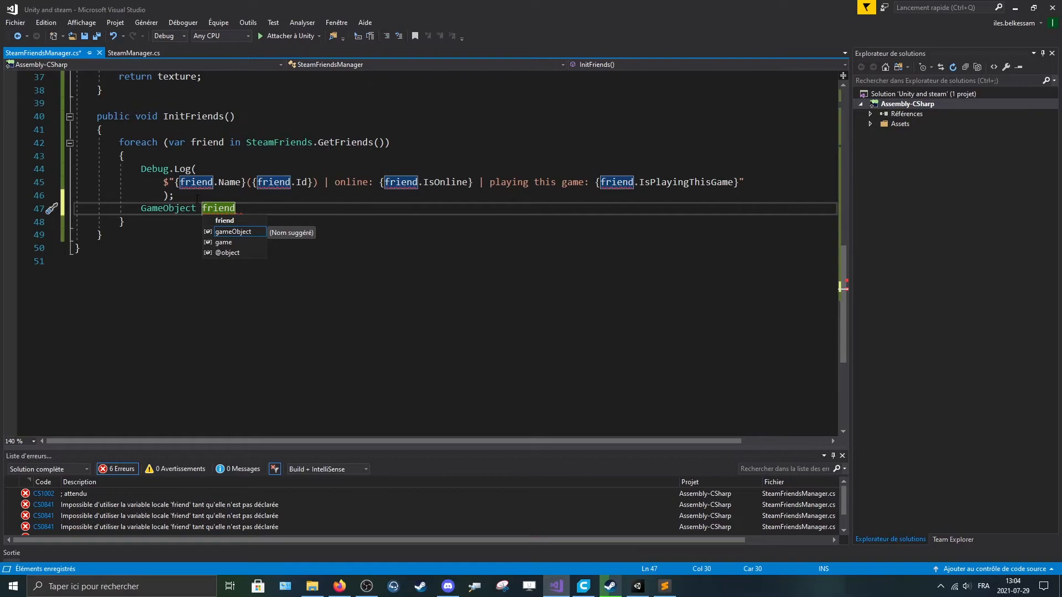
key(Backspace)
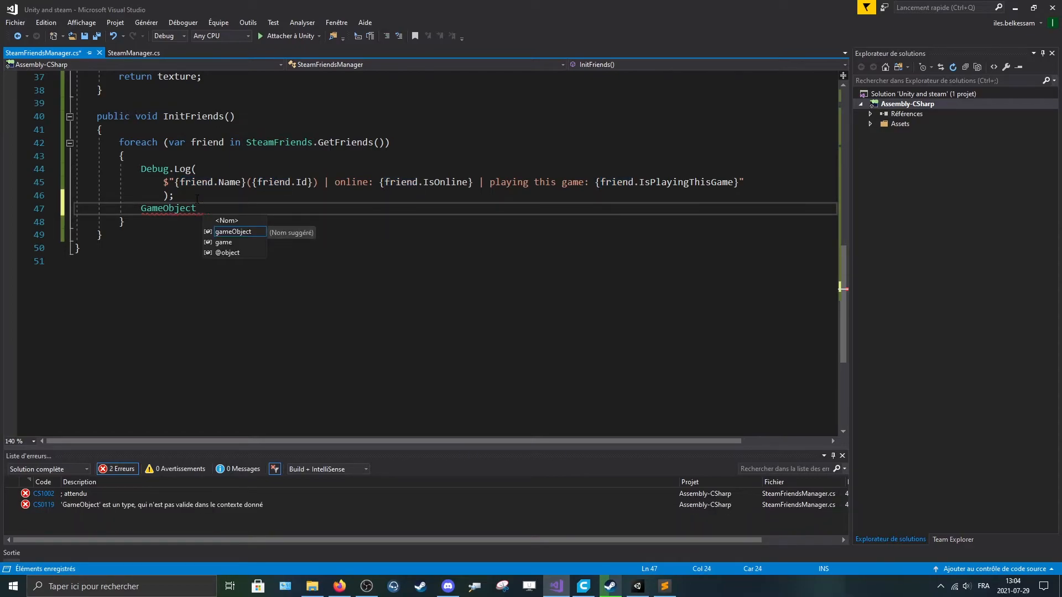
text(f)
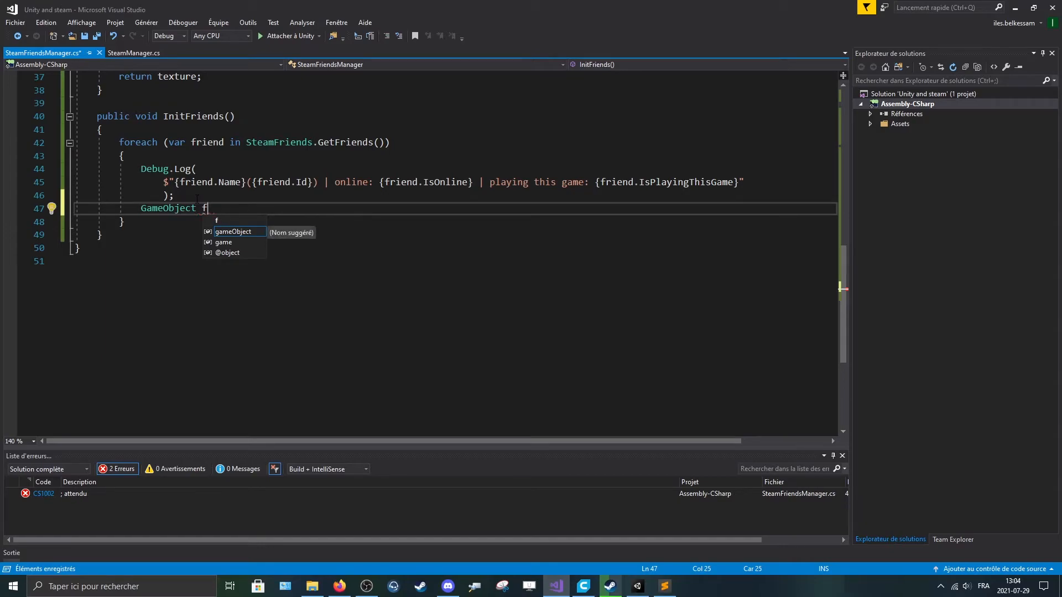
text(= instantiate(f)
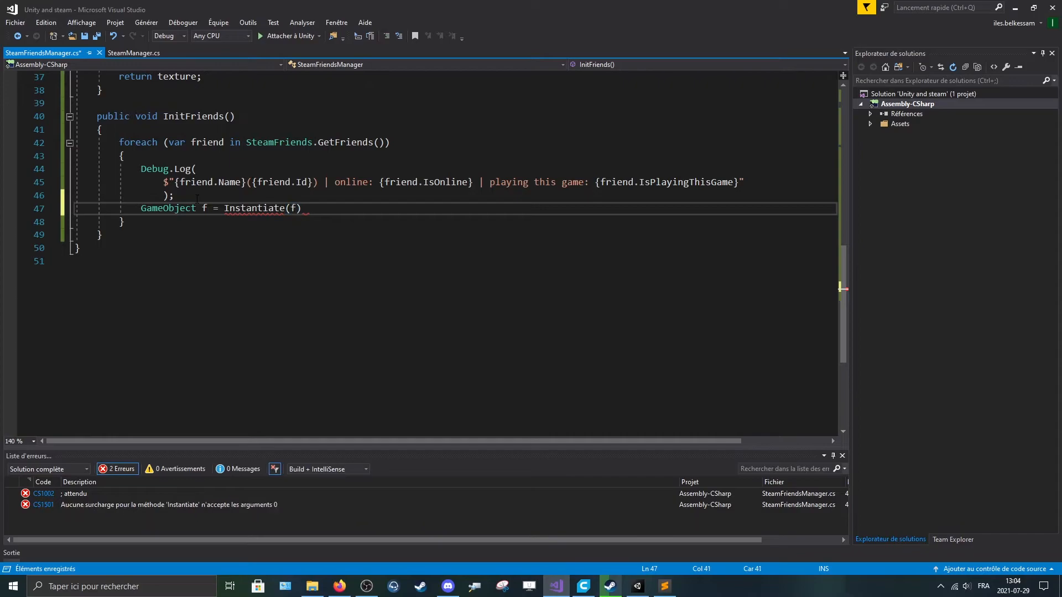
text(riendObj,)
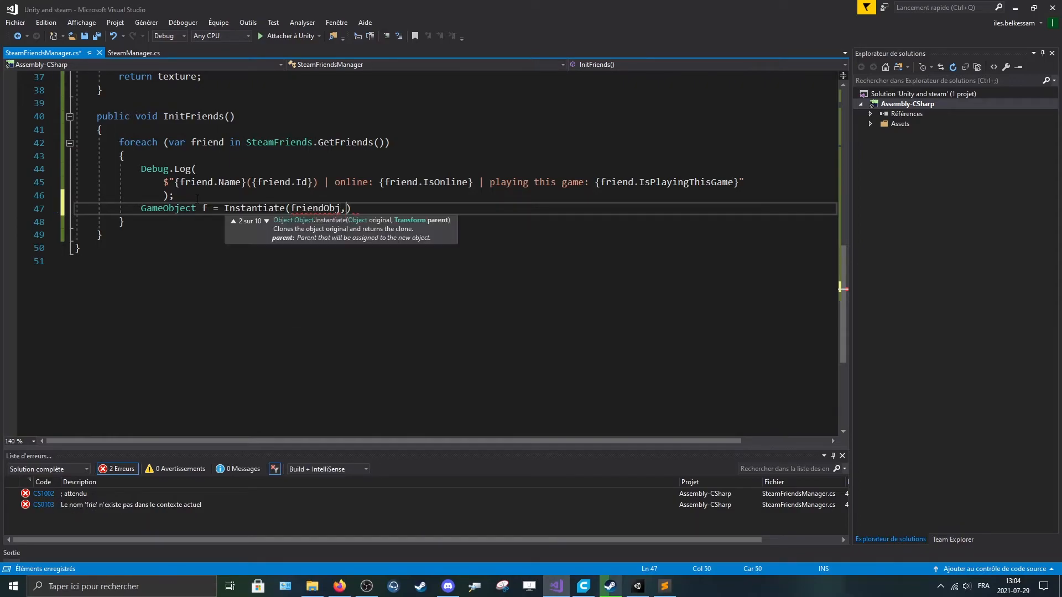
text(", ")
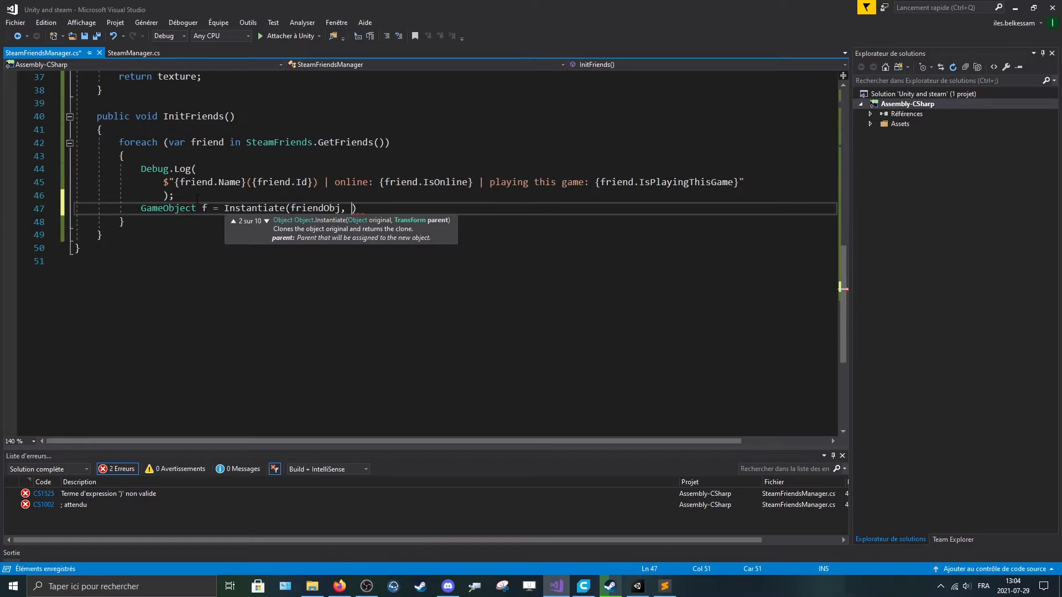
text(friendsContent)
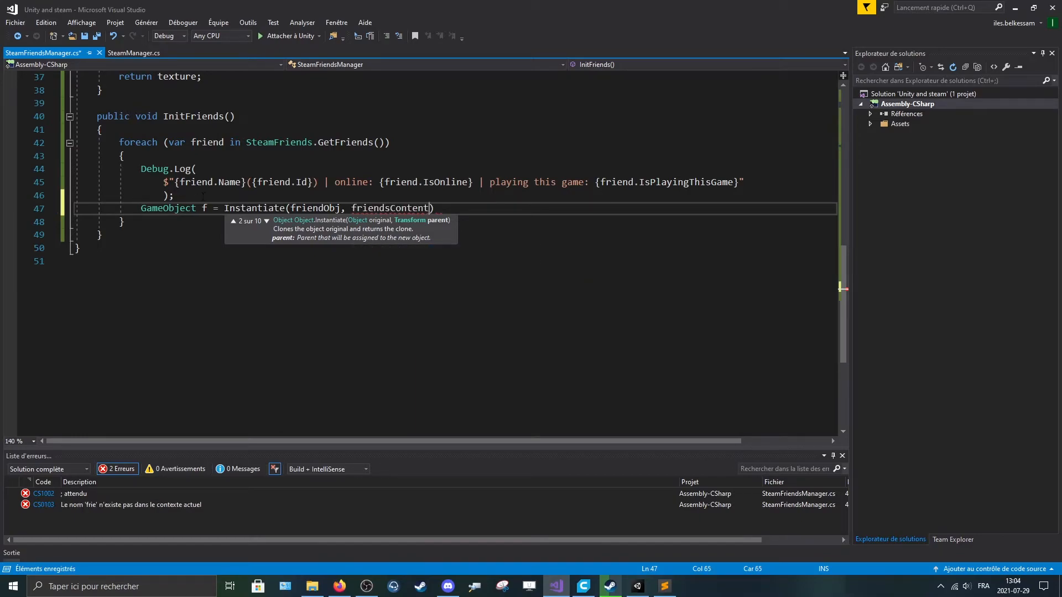
text(;)
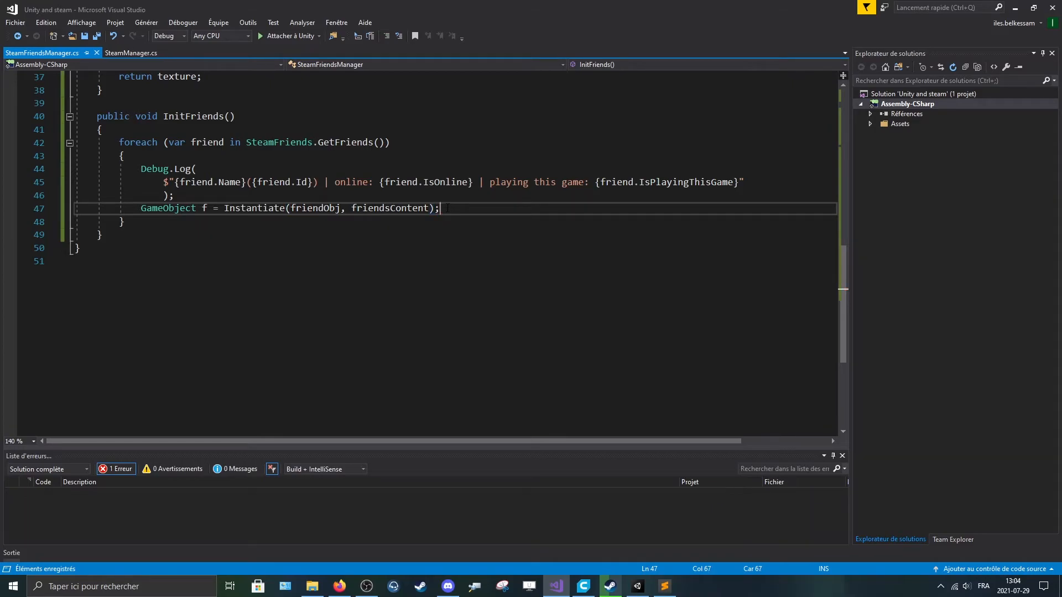
key(enter)
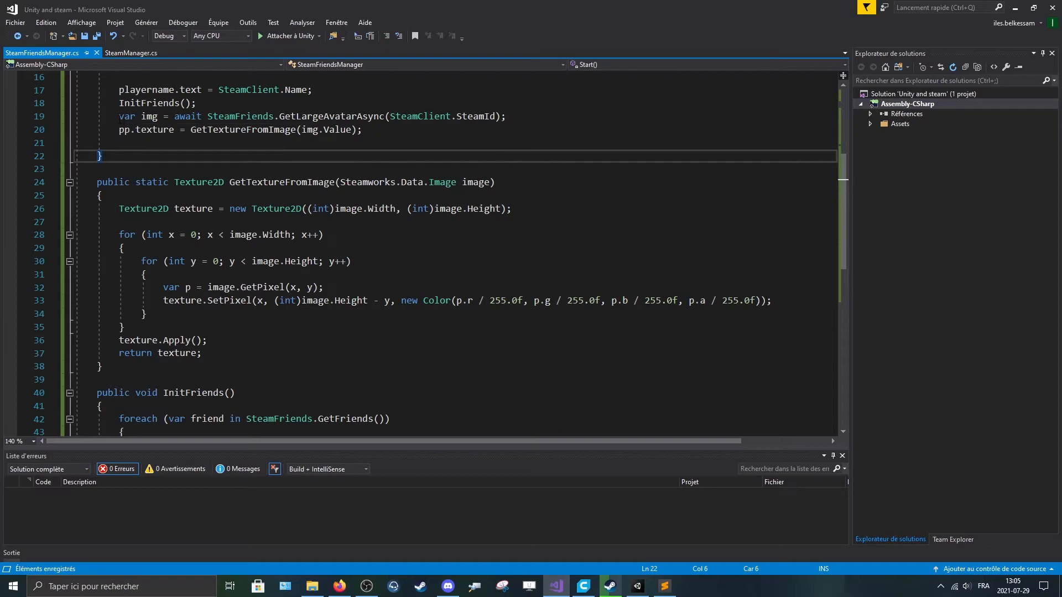
- Await GetLargeAvatarAsync(friend.Id) for the RawImage and make the method async via quick fix
scroll(down, 3)
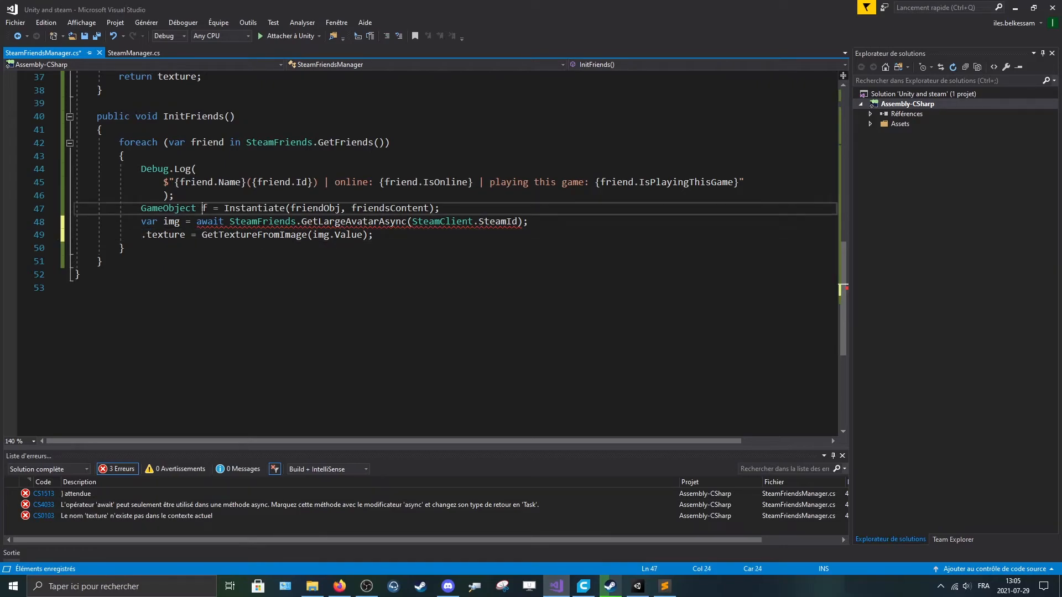
text(f)
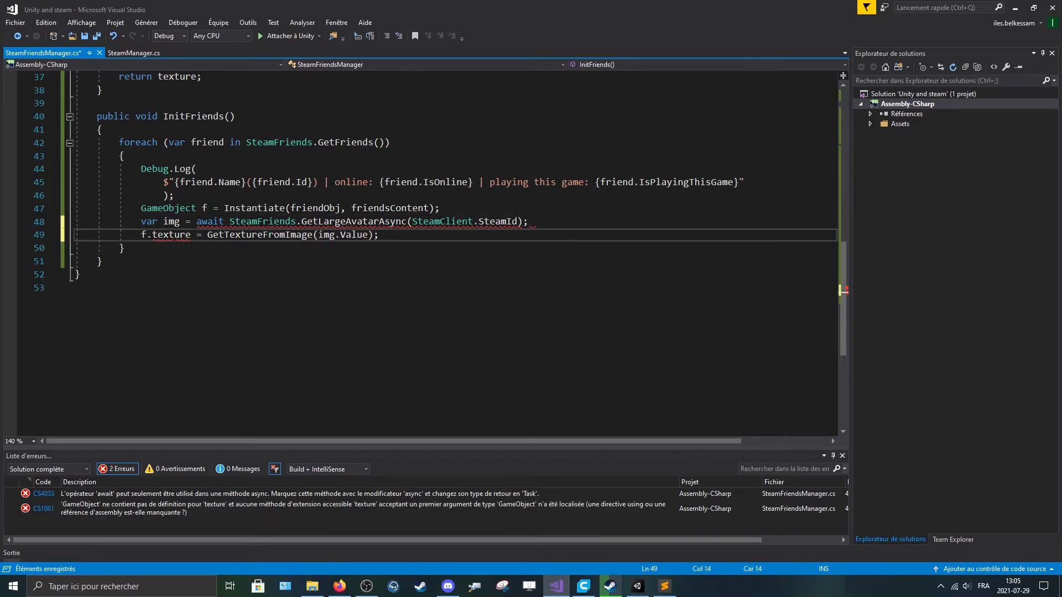
text(get)
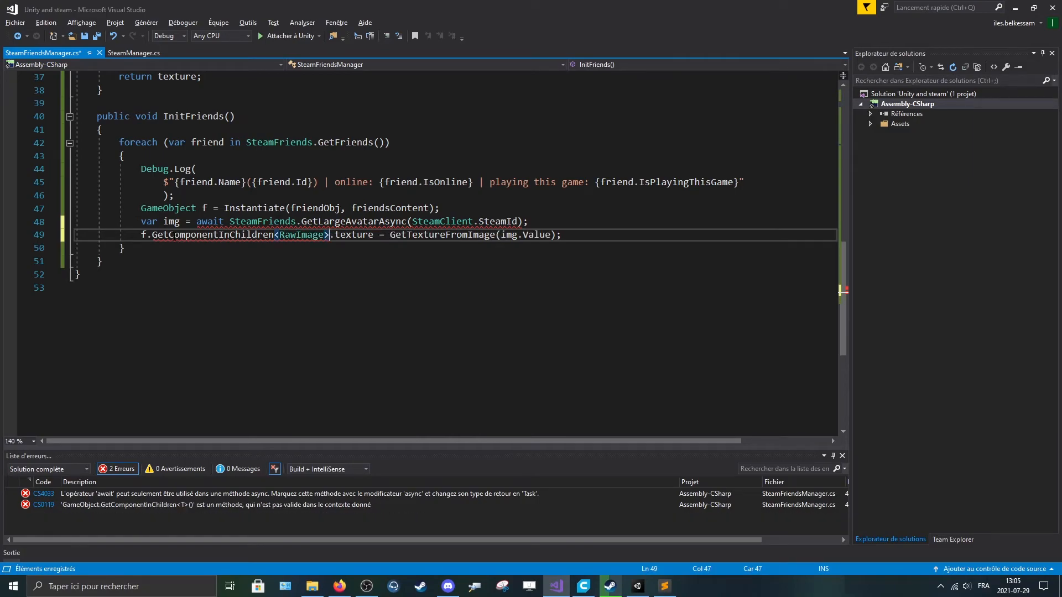
text(())
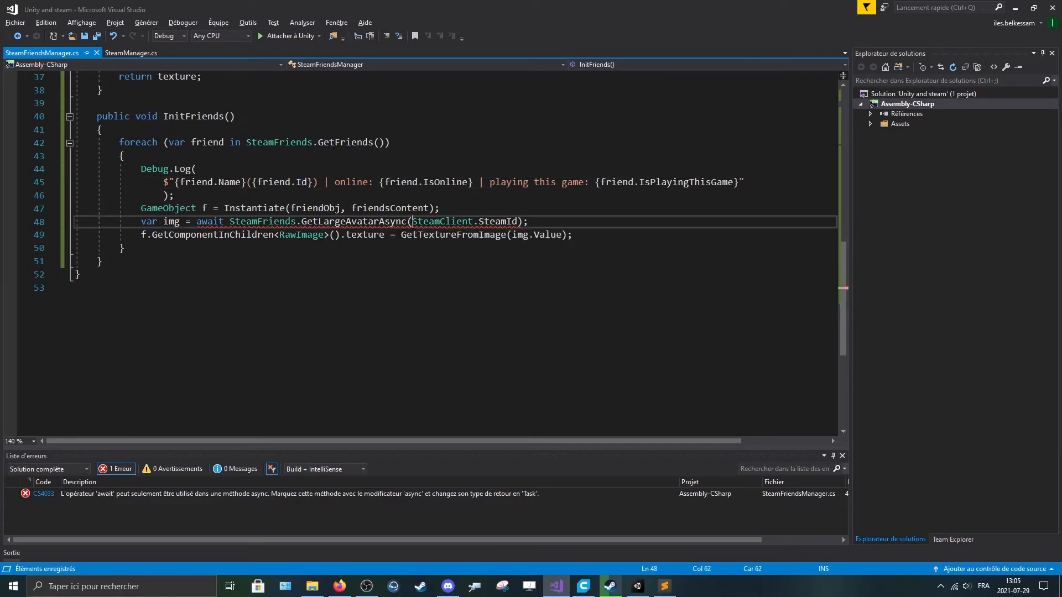
text(friend.Id)
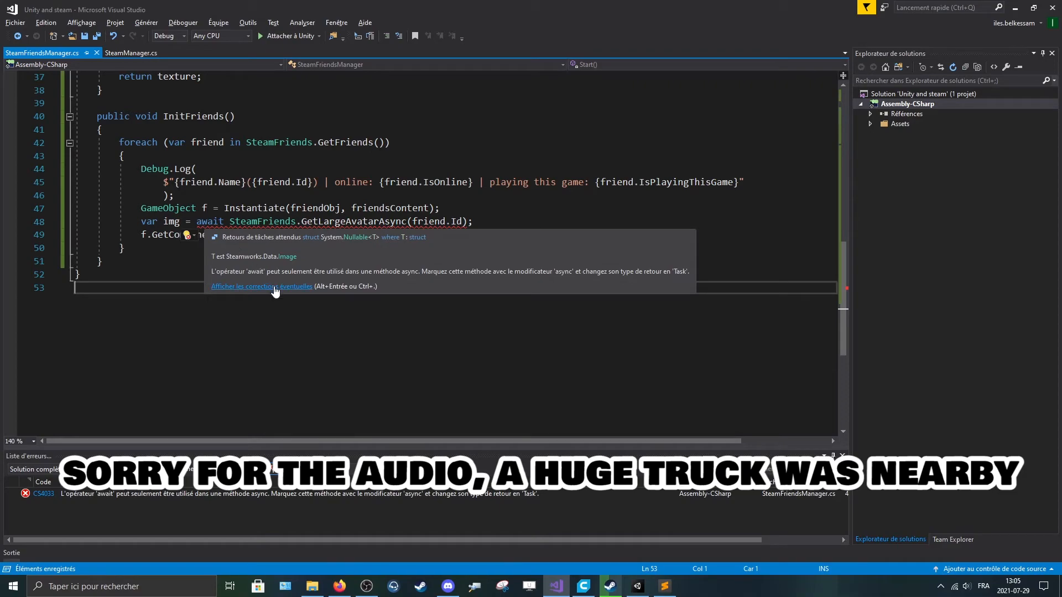
click(261, 286)
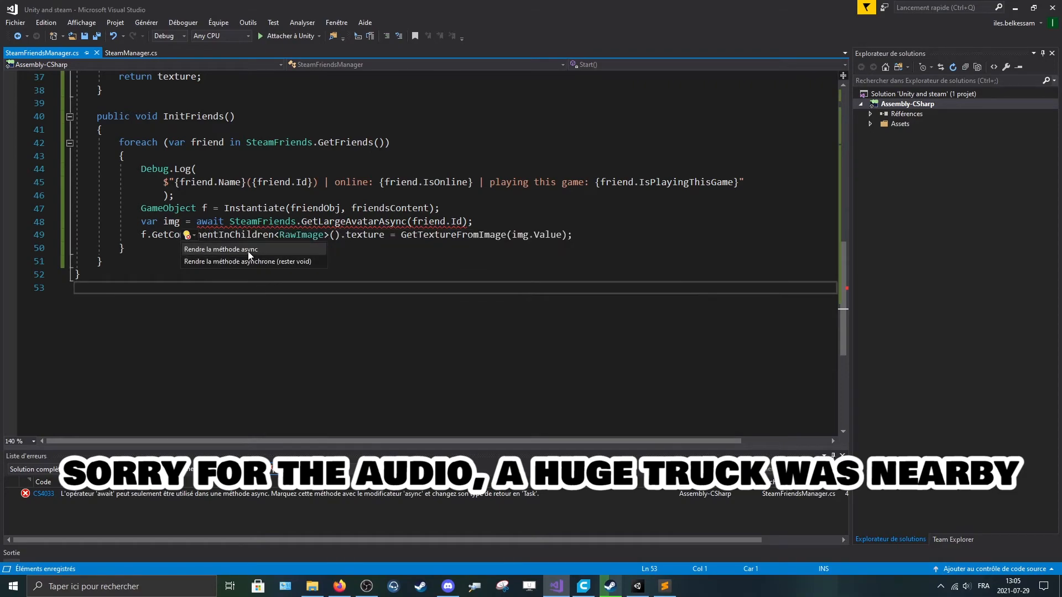
click(226, 250)
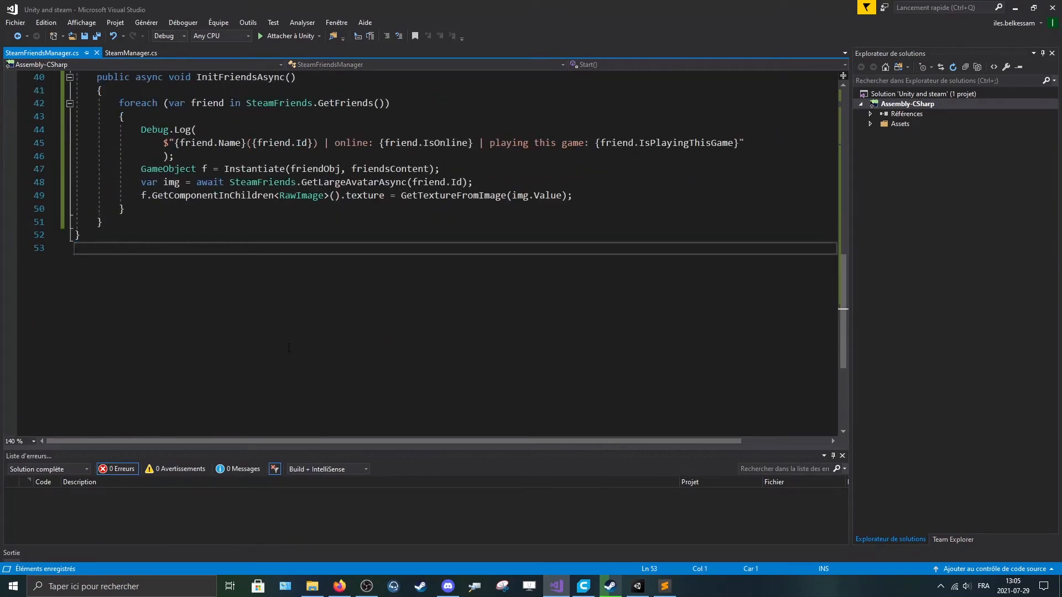
mouse_move(190, 276)
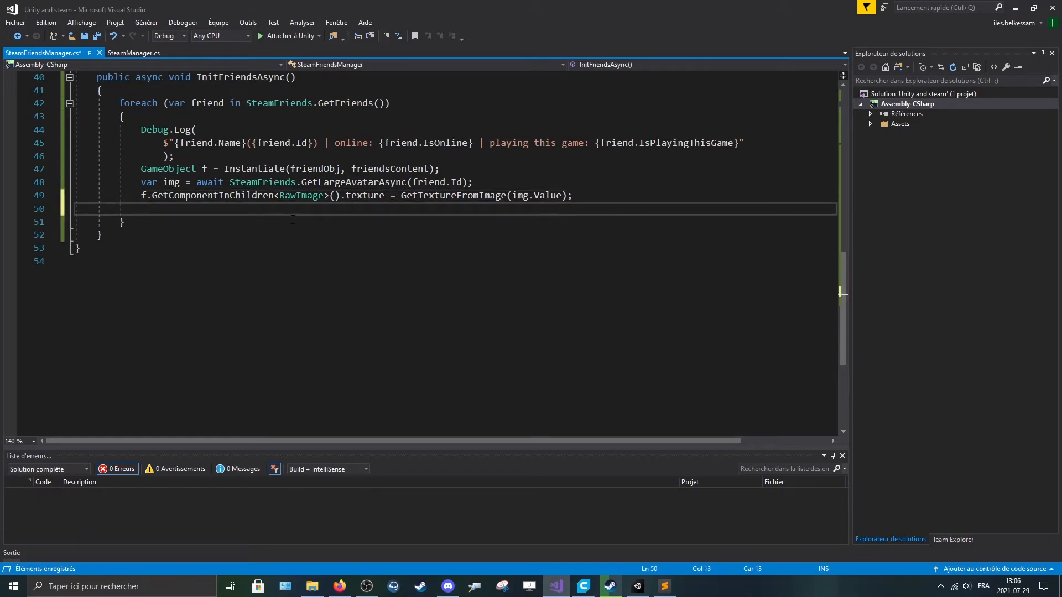
- Type 'f.GetComponentInChildren<Text>().text = friend.Name;' below the texture line
text(f.GetComponentInChildren)
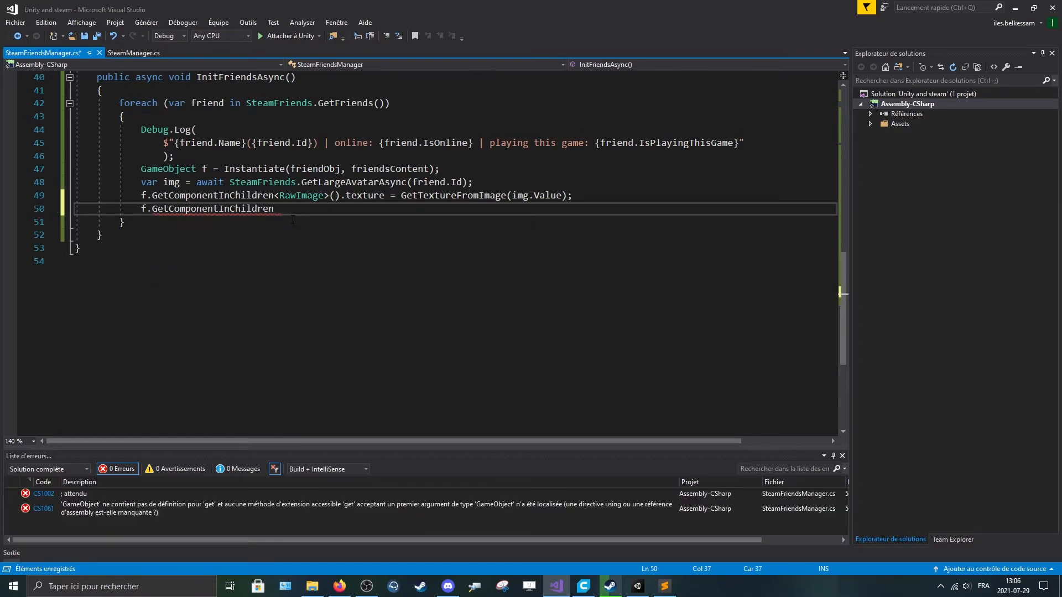
text(<te)
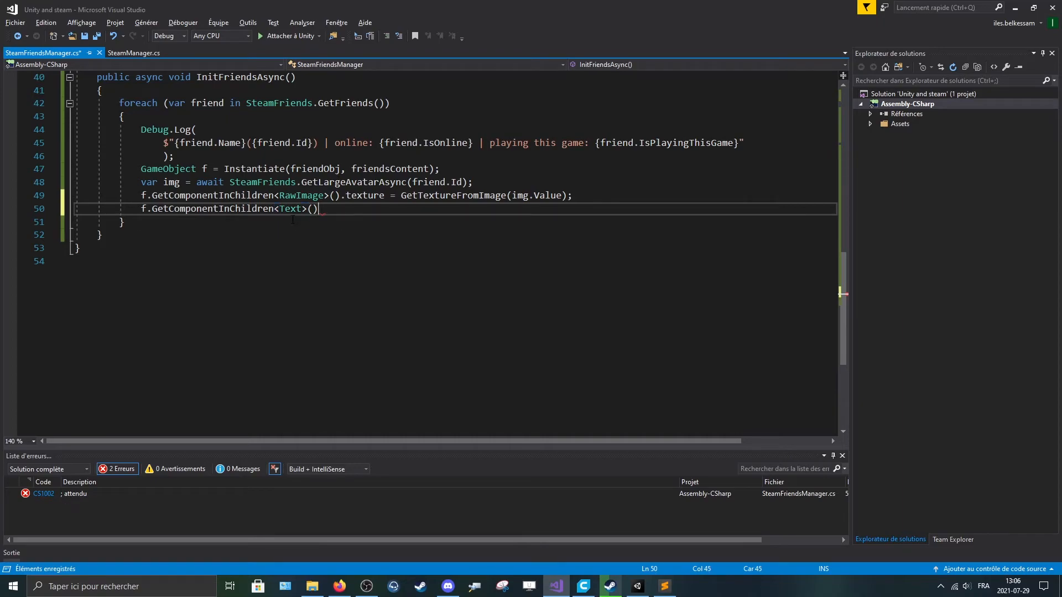
text(.text =)
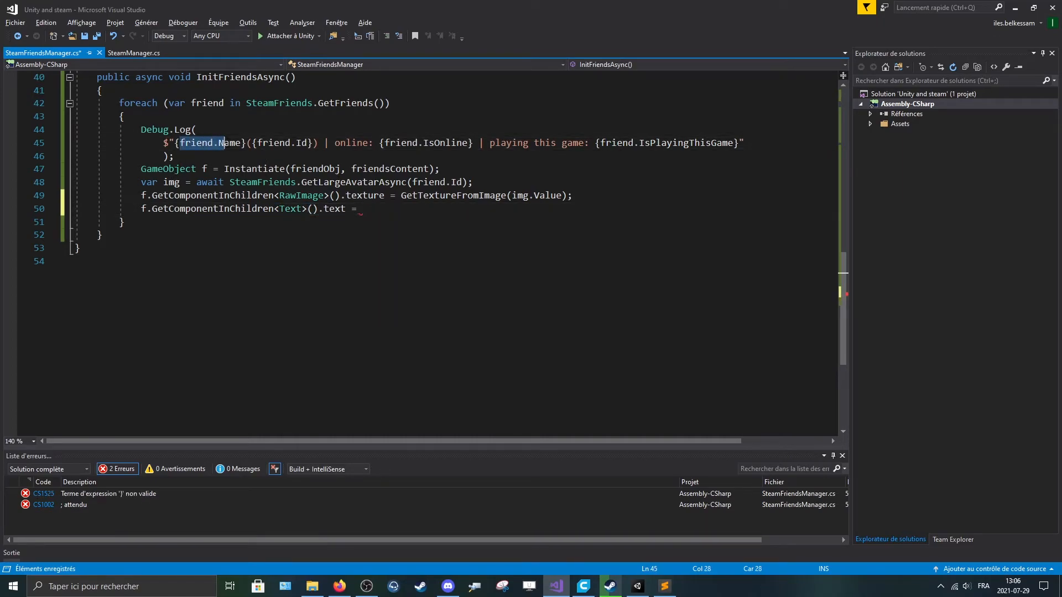
text(friend.Name;)
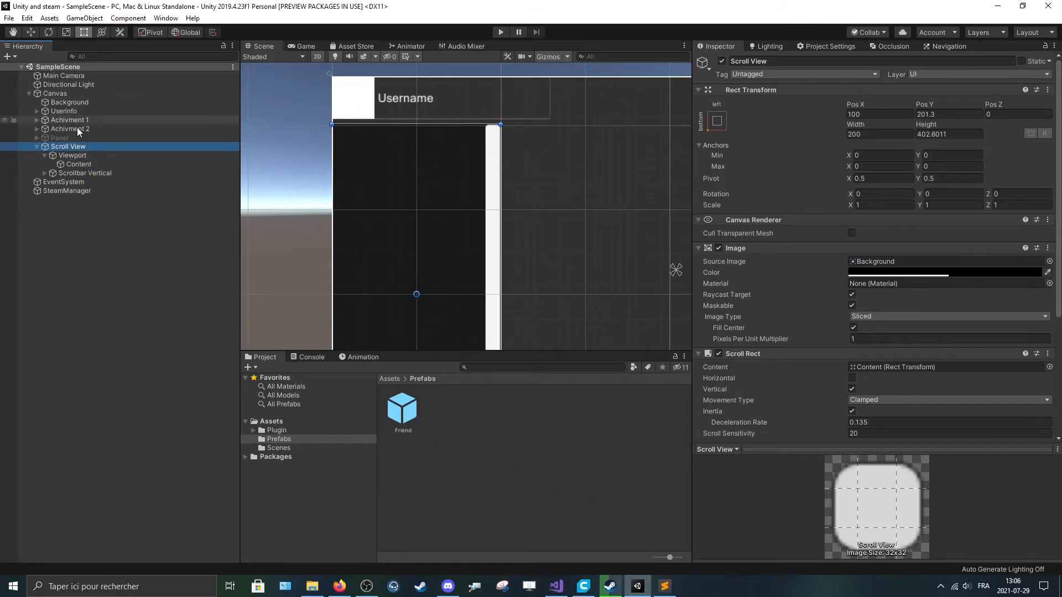
- Play the scene and scroll the friends list showing avatars and names, then stop
click(66, 190)
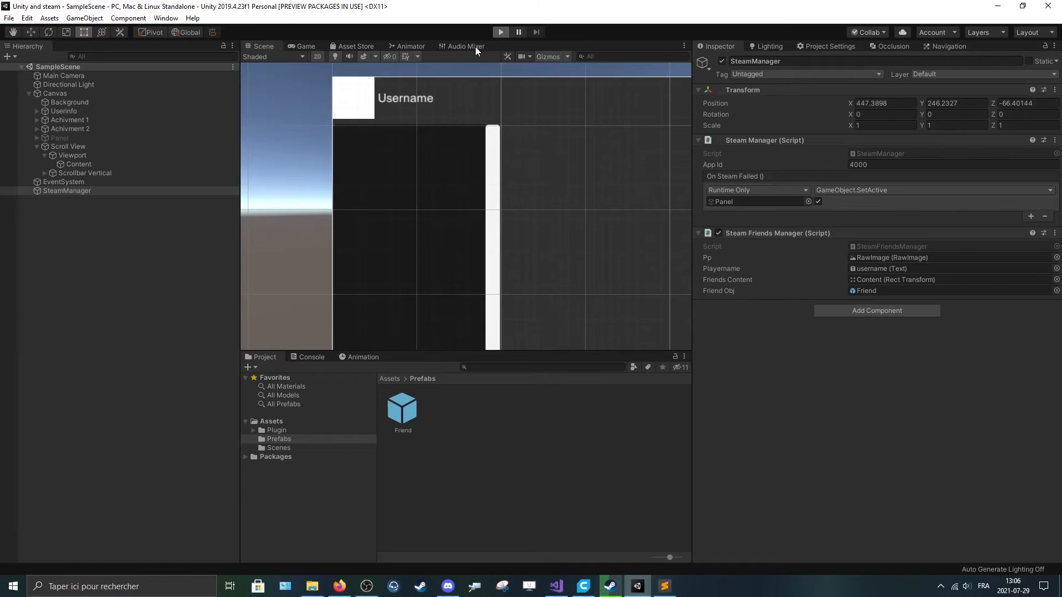
click(500, 32)
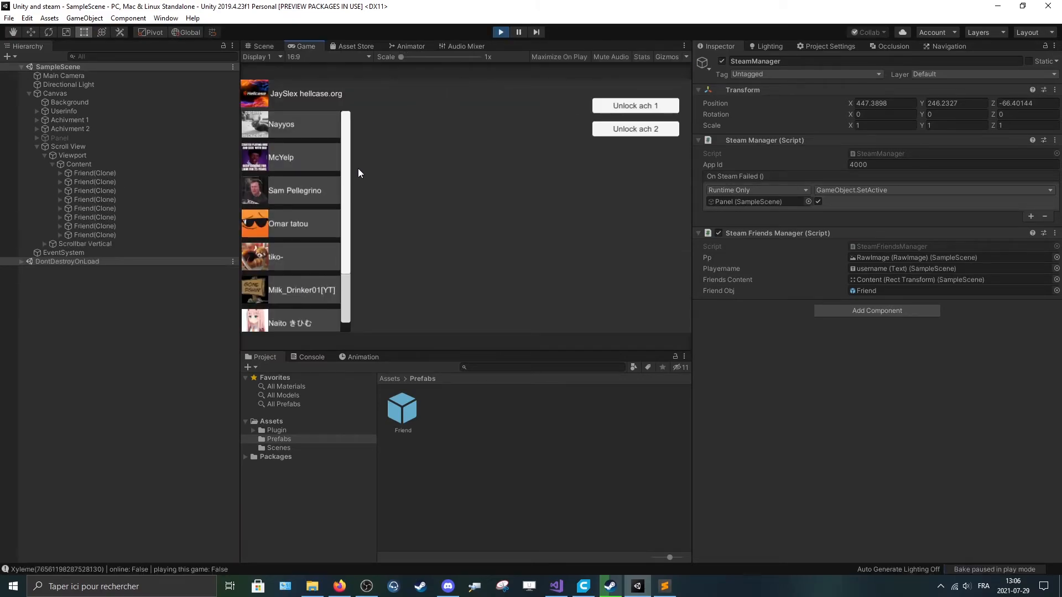
click(311, 357)
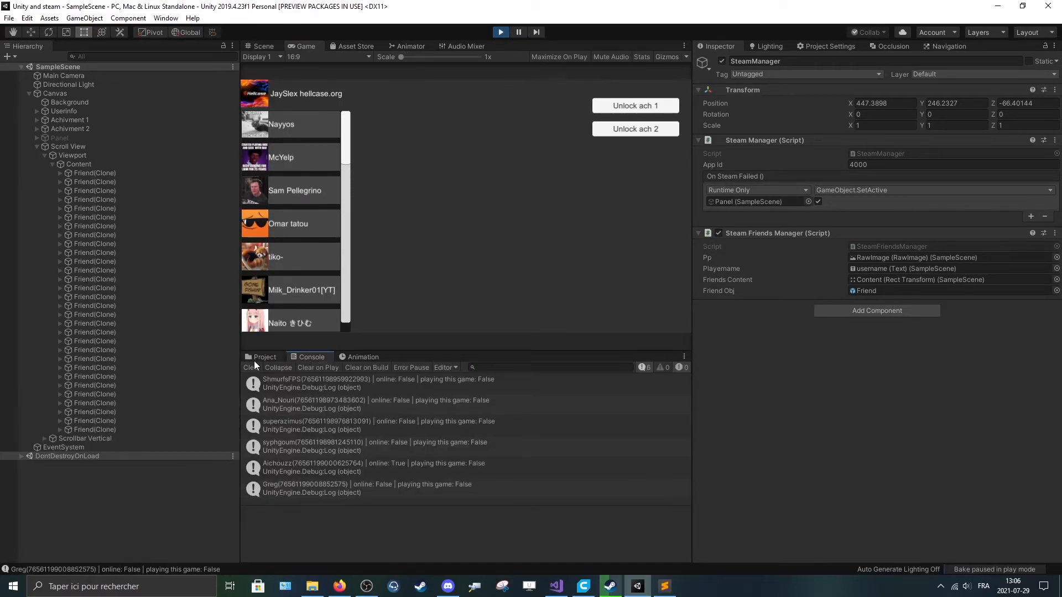
click(264, 357)
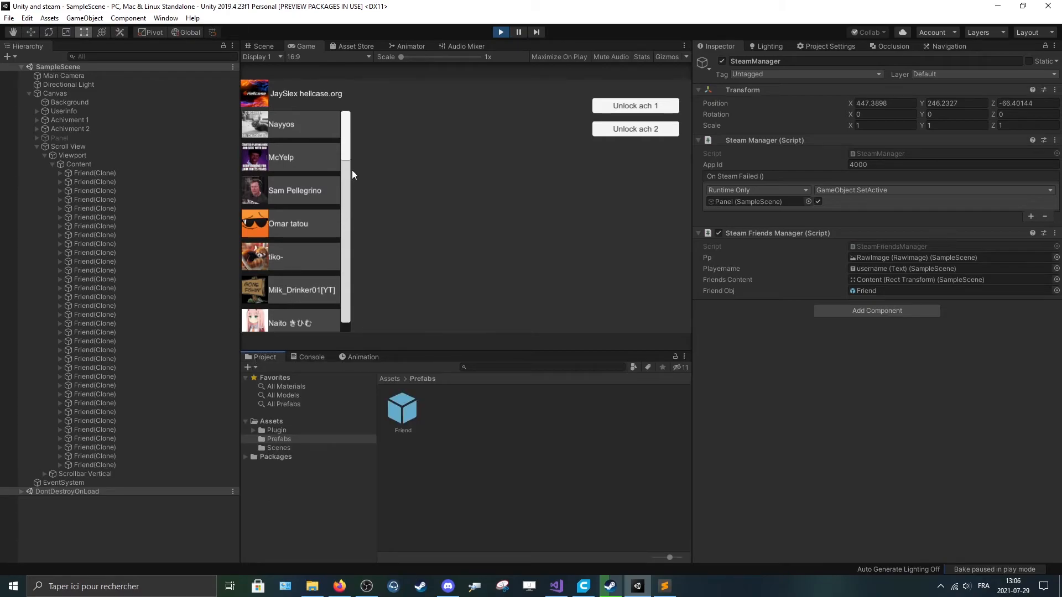
scroll(down, 3)
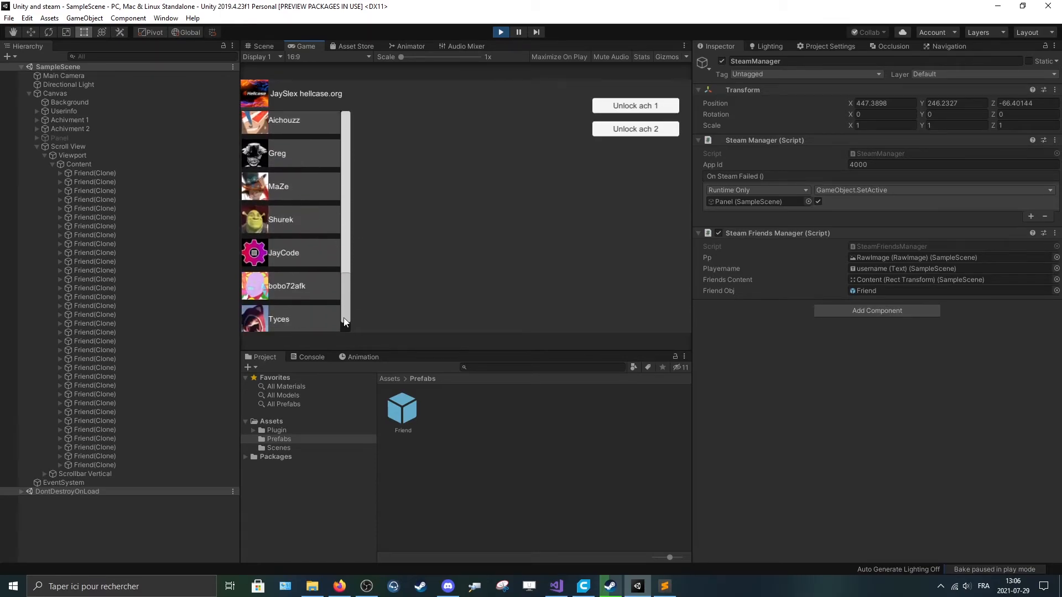
scroll(down, 3)
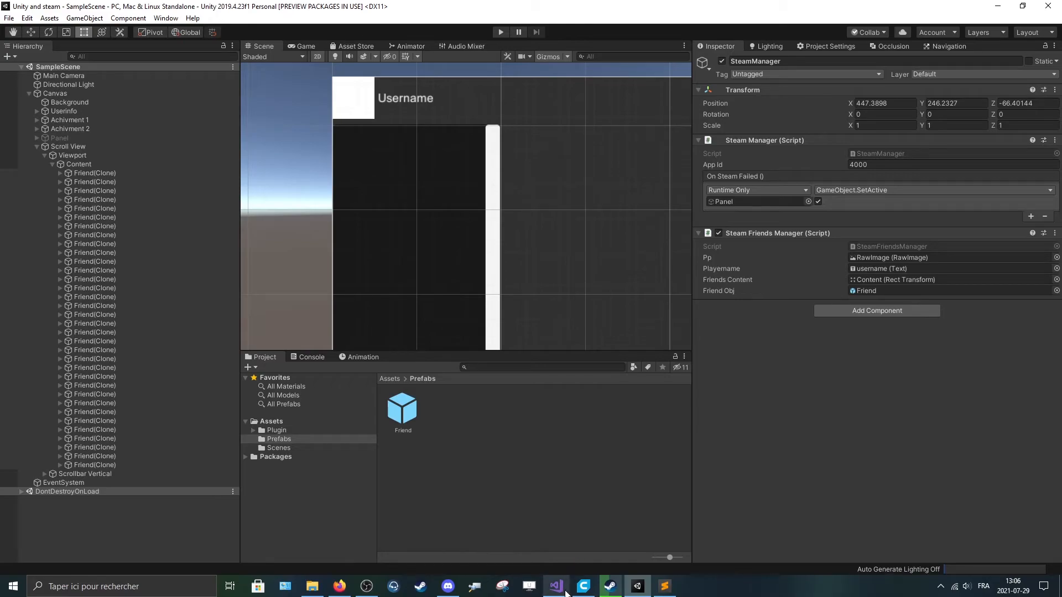
click(555, 586)
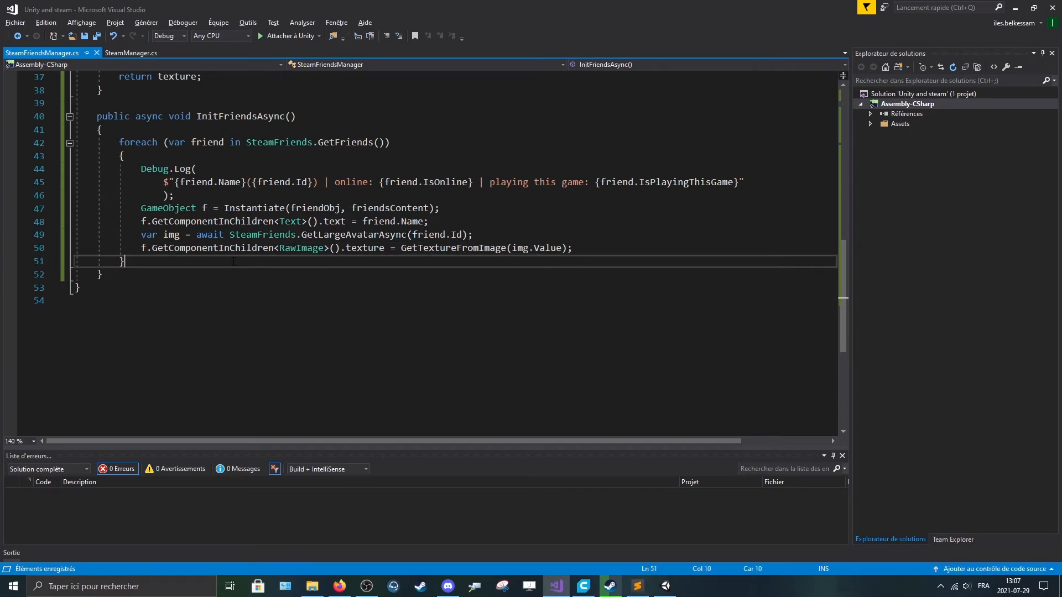
- Type 'public async void AssingFriendImage()' after InitFriendsAsync
drag(457, 235, 572, 248)
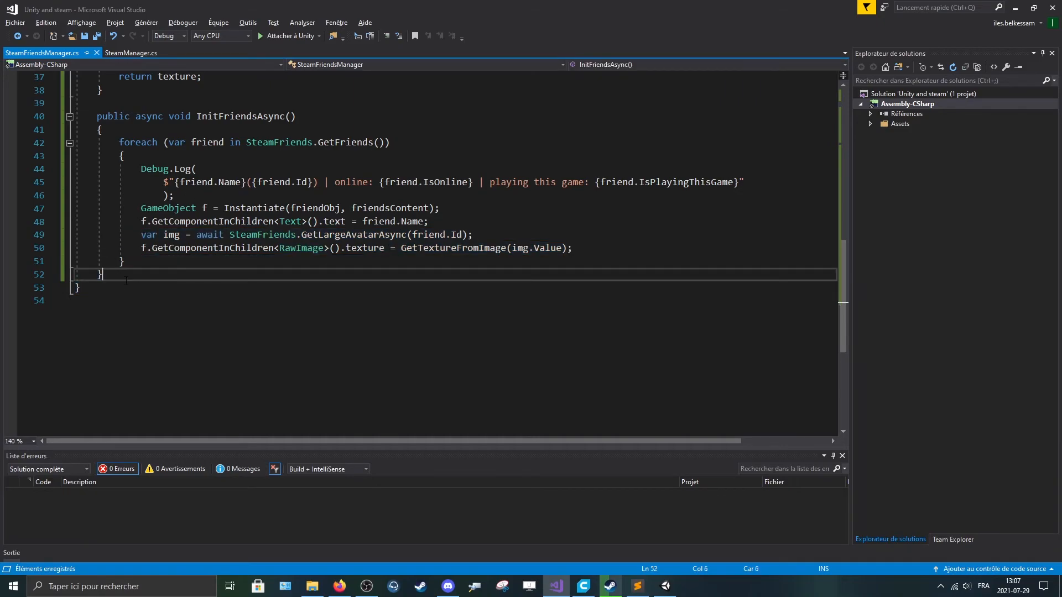
text(public +)
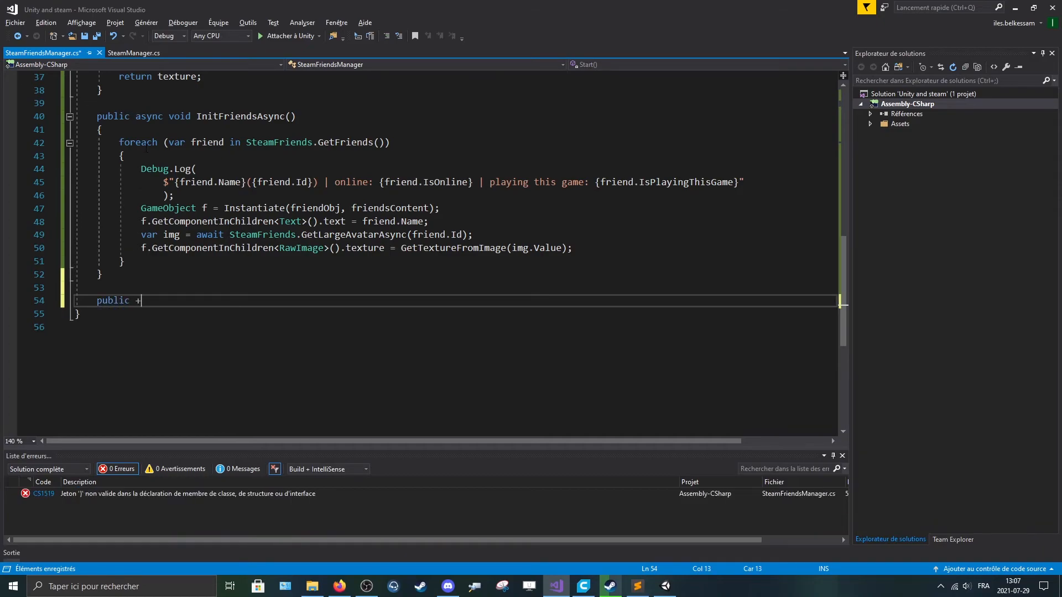
text(async)
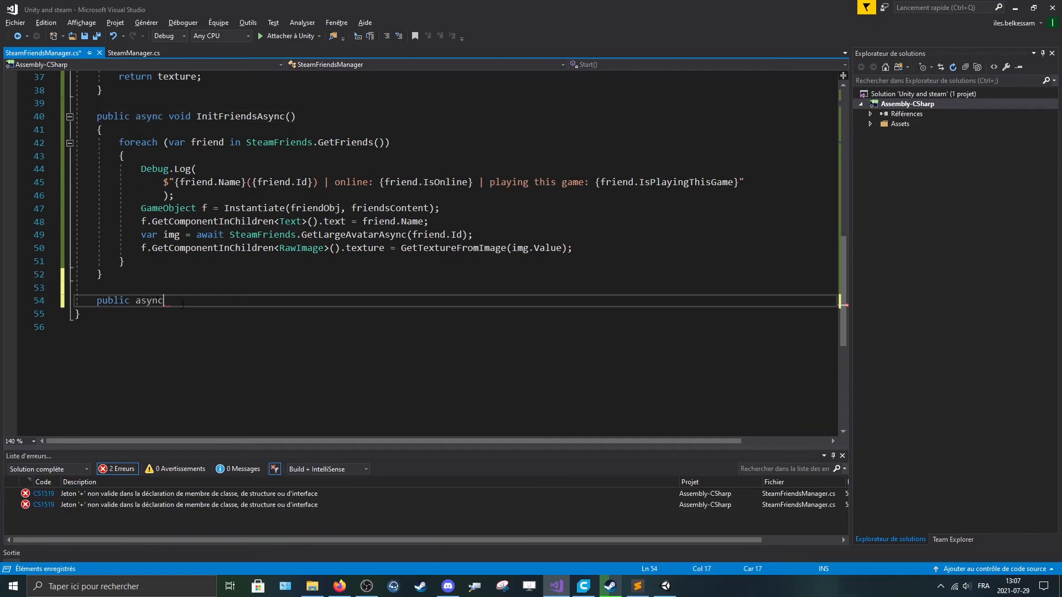
text(void)
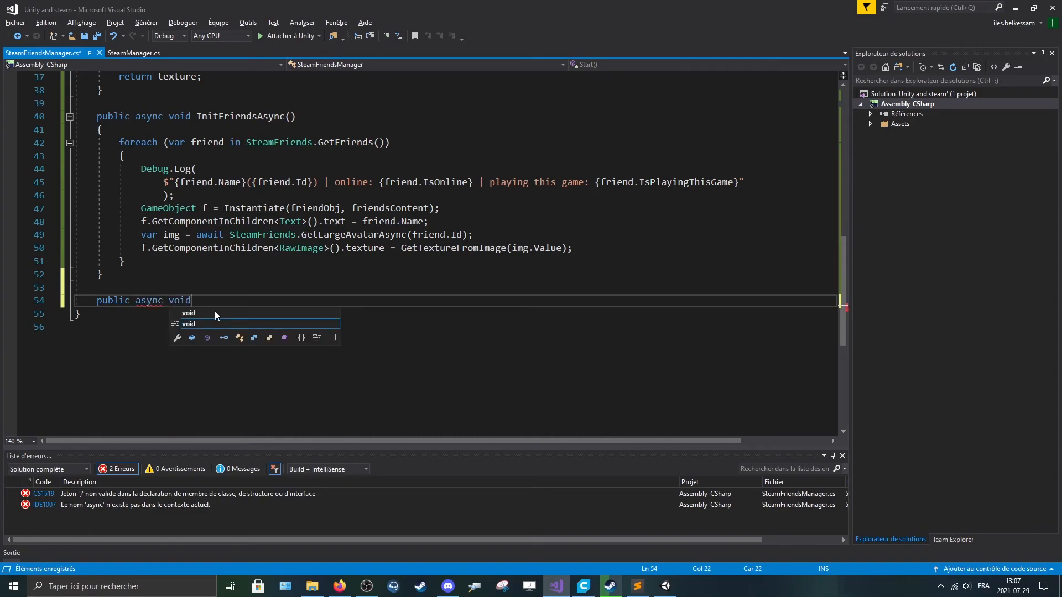
text(S)
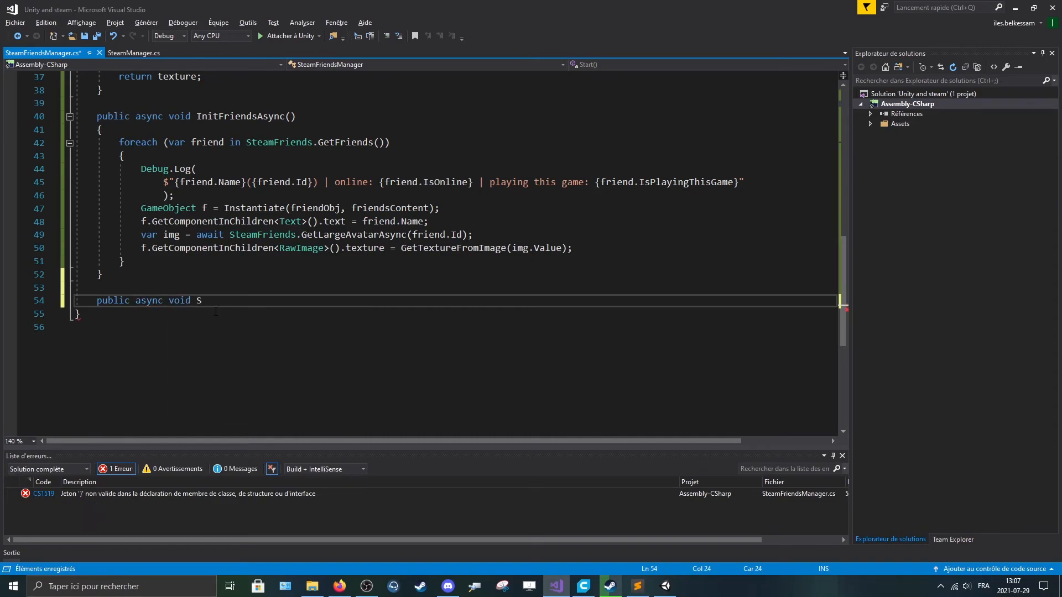
key(Backspace)
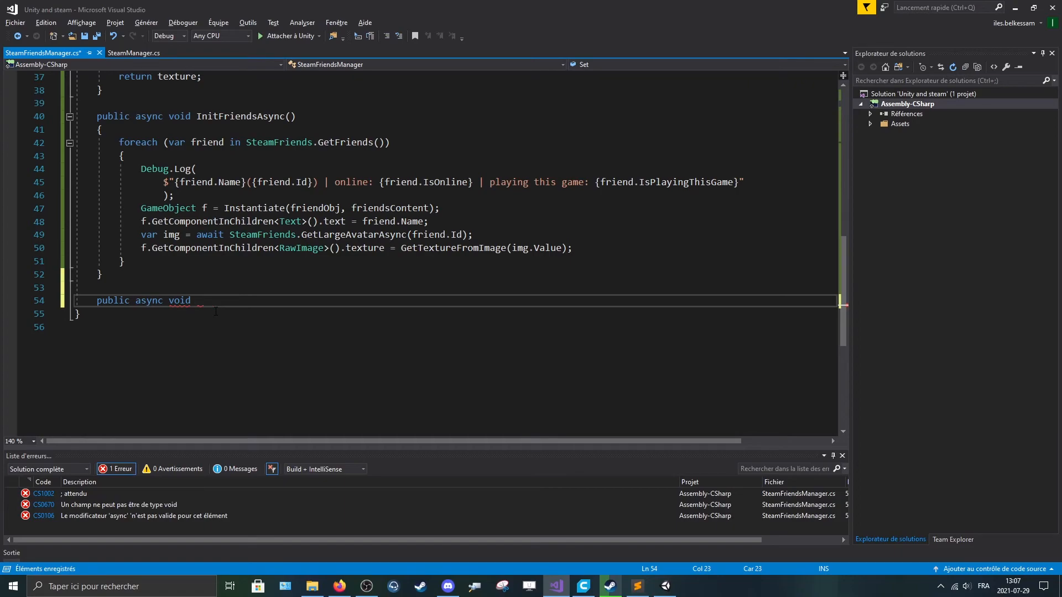
text(AssingF)
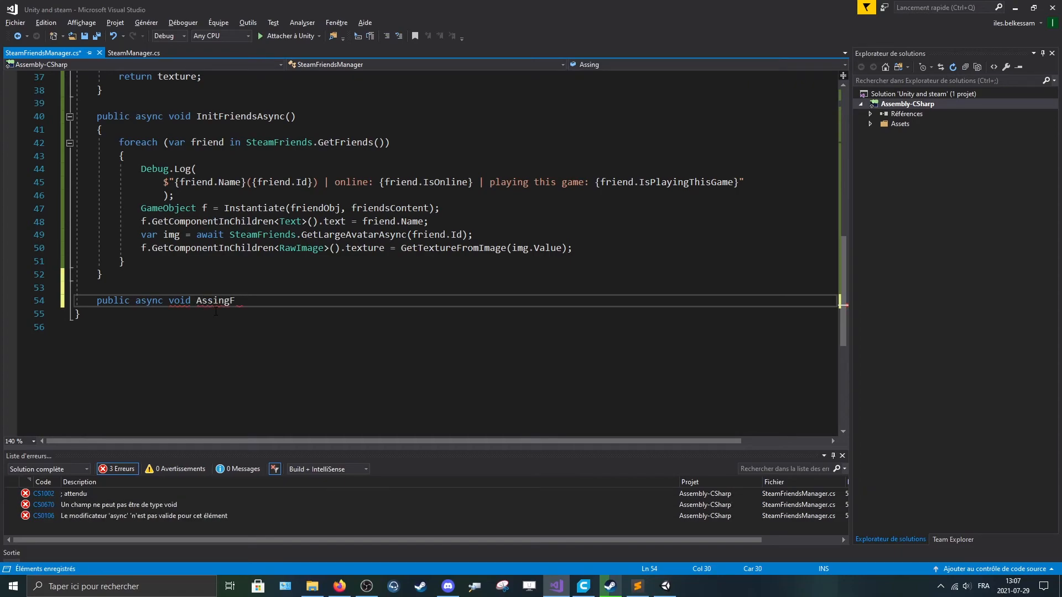
text(riendIma)
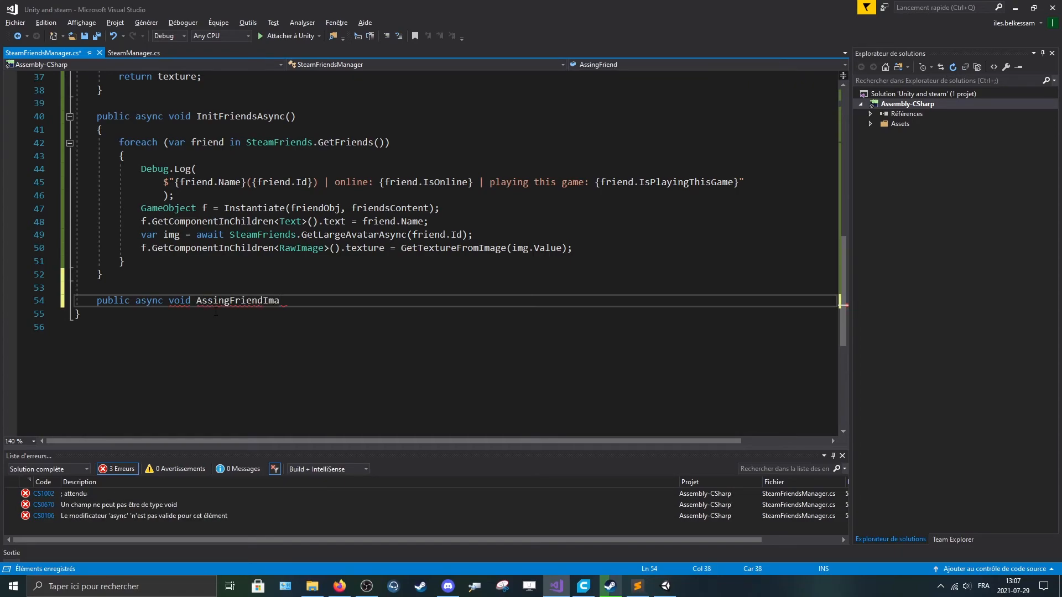
text(ge())
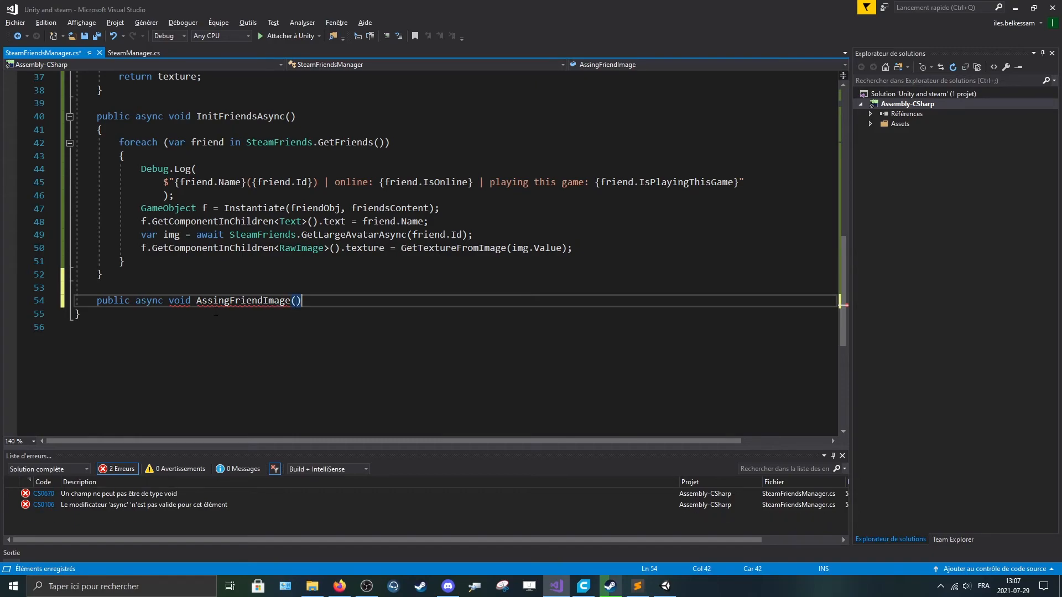
text(())
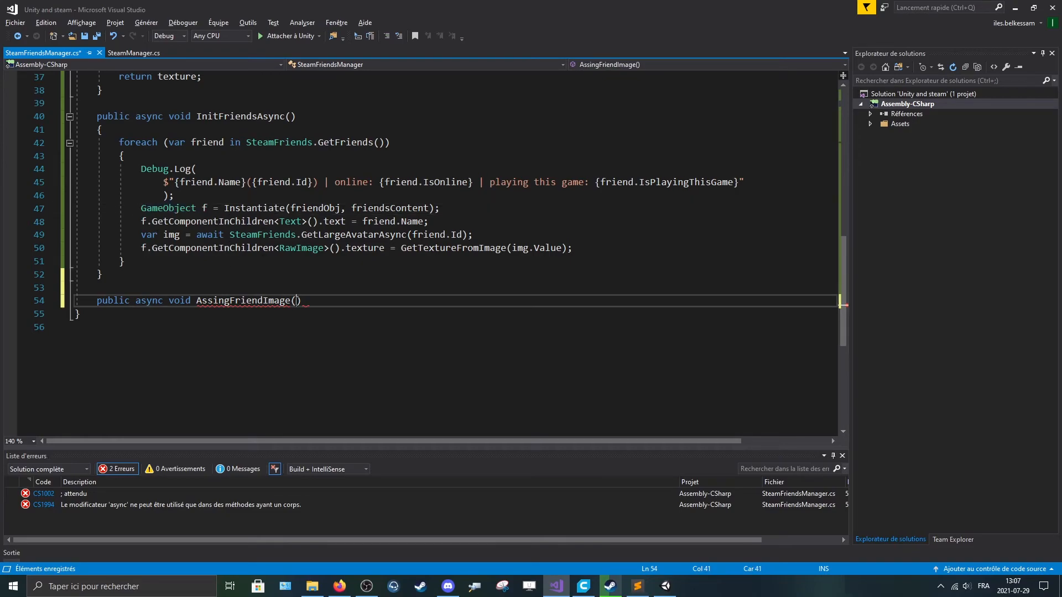
- Add the parameters GameObject f and SteamId id, using IntelliSense for SteamId
text(GameObject f)
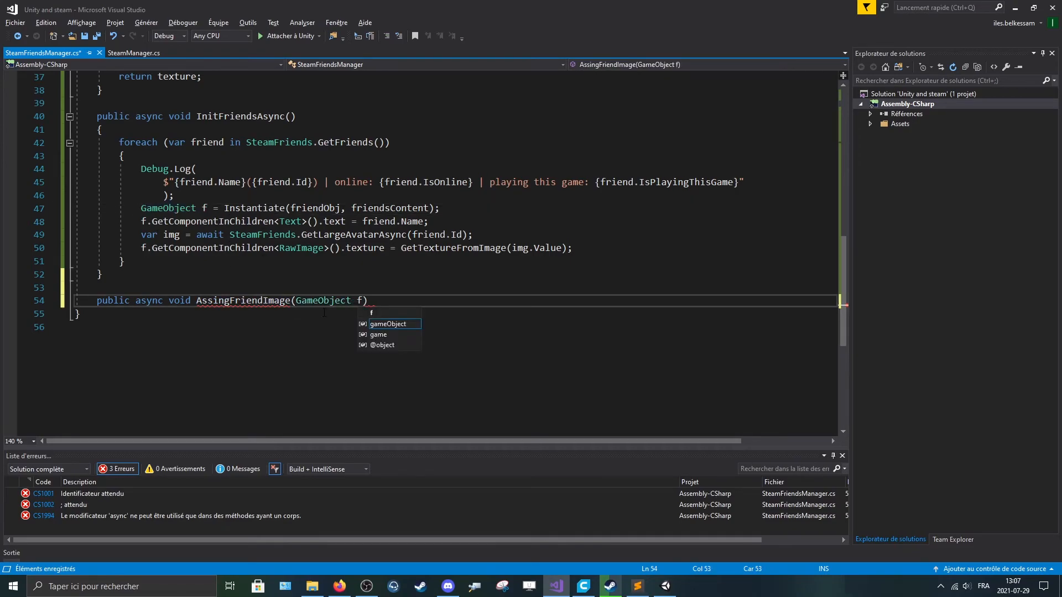
text(,)
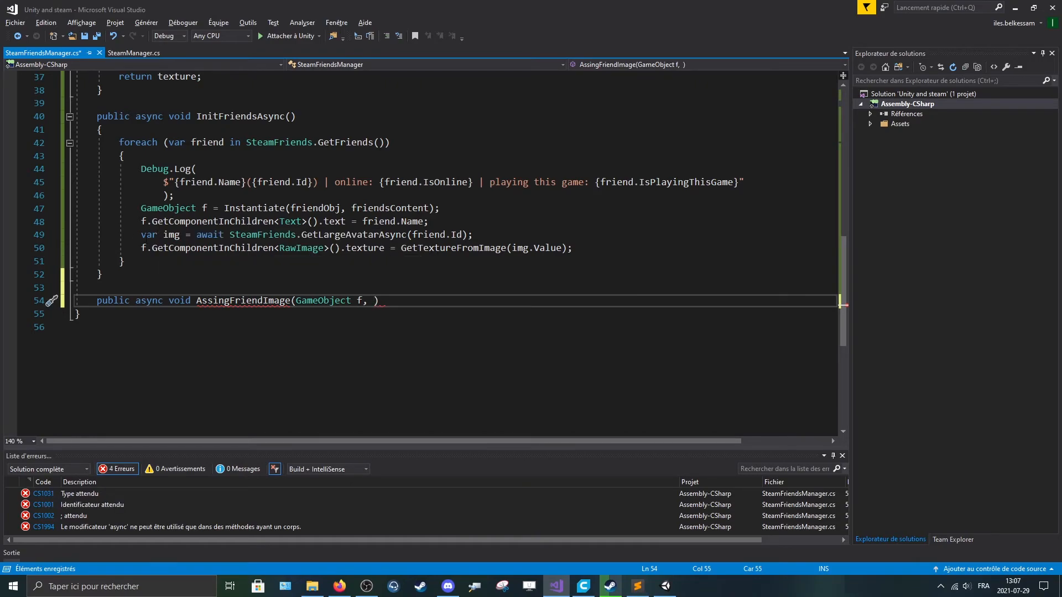
key(Backspace)
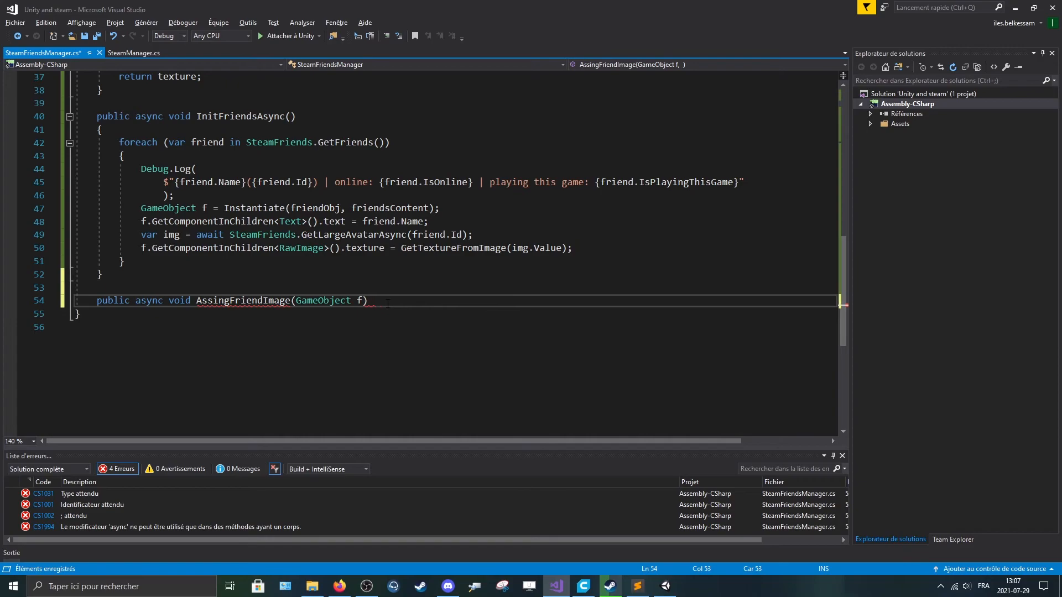
text(,)
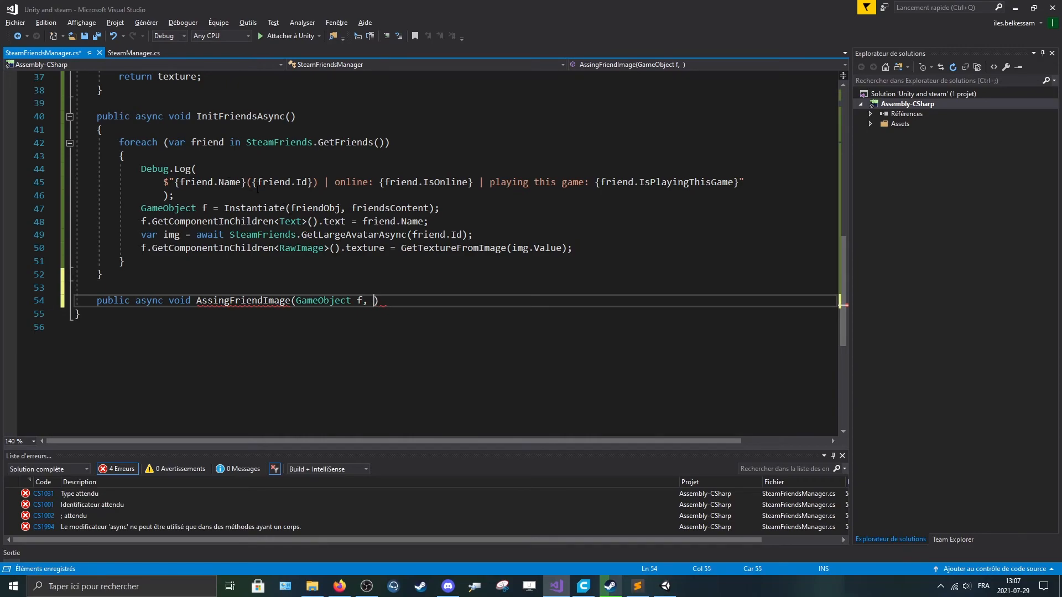
text(ste)
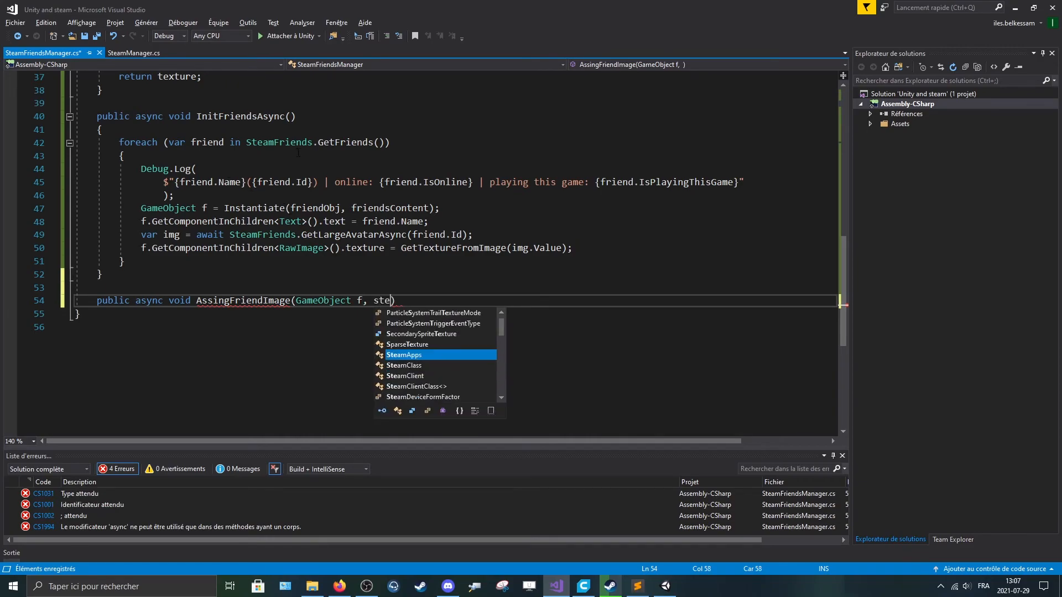
text(amId id)
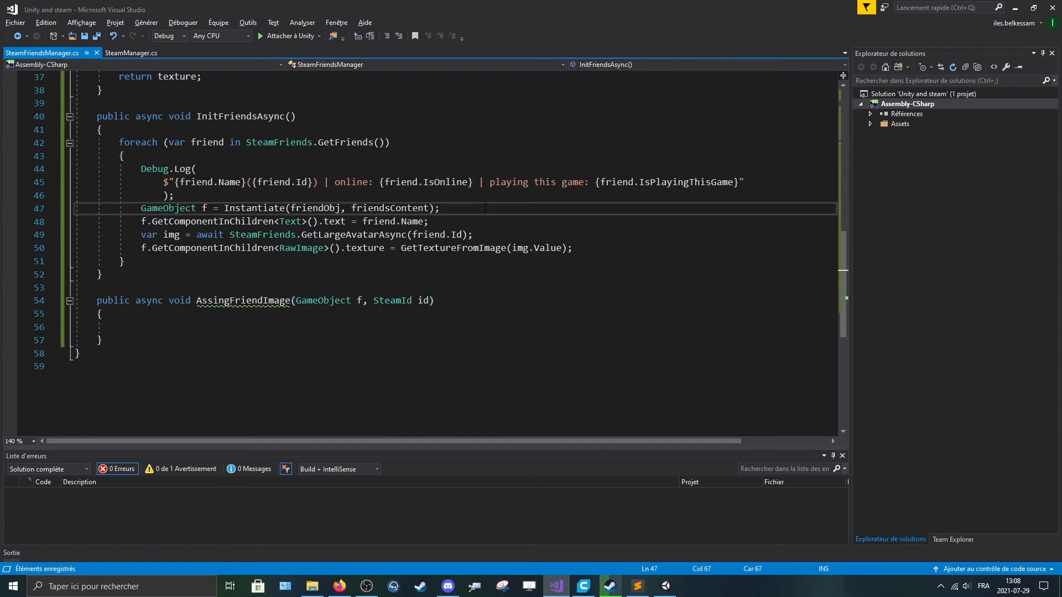
- Call AssingFriendImage(f, friend.Id) in the loop and delete the old avatar lines there
key(enter)
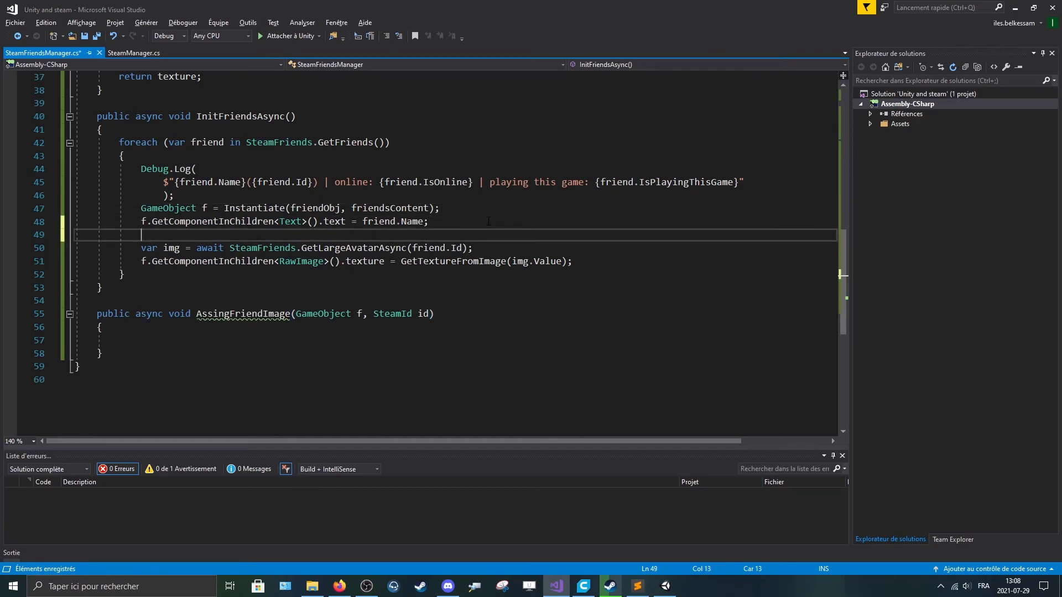
text(AssingFriendImage();)
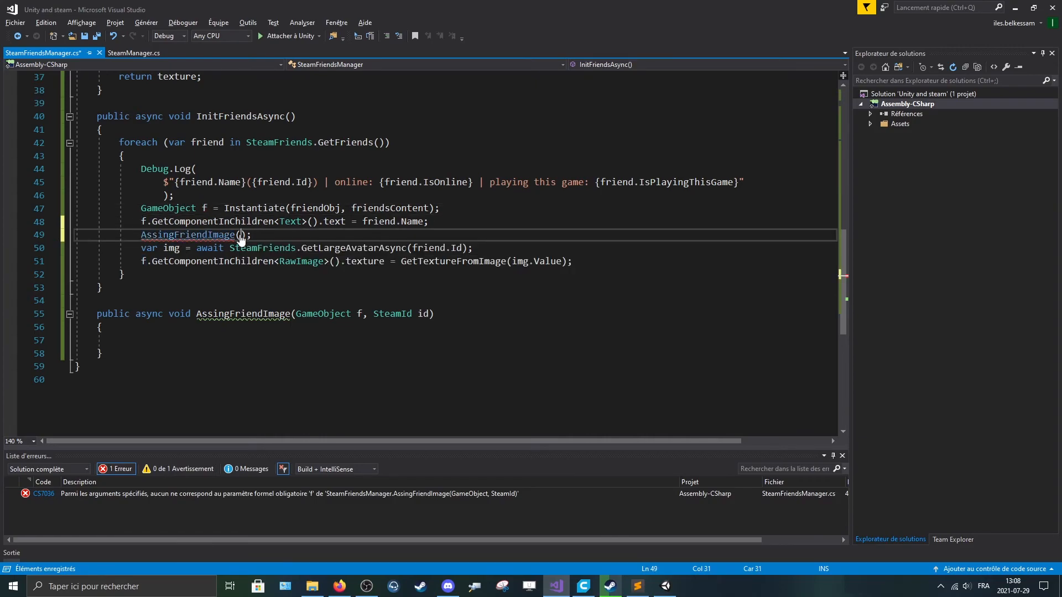
text(f,)
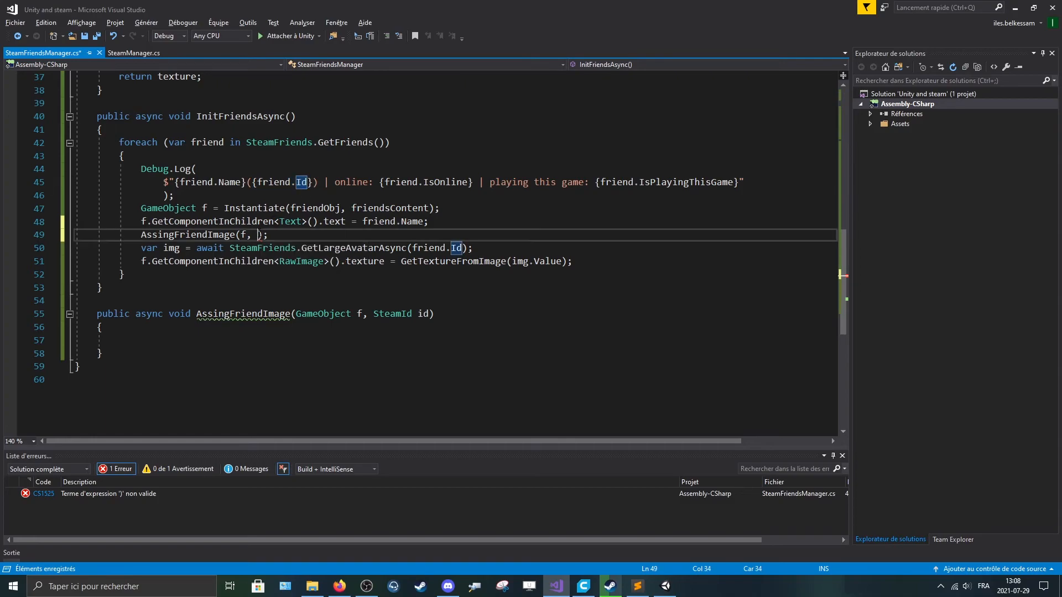
text(friend.Id)
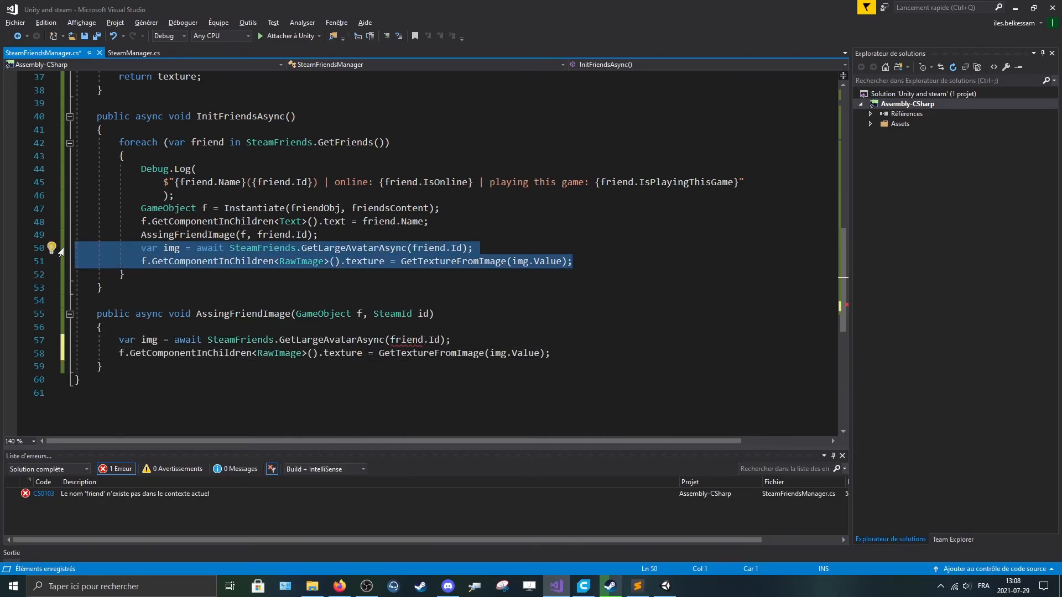
key(Delete)
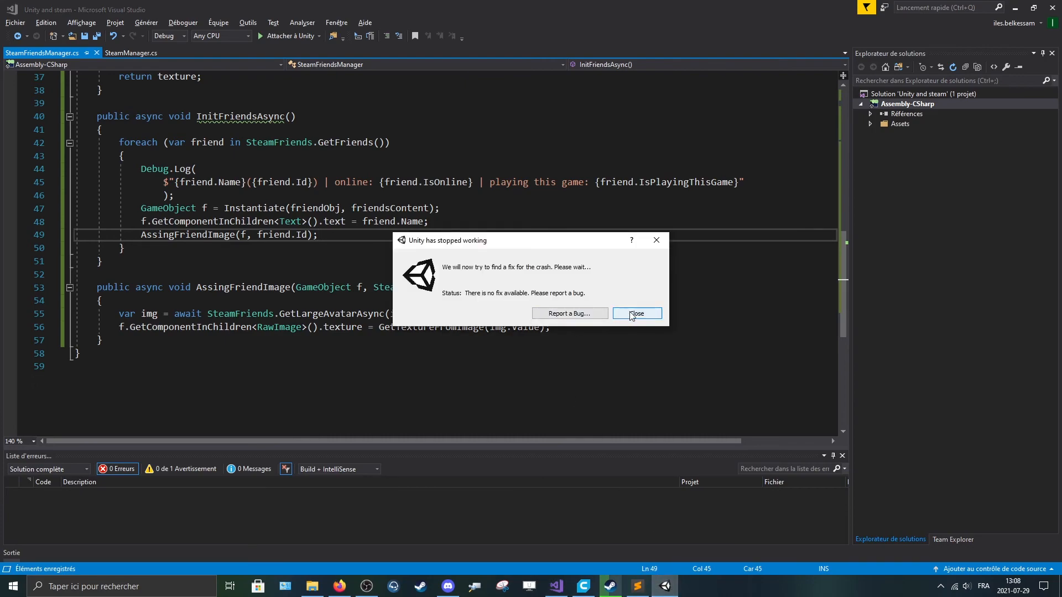
- Dismiss the crash report, select SteamManager, play, and scroll the avatar-filled friends list
click(634, 313)
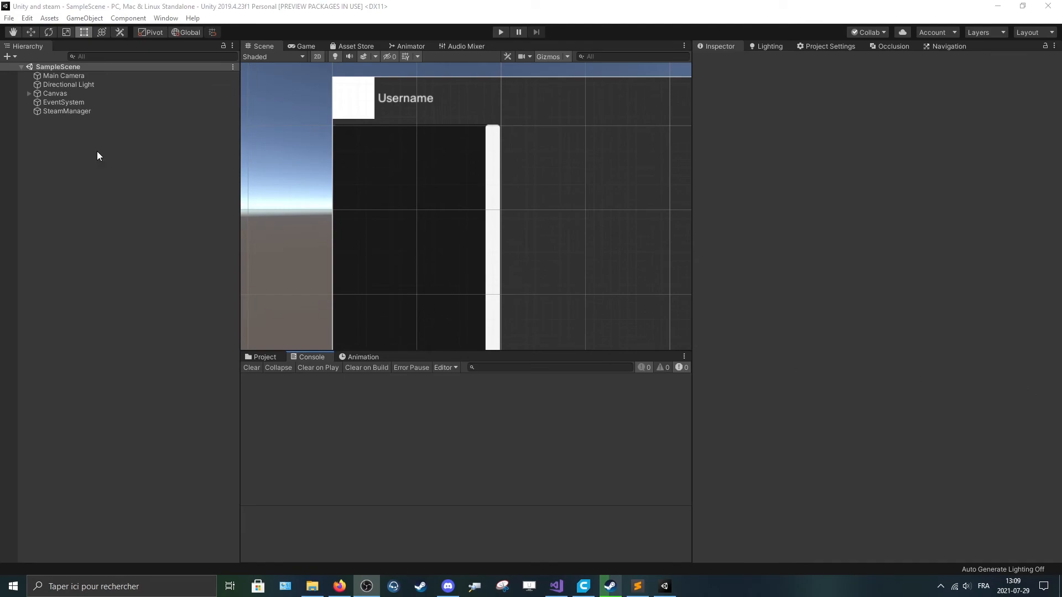
click(67, 111)
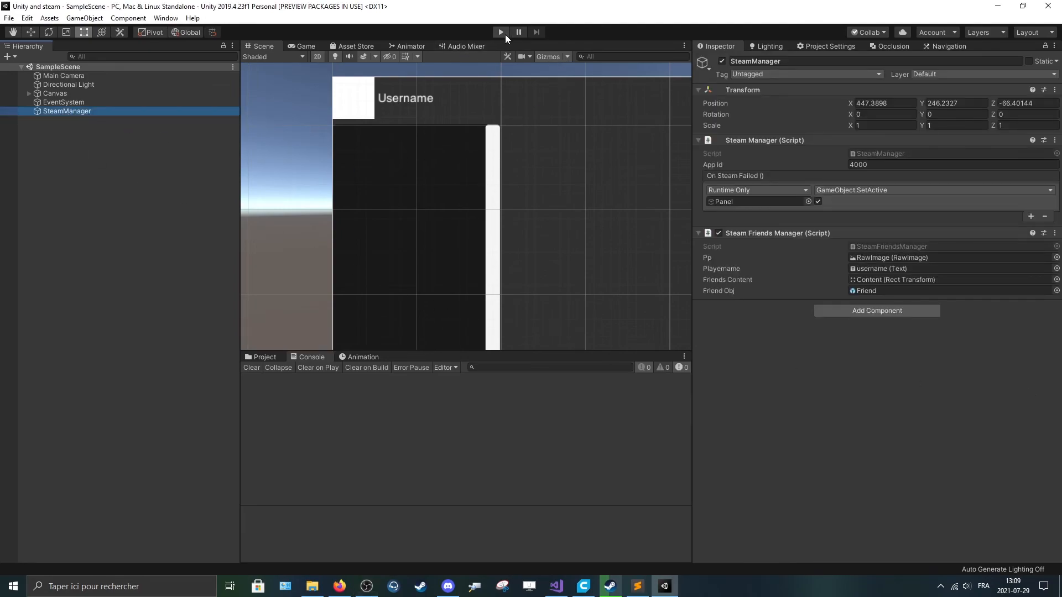
click(500, 32)
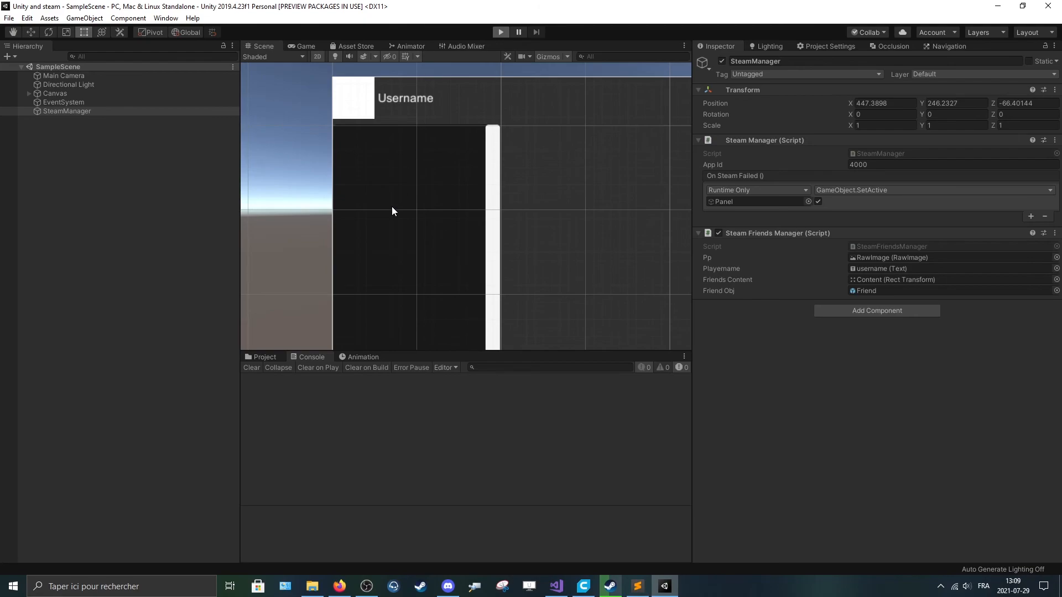
click(501, 32)
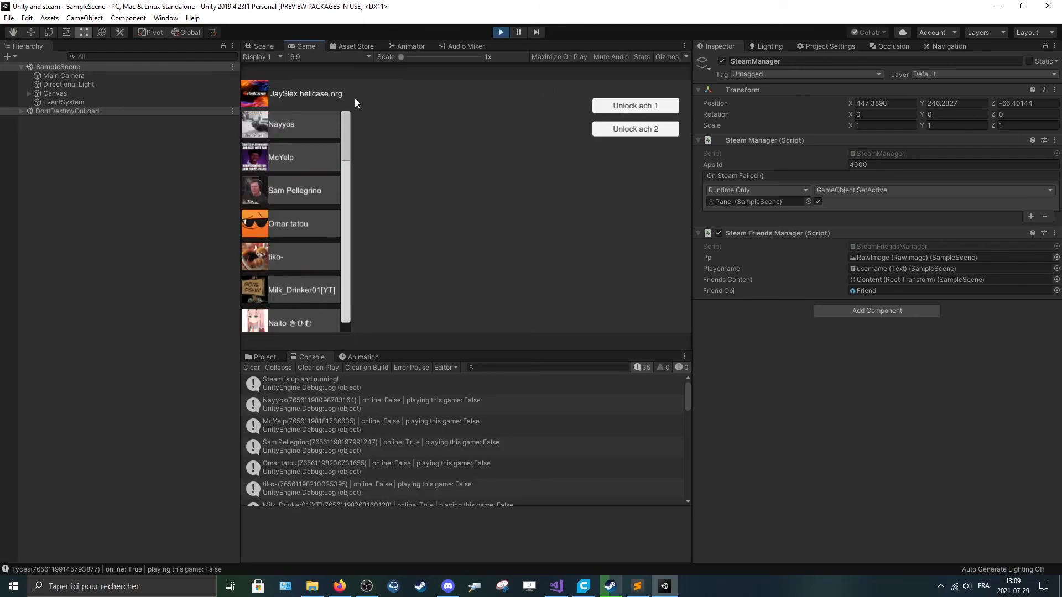
scroll(down, 3)
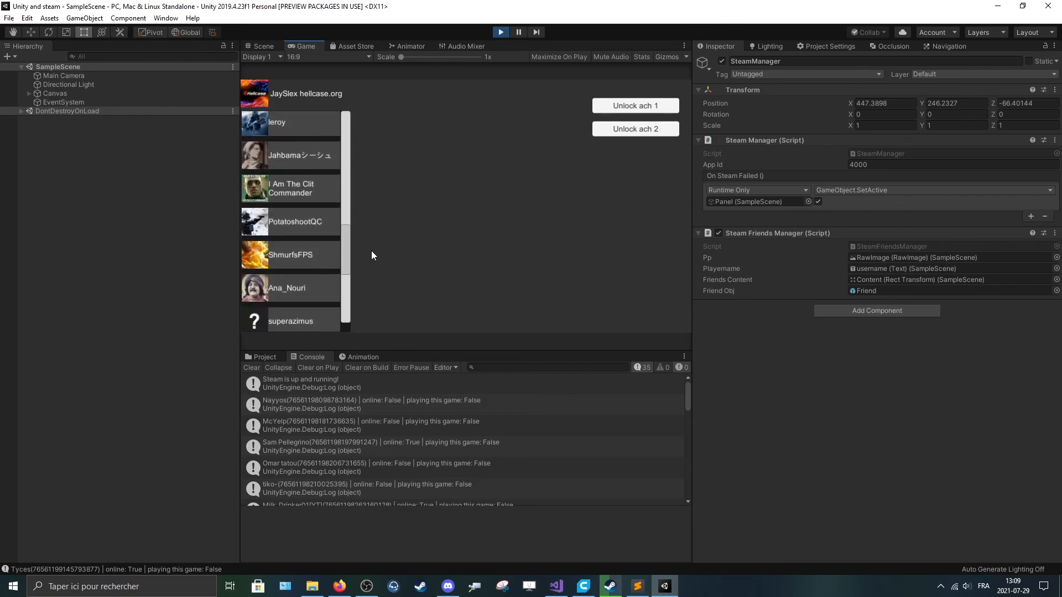
scroll(down, 3)
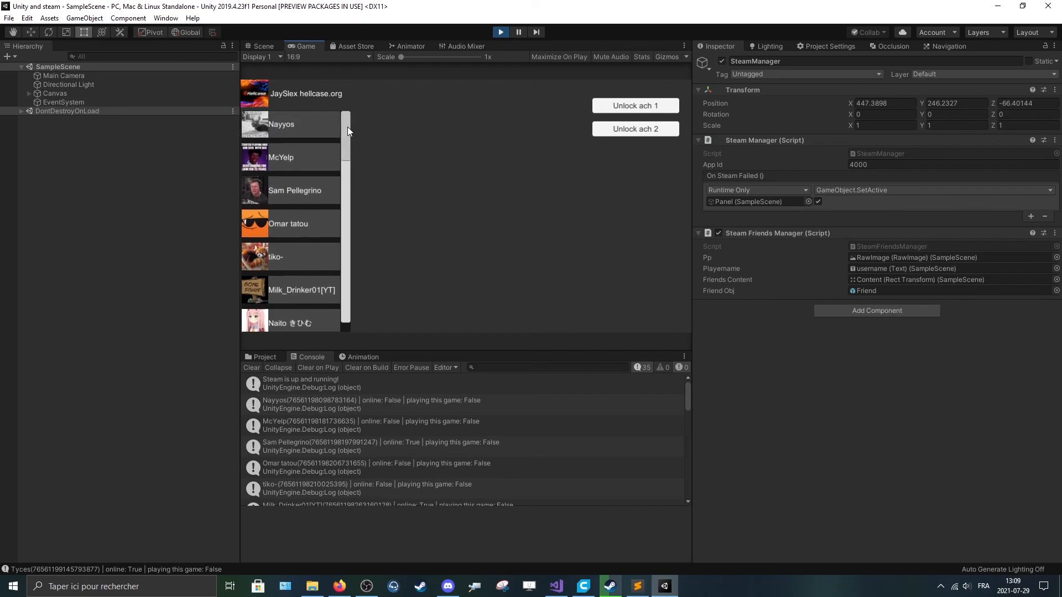